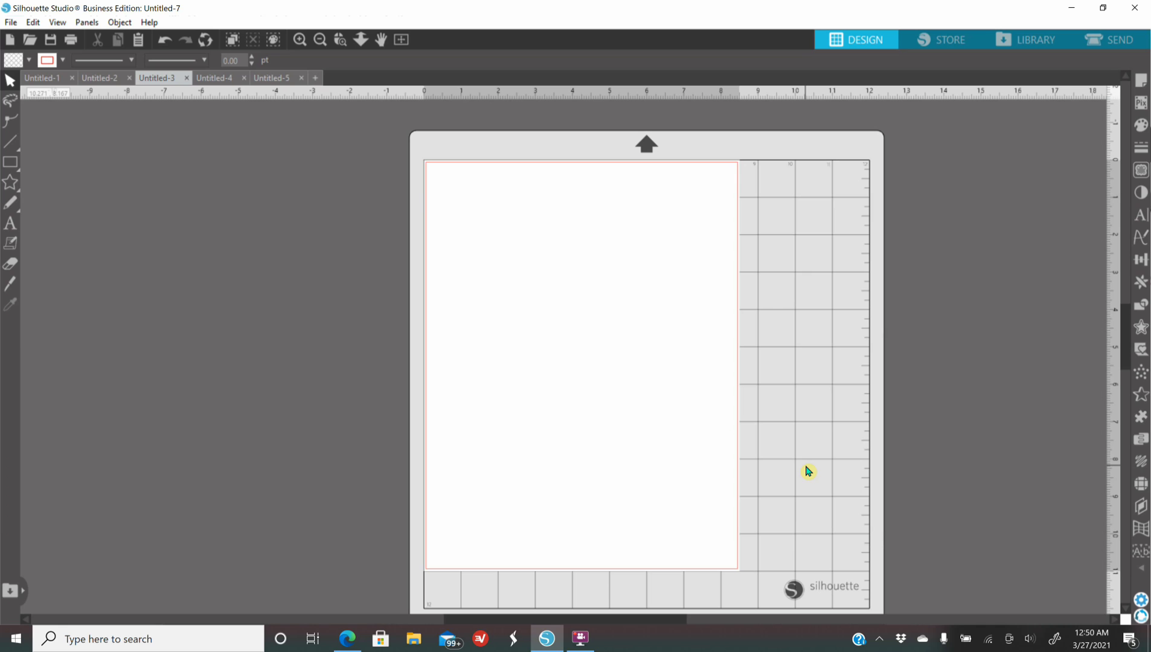
pyautogui.moveTo(805, 467)
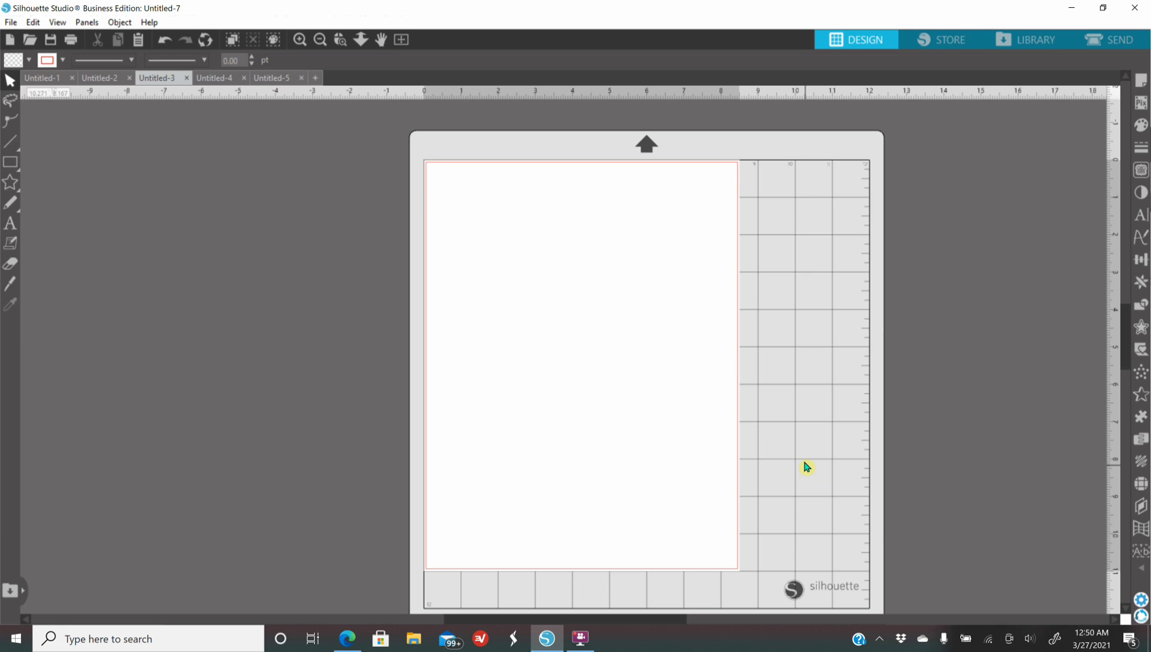
pyautogui.moveTo(935, 328)
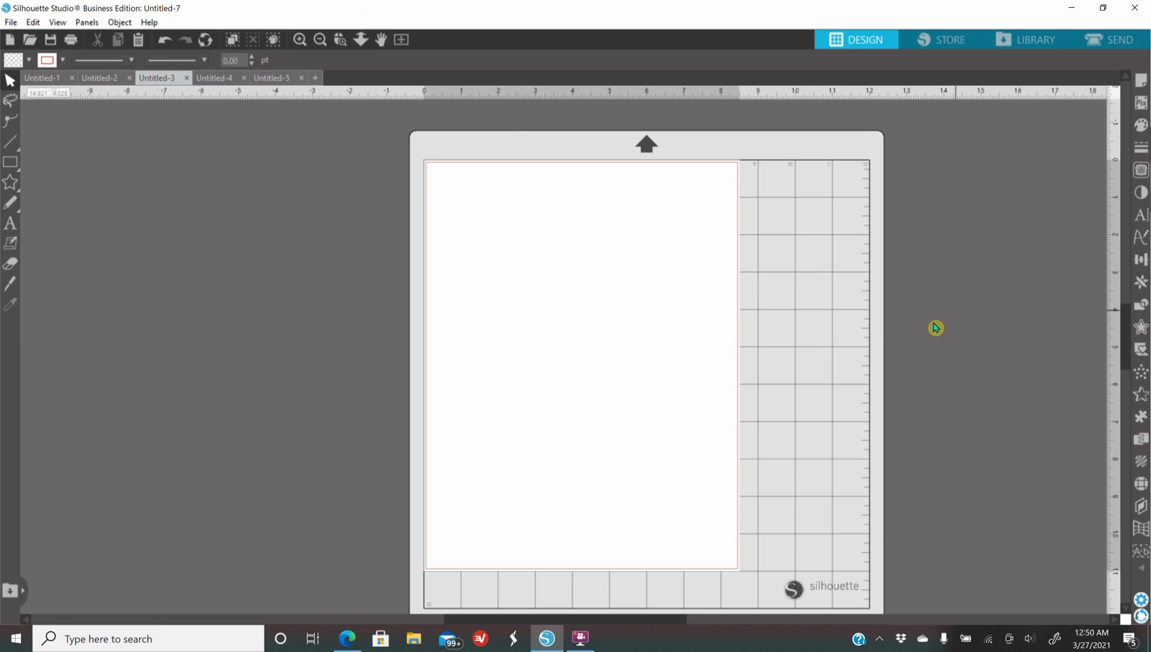
pyautogui.moveTo(761, 352)
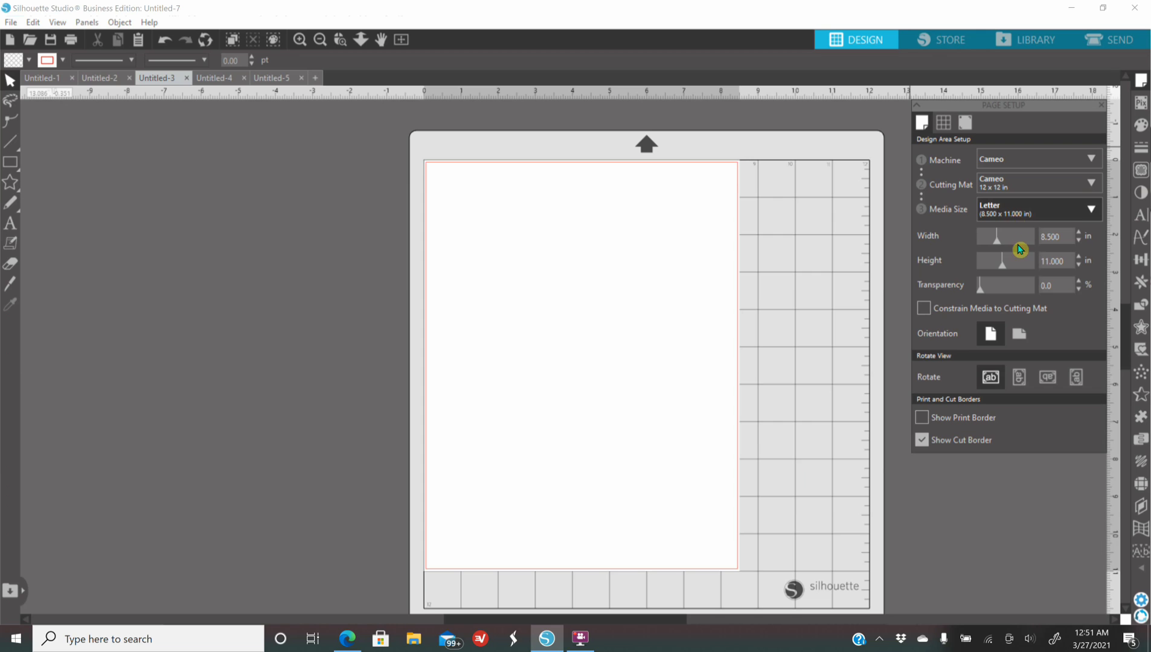
pyautogui.moveTo(990, 334)
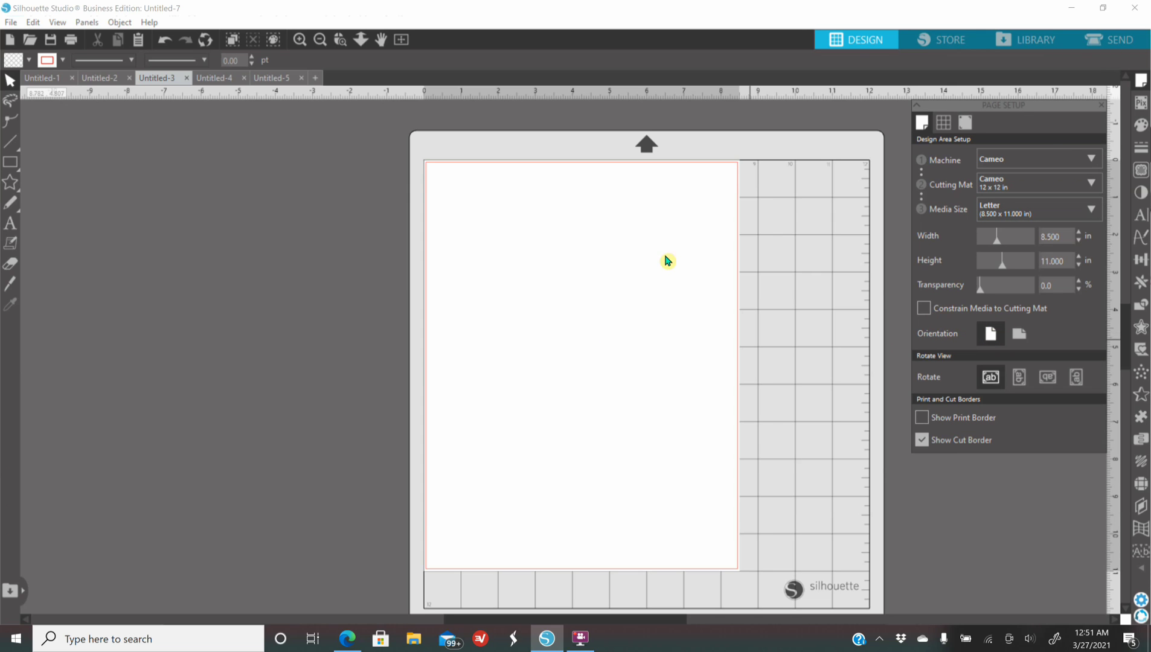
pyautogui.moveTo(661, 409)
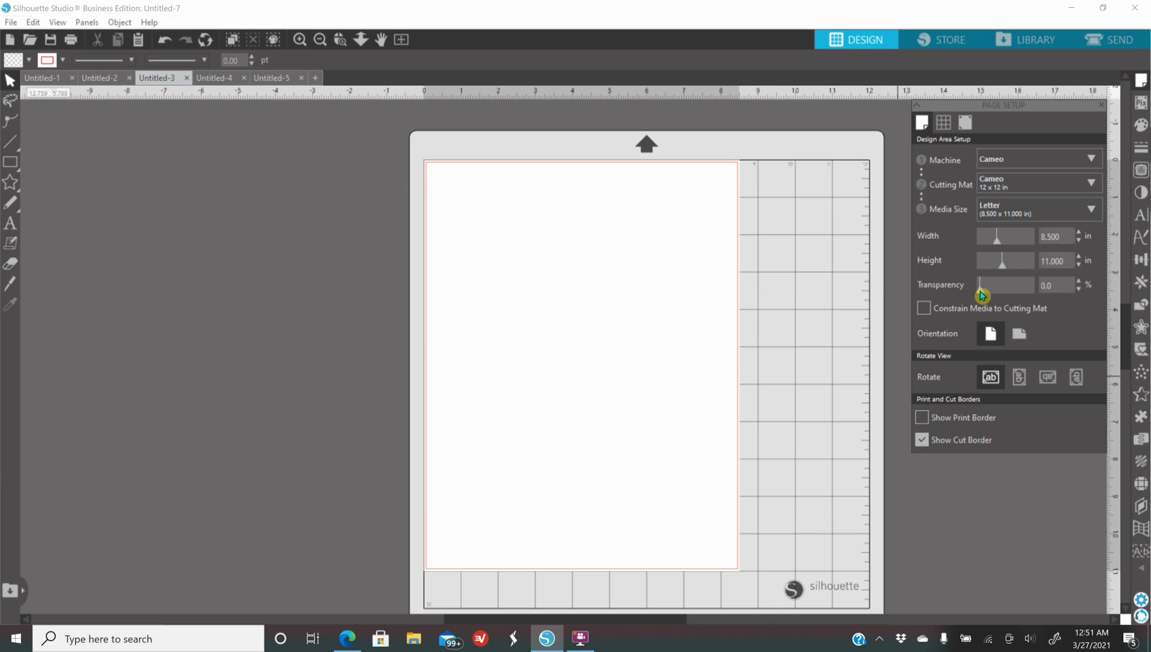
# - Raise the page transparency to 82%, then return it to 0%
pyautogui.moveTo(985, 285); pyautogui.dragTo(1021, 285)
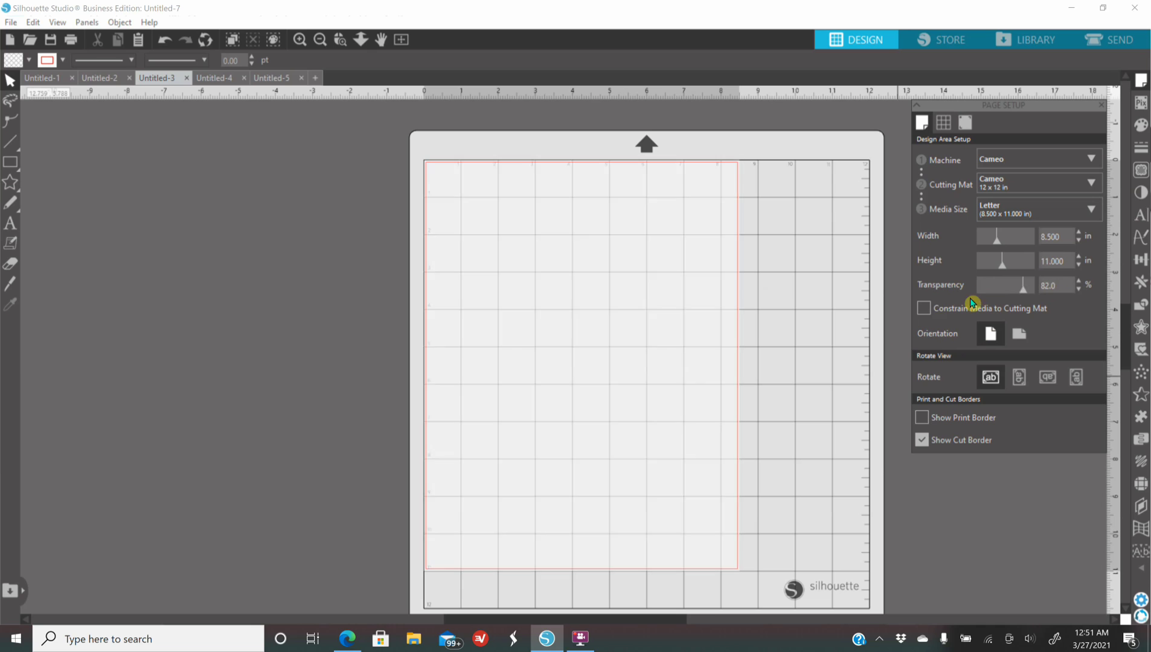
pyautogui.moveTo(1021, 285); pyautogui.dragTo(987, 285)
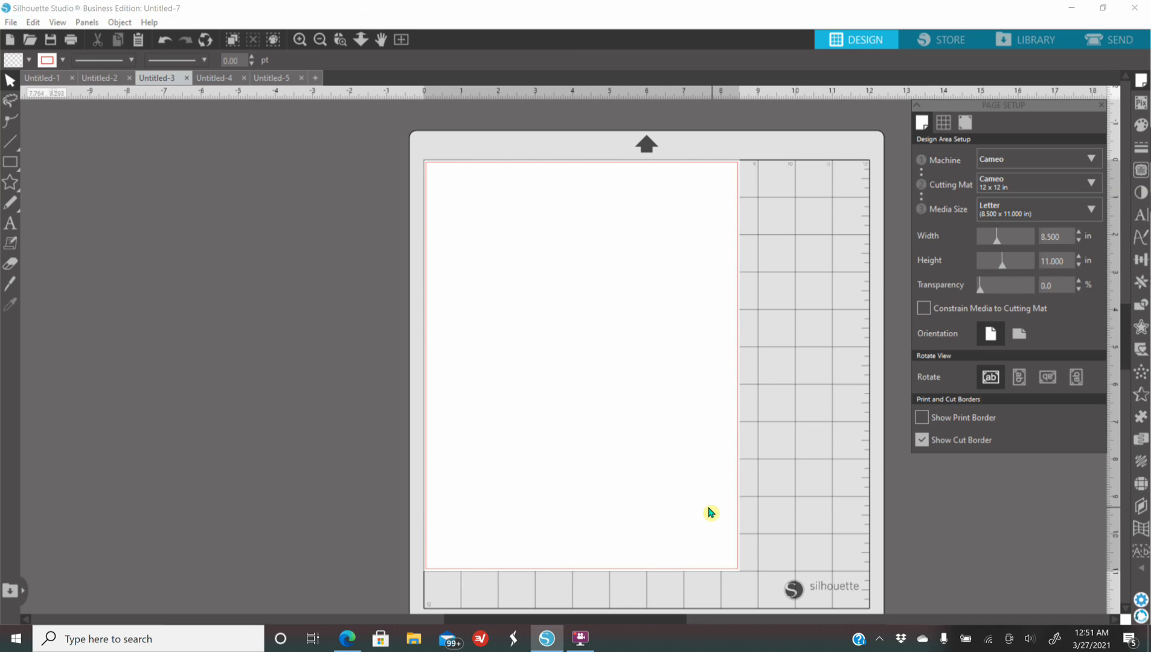
pyautogui.moveTo(604, 321)
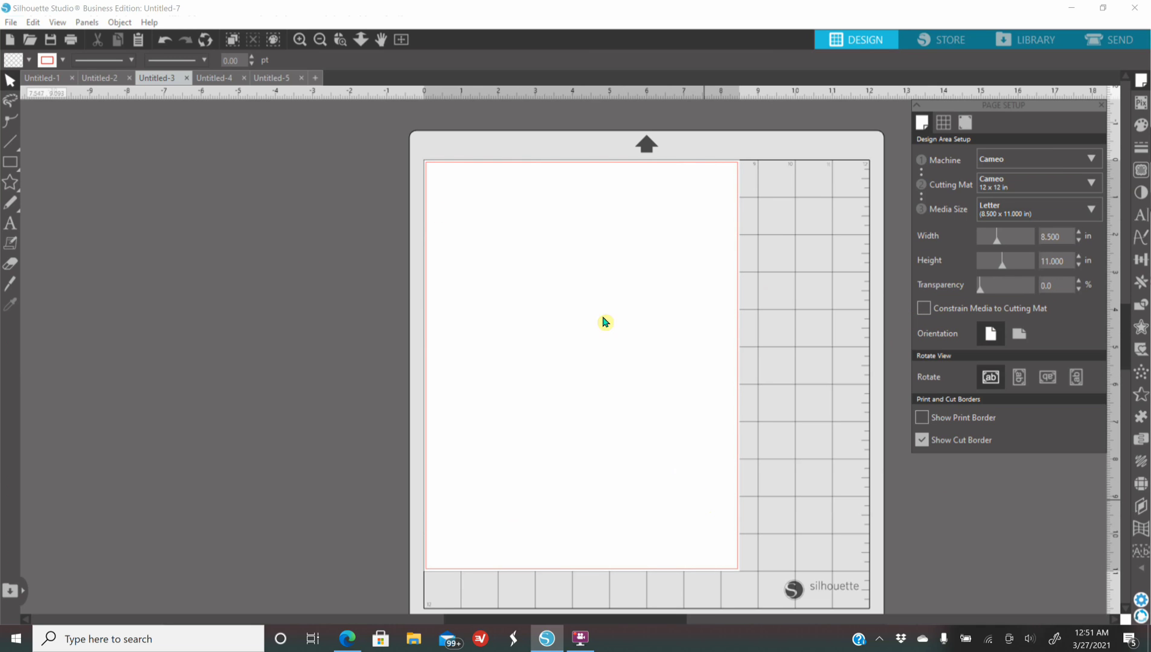
pyautogui.moveTo(384, 610)
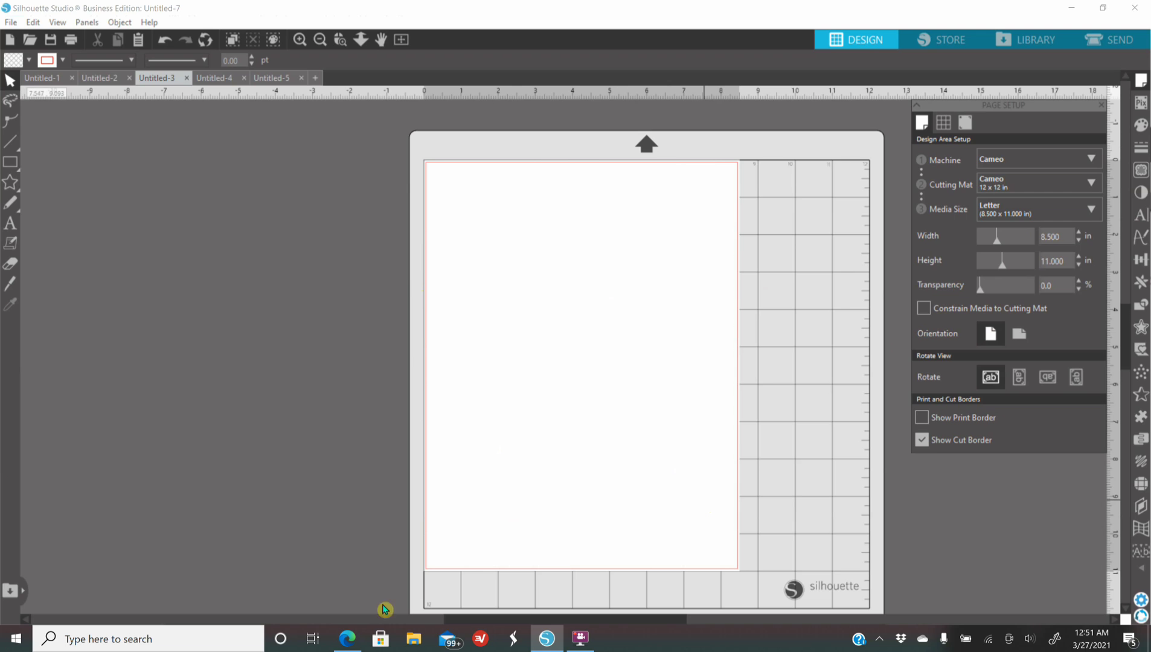
# - Browse the light grey wood background results in the browser, then return to Silhouette Studio
pyautogui.click(347, 637)
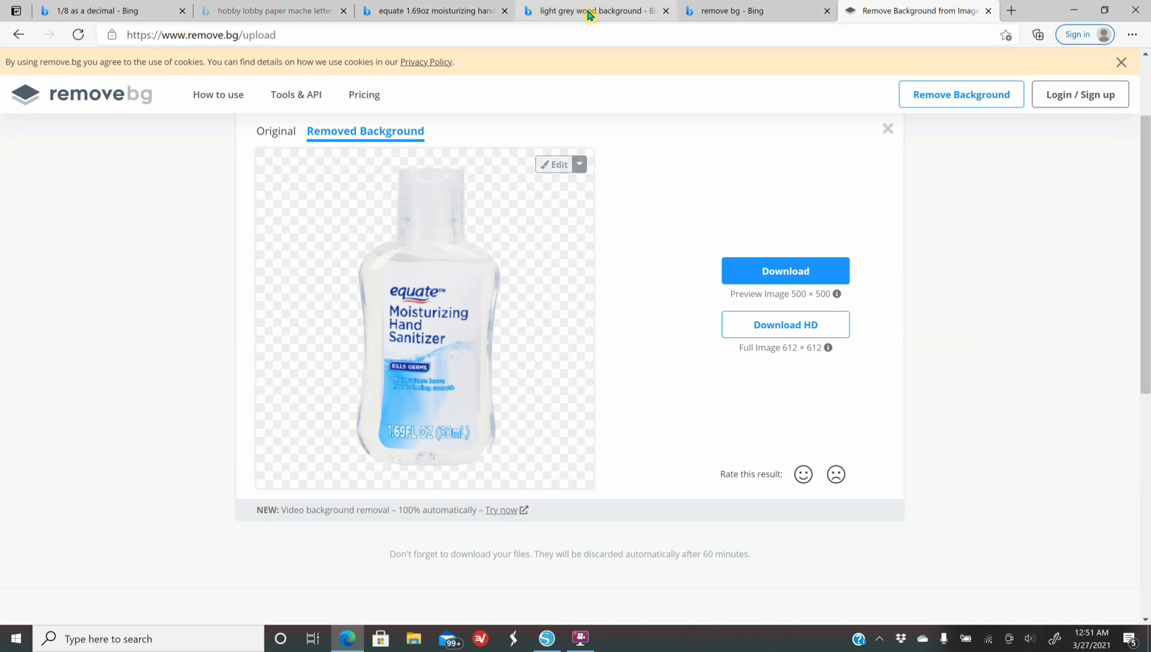
pyautogui.click(587, 11)
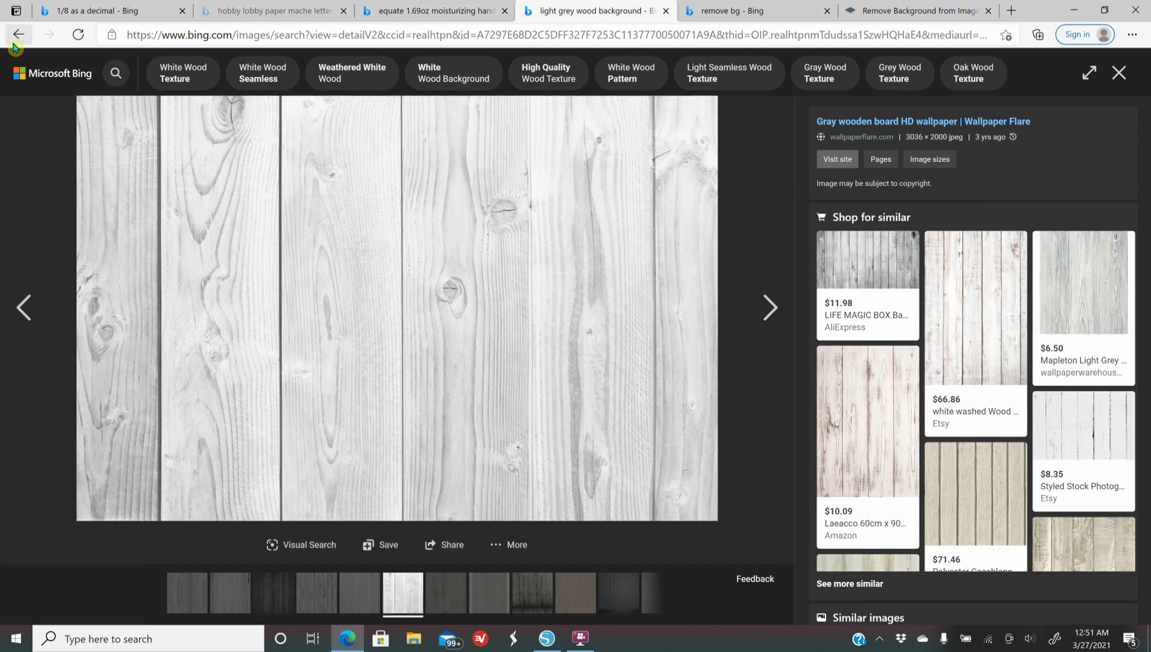
pyautogui.click(18, 35)
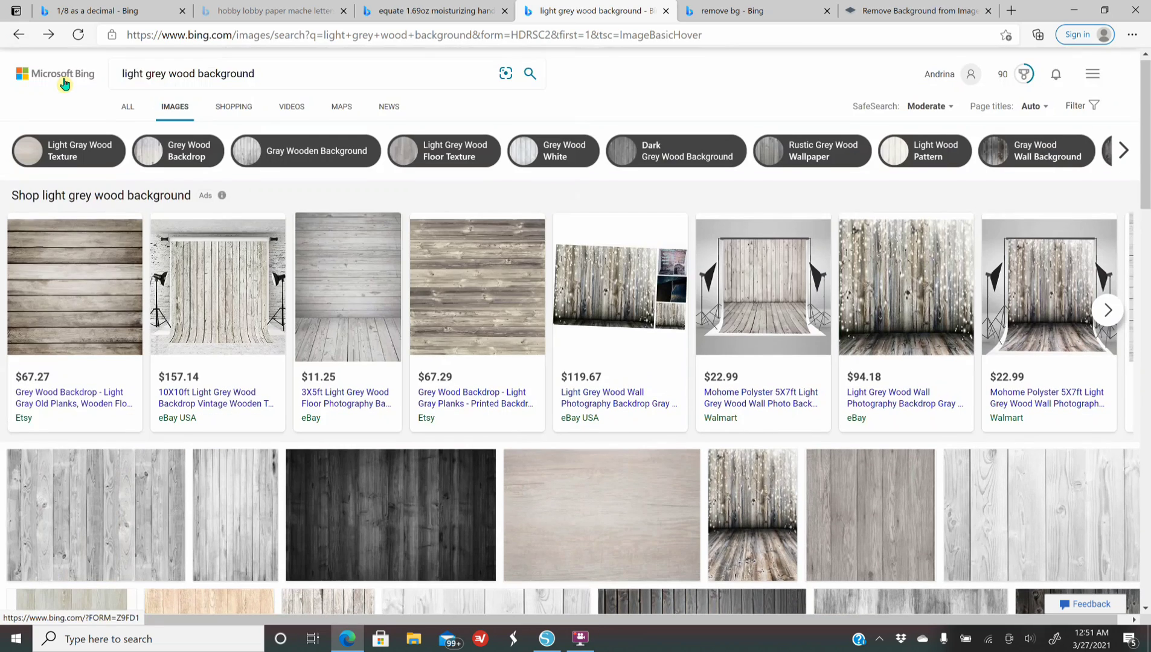
pyautogui.scroll(-3)
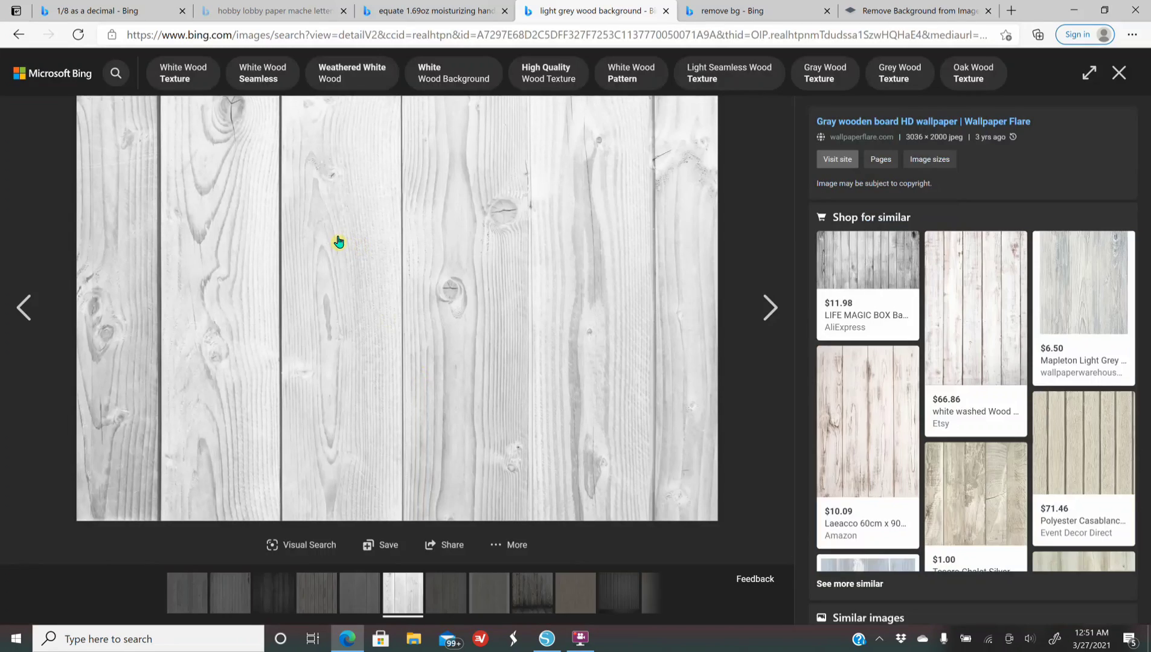
pyautogui.moveTo(469, 454)
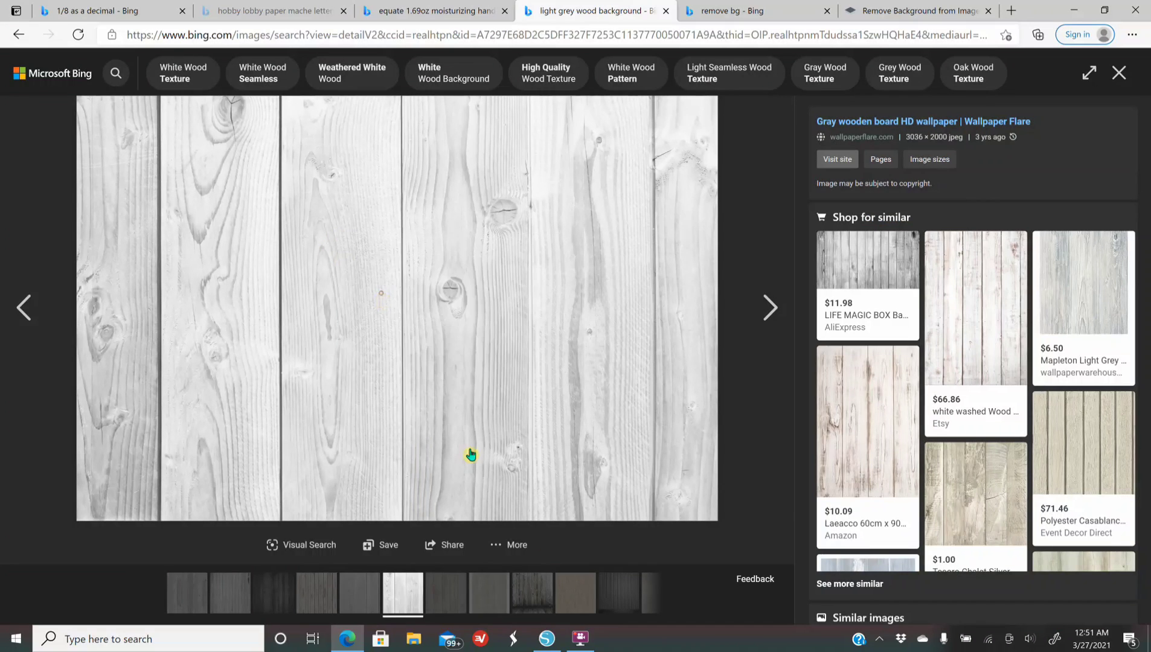
pyautogui.click(579, 637)
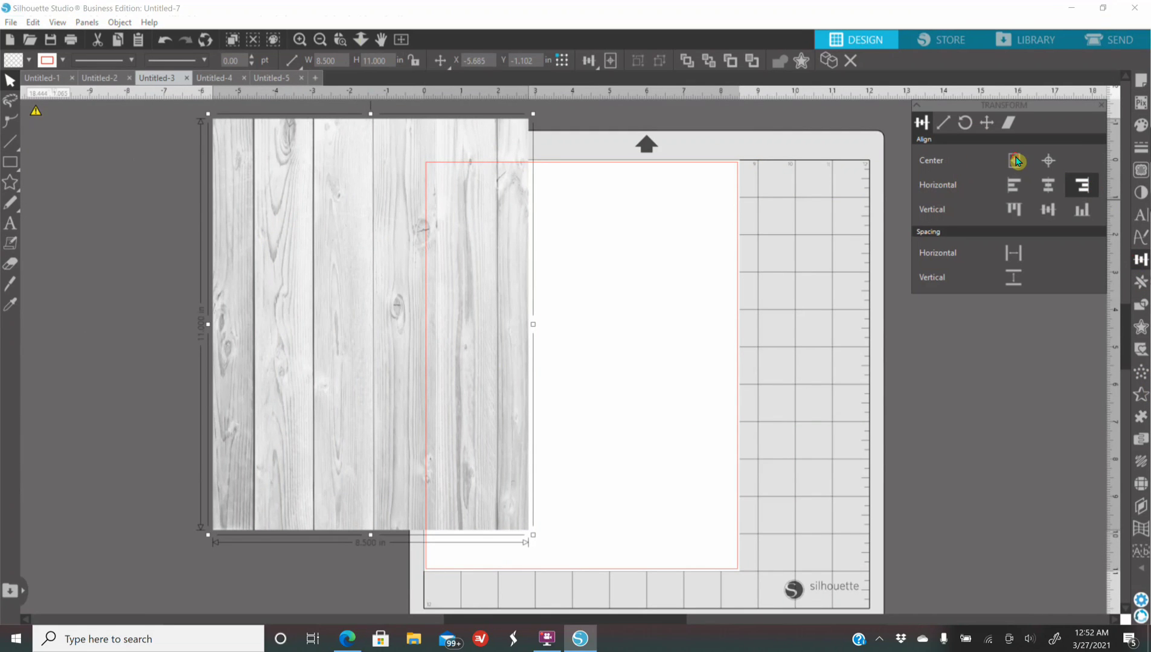
# - Centre the 8.5 × 11 in grey wood image on the letter page
pyautogui.click(1013, 161)
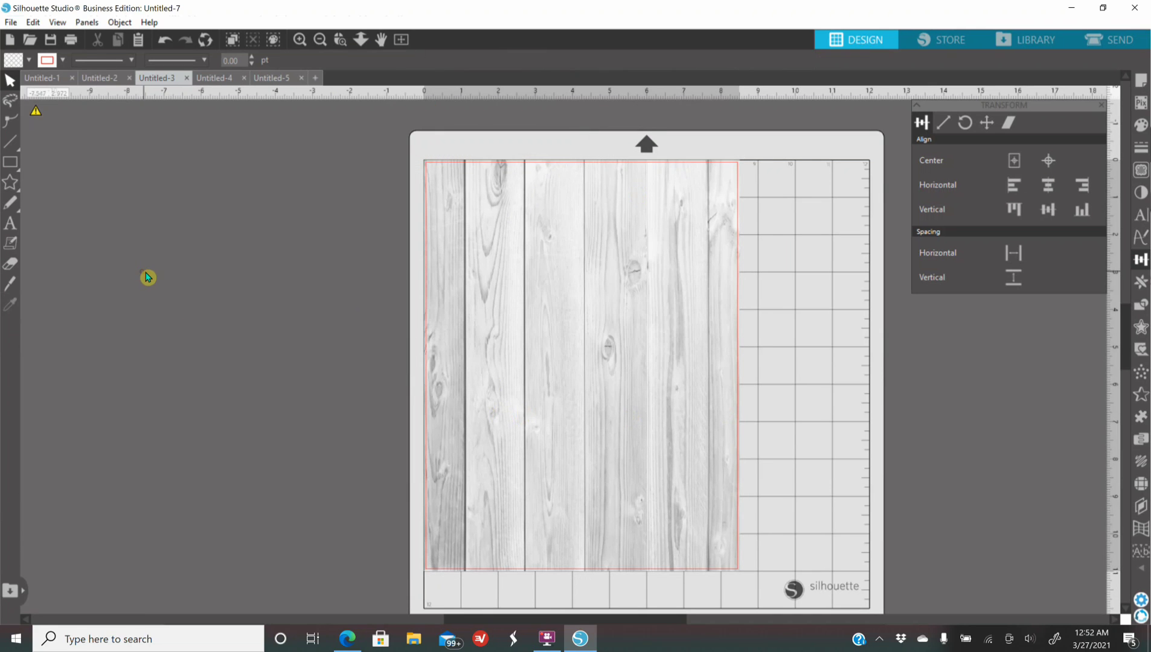
pyautogui.moveTo(229, 327)
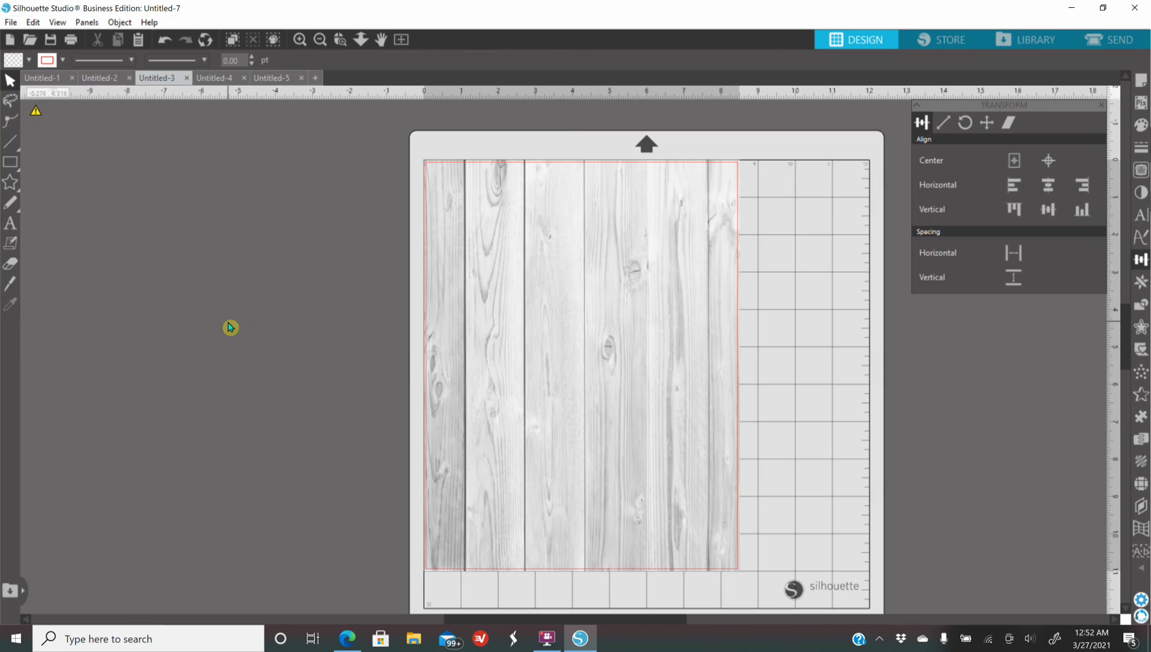
pyautogui.moveTo(184, 372)
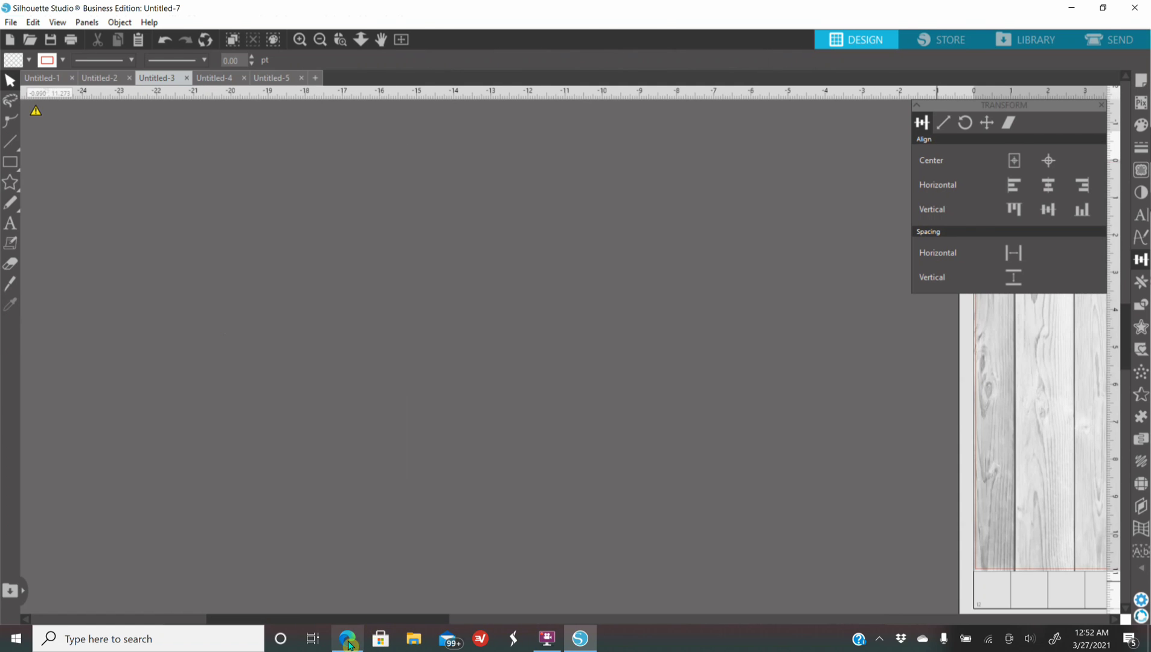
# - Bring up the image options for the Equate hand sanitizer picture in the browser
pyautogui.click(347, 637)
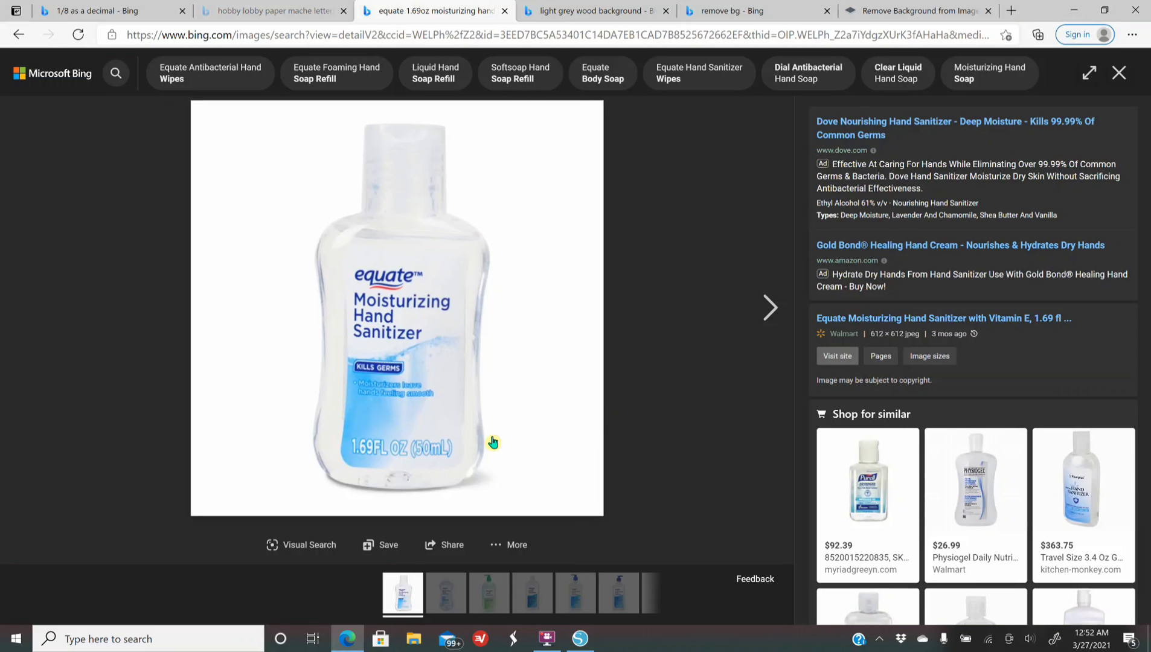
pyautogui.moveTo(399, 330)
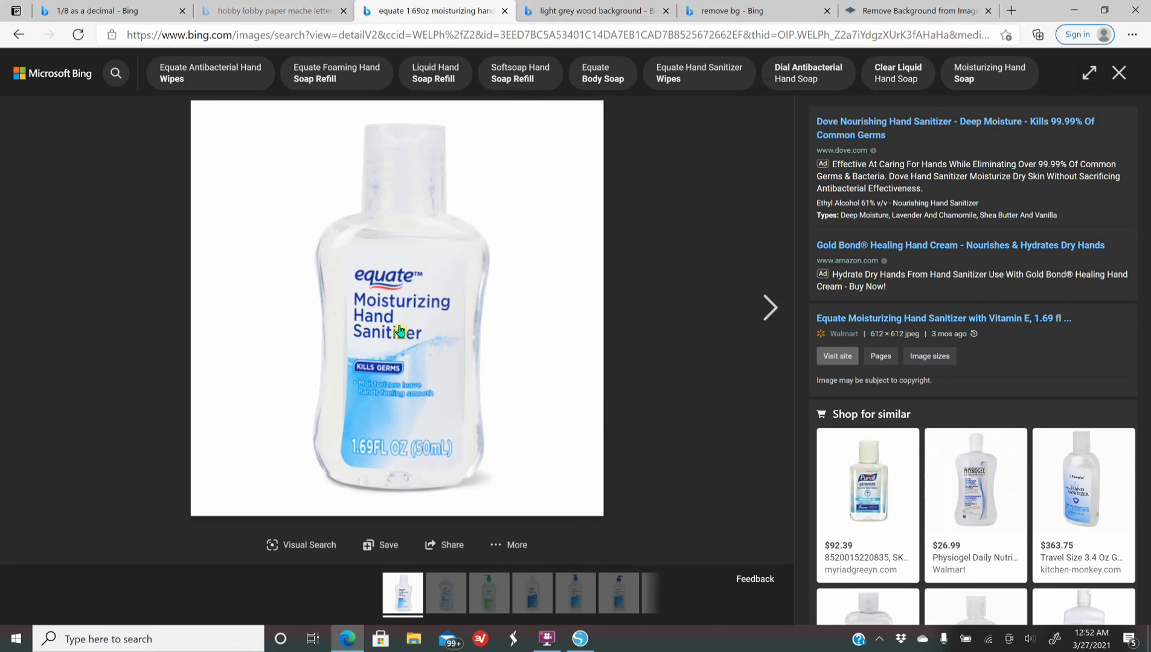
pyautogui.rightClick(397, 331)
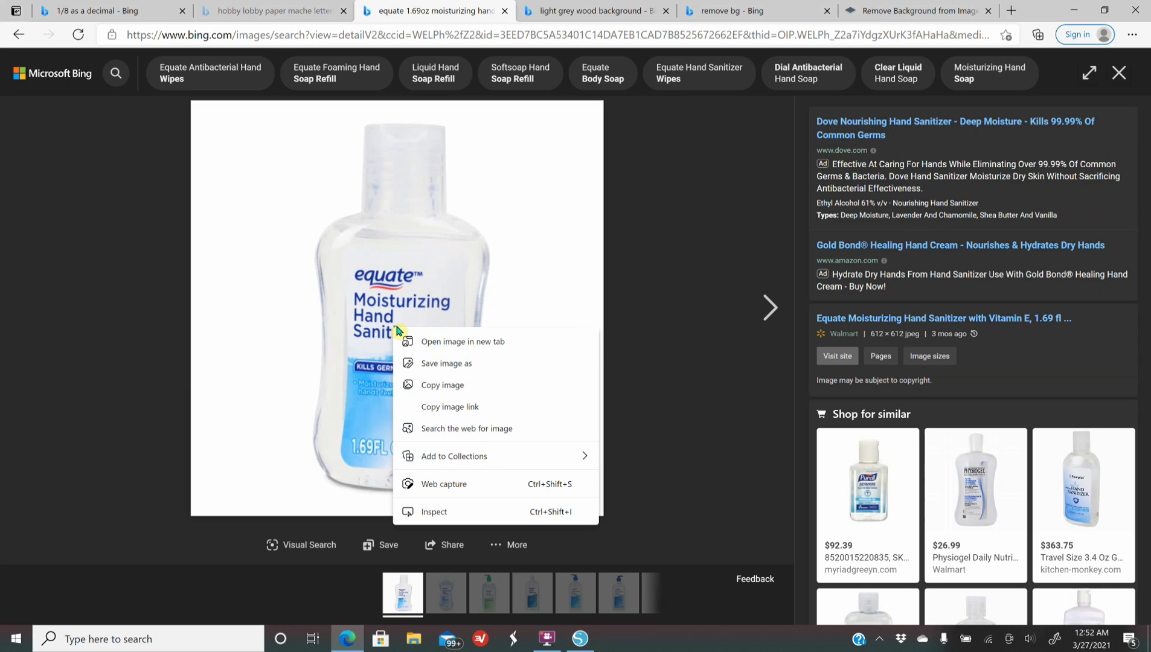
pyautogui.moveTo(851, 198)
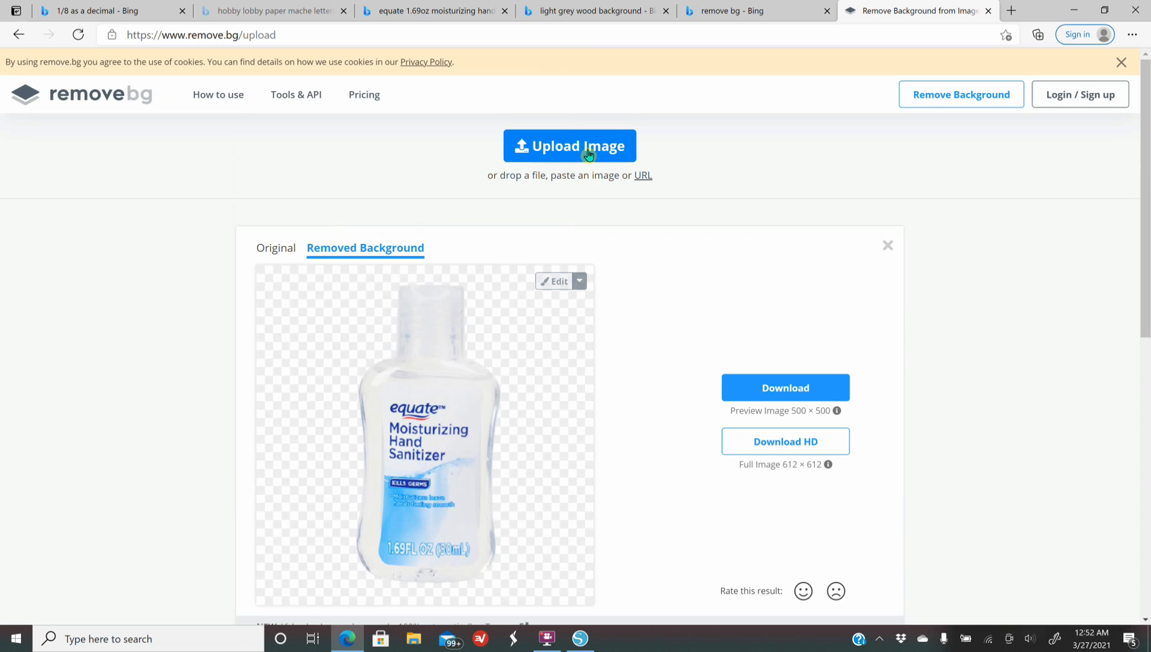
pyautogui.moveTo(188, 283)
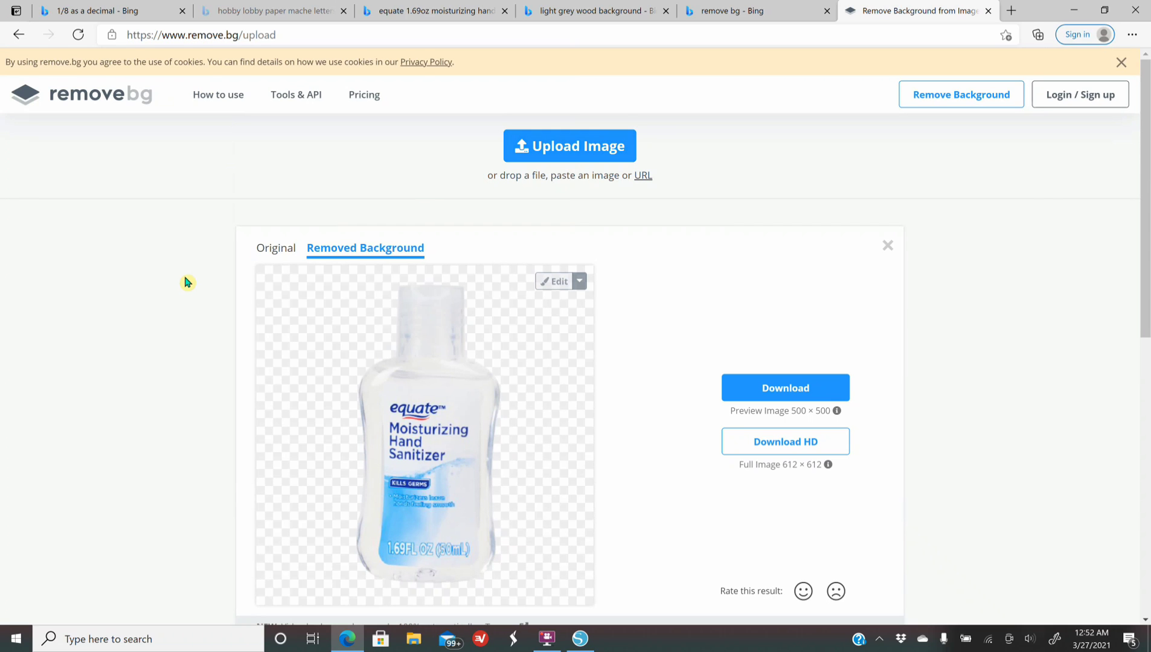
pyautogui.moveTo(405, 337)
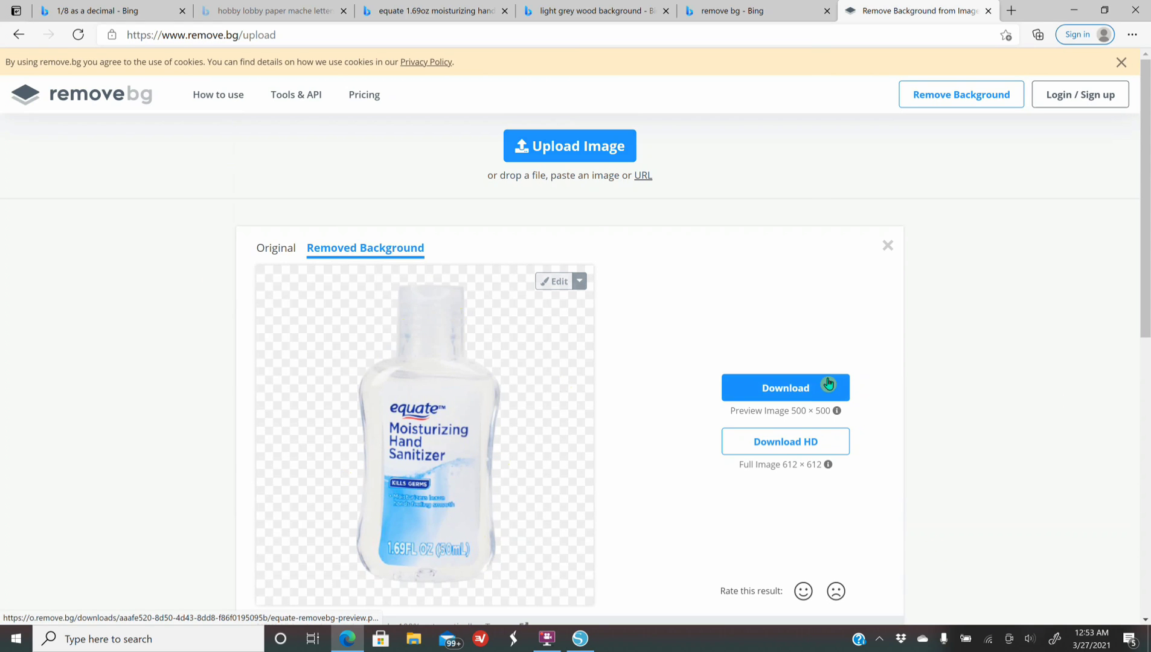
pyautogui.moveTo(571, 538)
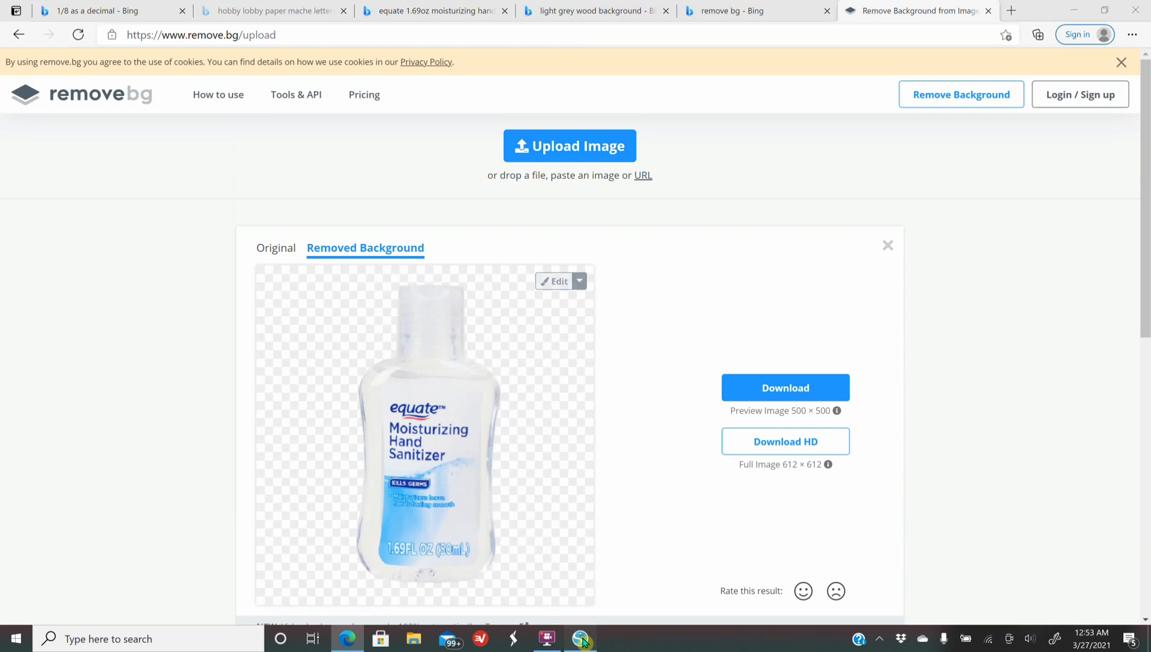
# - Return to Silhouette Studio after the bottle's background is removed in remove.bg
pyautogui.click(580, 638)
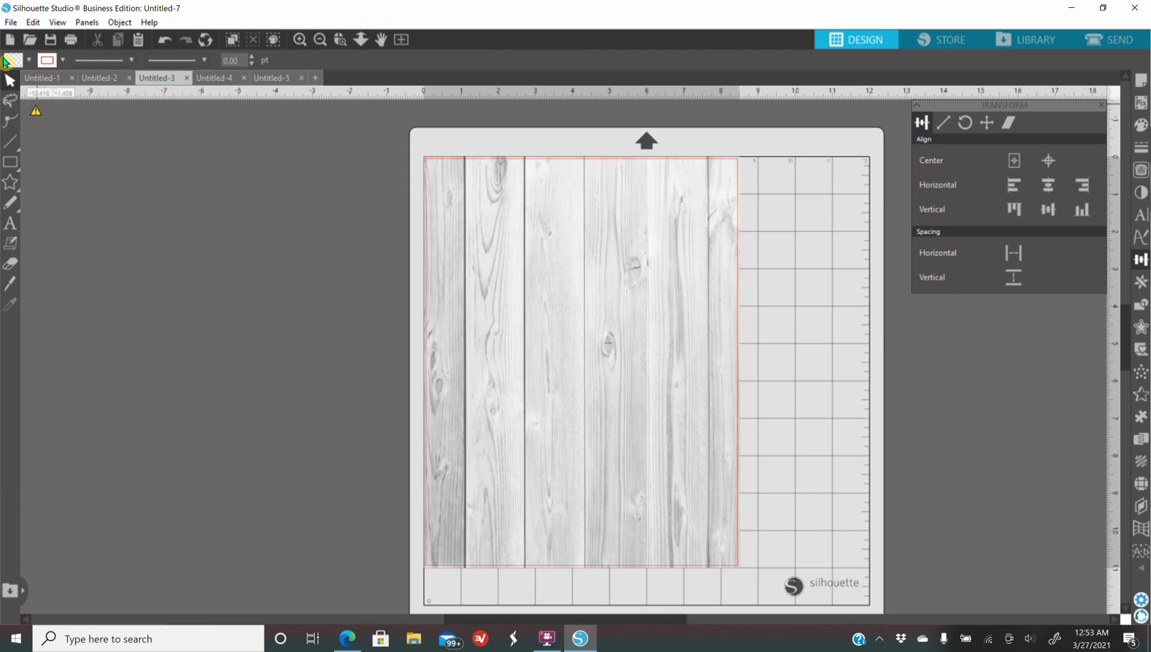
# - Merge the background-free Equate bottle file ('eq') into the wood-plank design
pyautogui.click(11, 22)
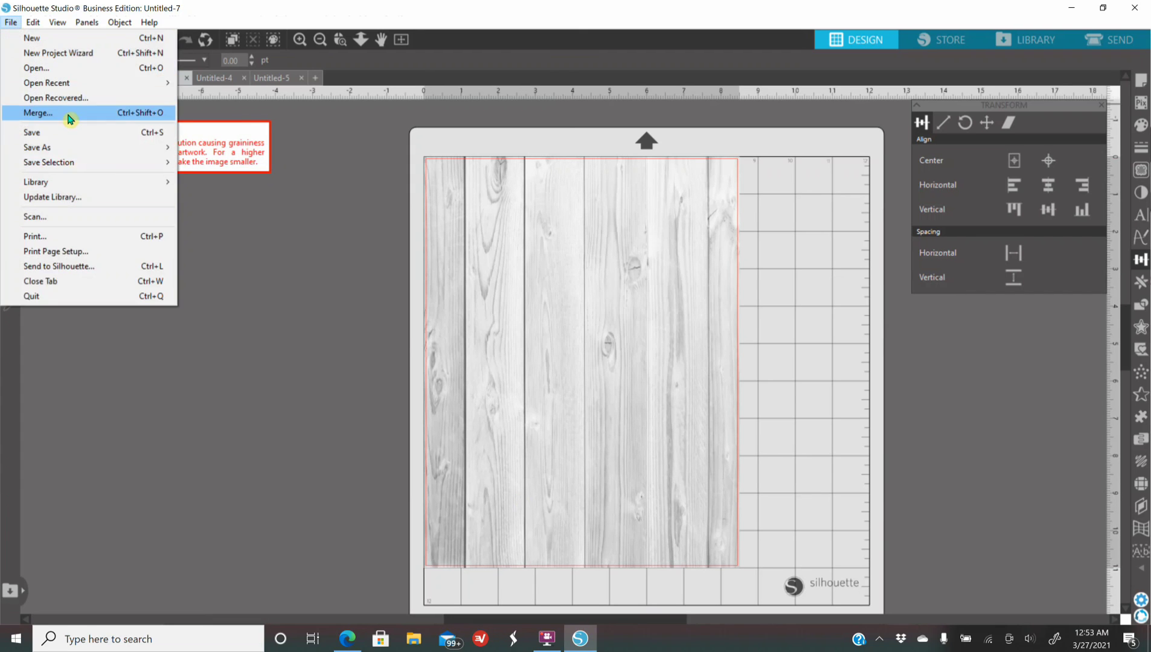
pyautogui.click(38, 112)
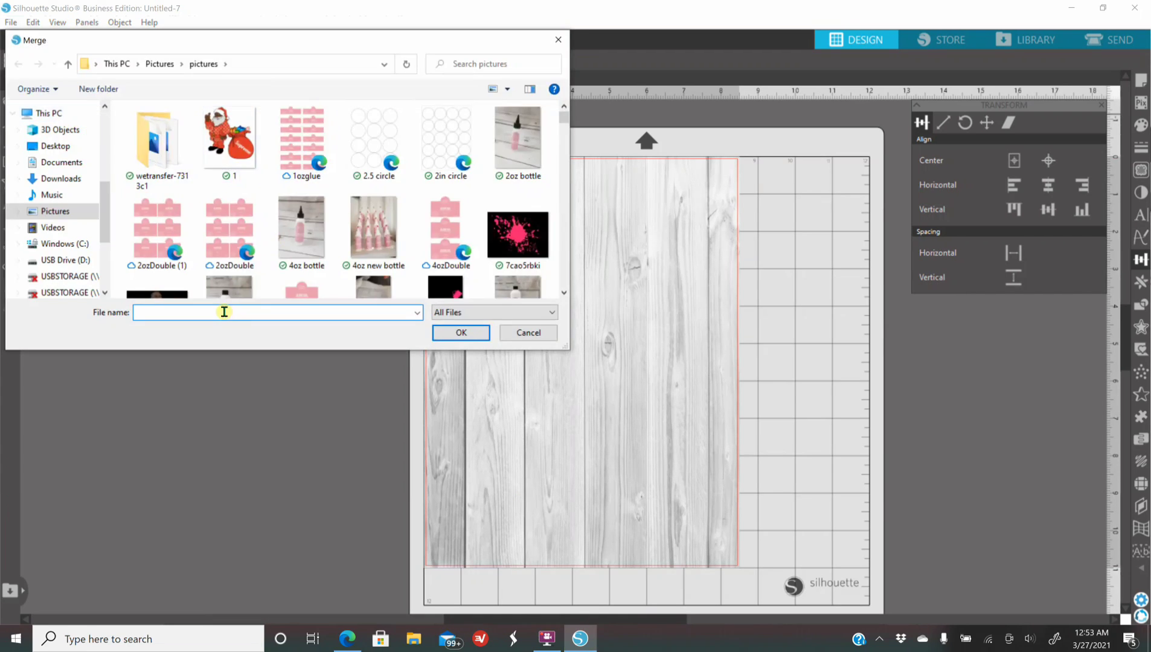
pyautogui.write('eq')
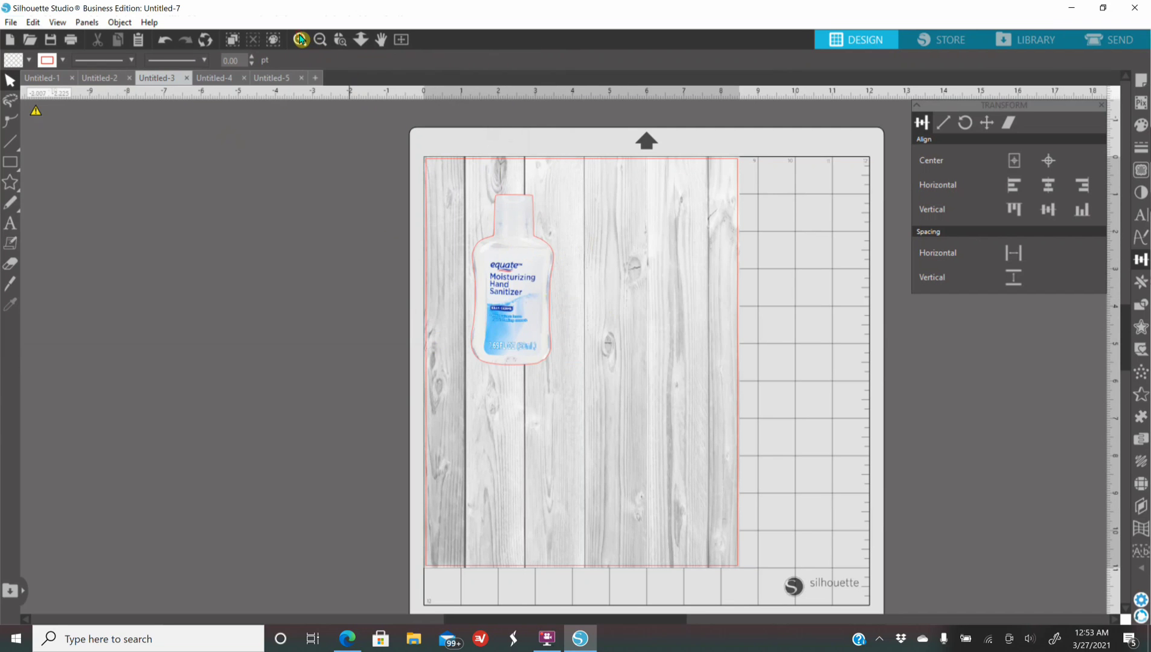
# - Clear the sanitizer bottle's red outline by setting its line colour to none
pyautogui.click(299, 40)
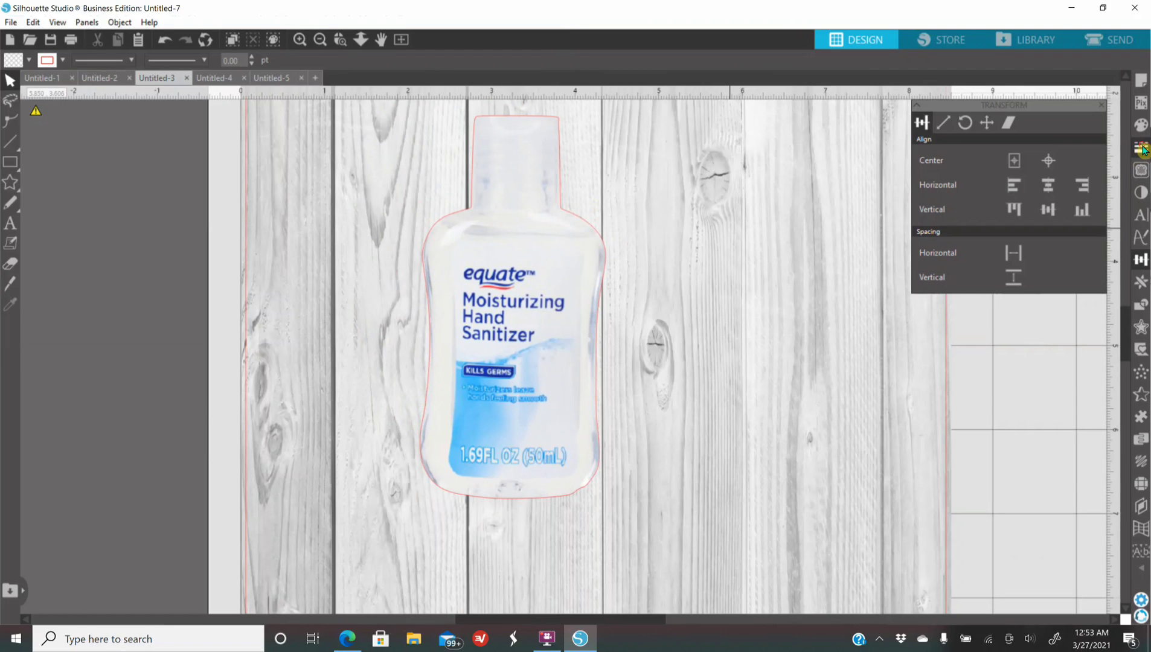
pyautogui.click(944, 123)
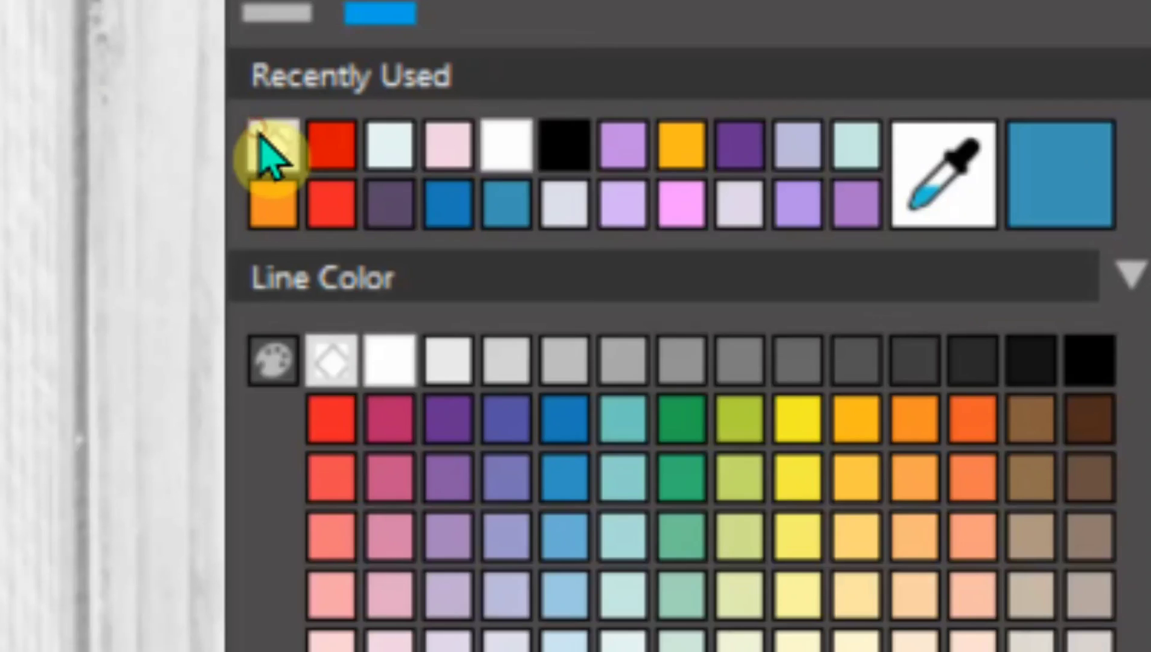
pyautogui.click(271, 144)
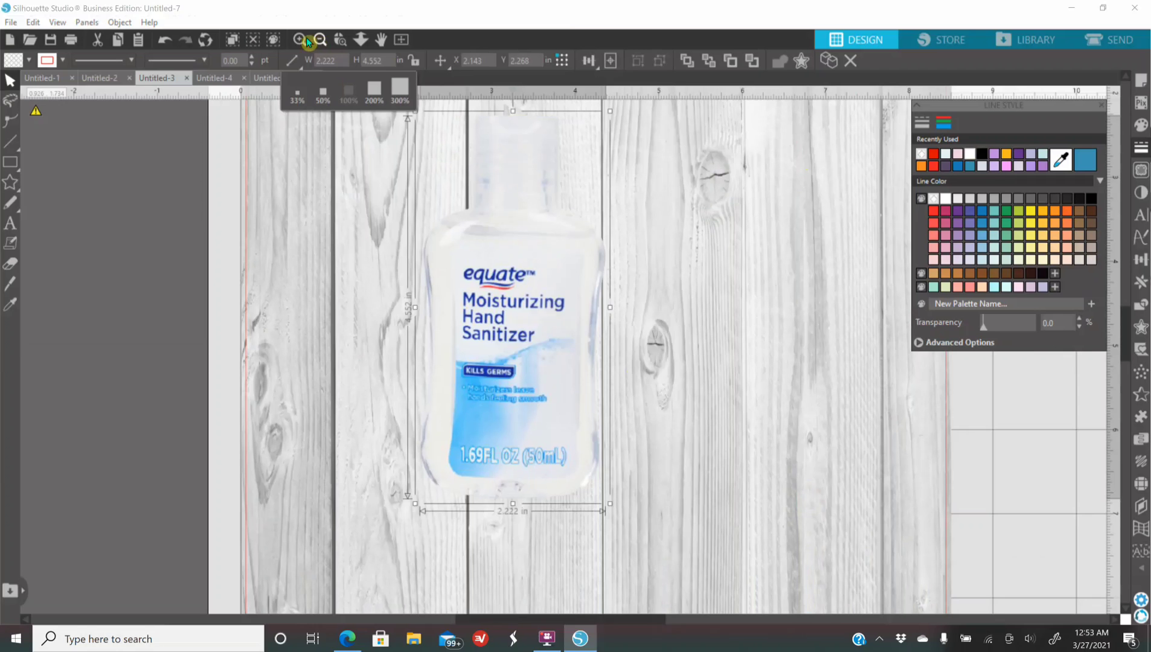
# - Enlarge the bottle at the lower left of the wood background at full-page view
pyautogui.click(299, 39)
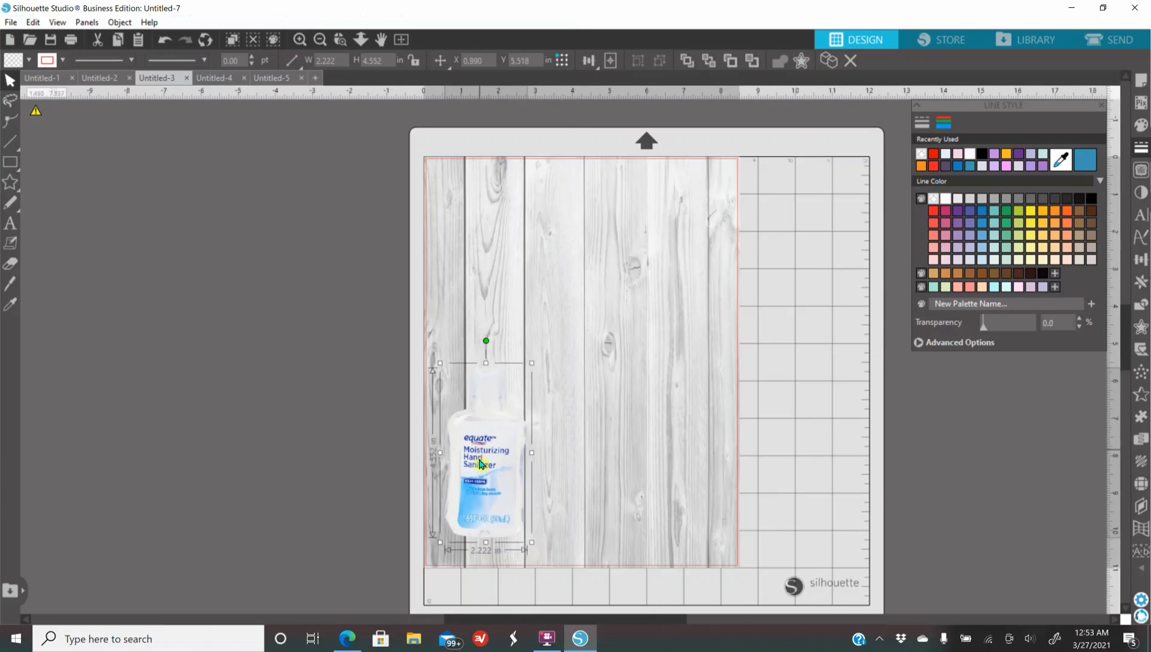
pyautogui.moveTo(532, 544); pyautogui.dragTo(542, 556)
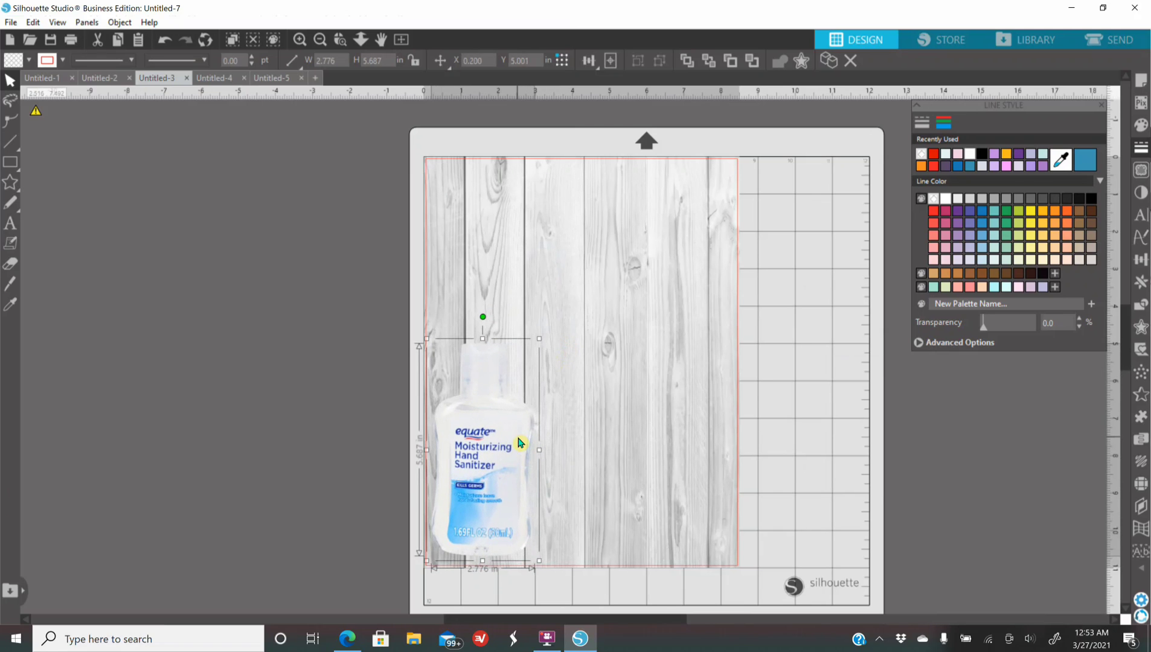
pyautogui.moveTo(489, 457)
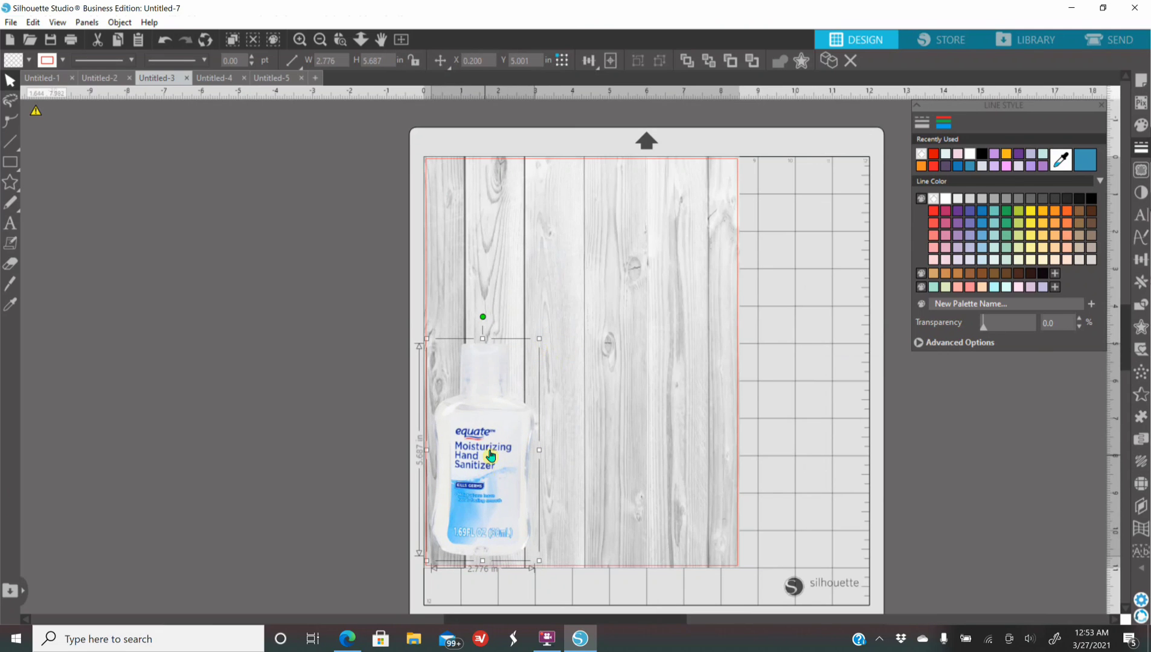
pyautogui.moveTo(503, 386)
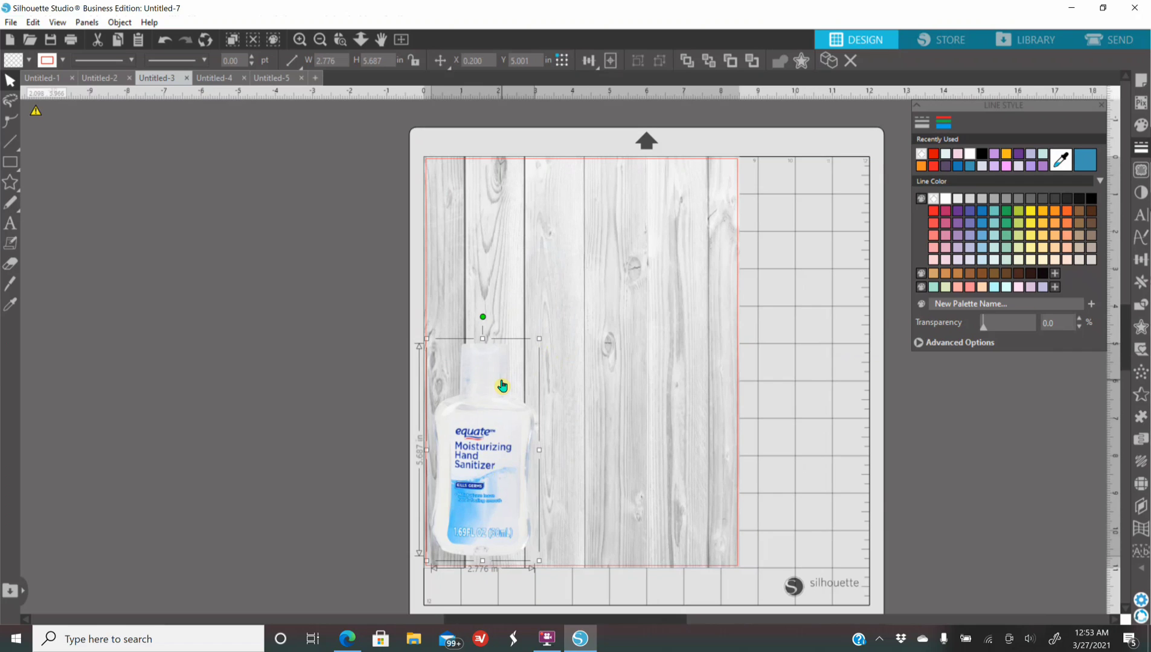
# - Nudge the bottle along the bottom and return to the mockup document with the label sheet
pyautogui.moveTo(481, 441); pyautogui.dragTo(498, 408)
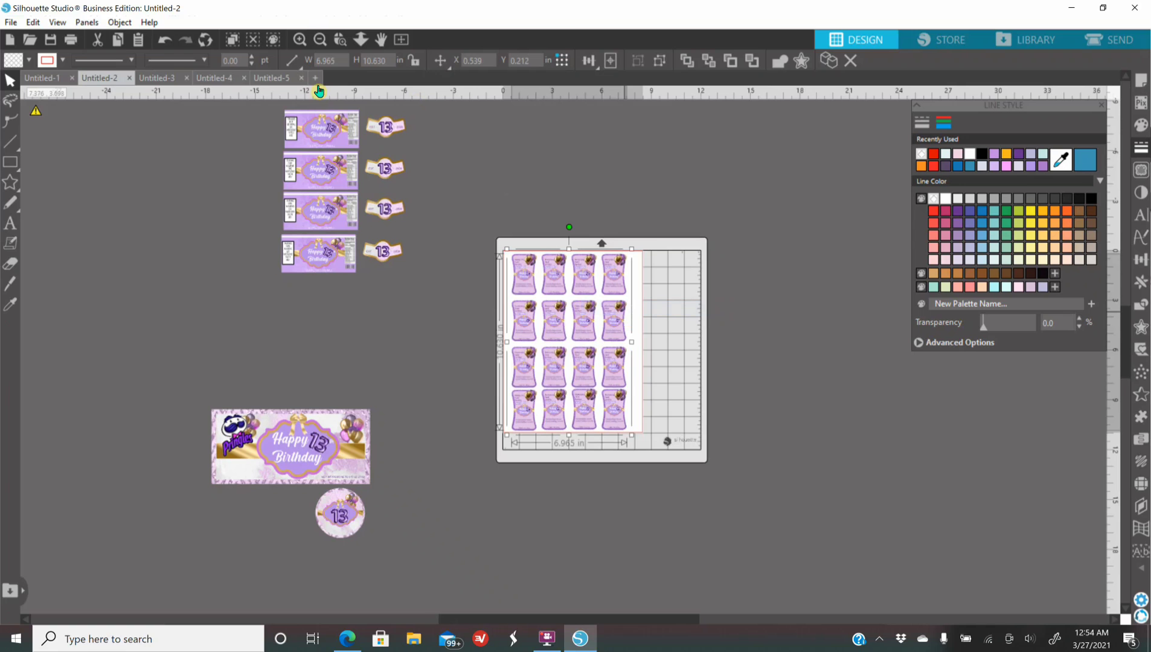
pyautogui.click(156, 77)
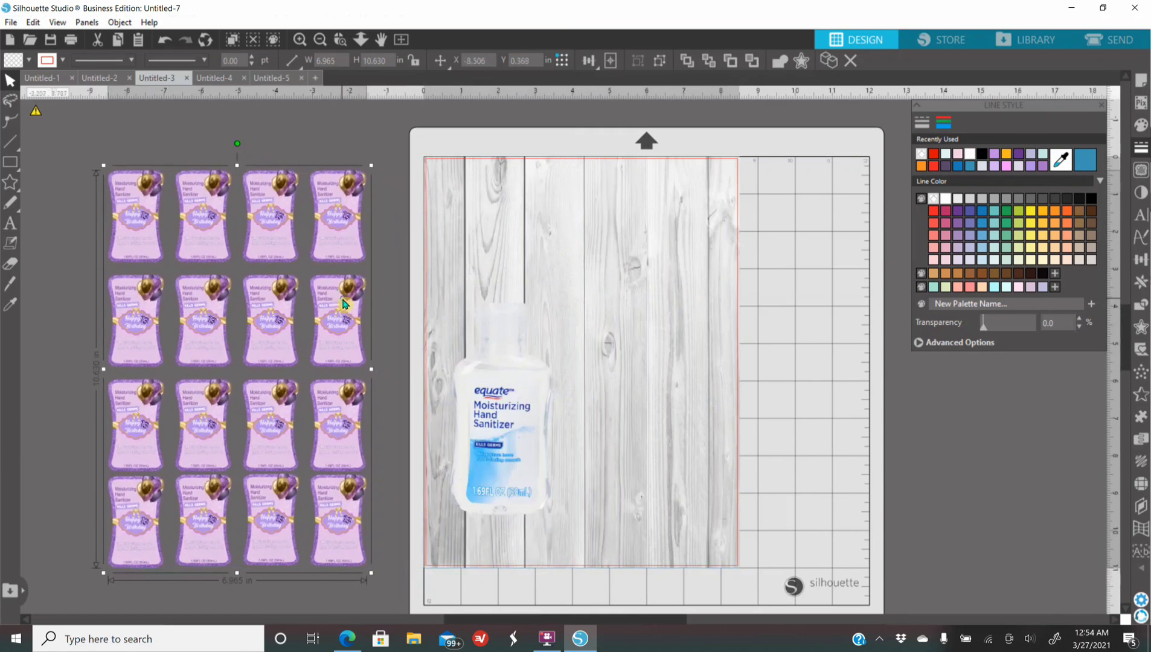
# - Ungroup the label sheet and enlarge one purple Happy Birthday label over the bottle front
pyautogui.rightClick(345, 304)
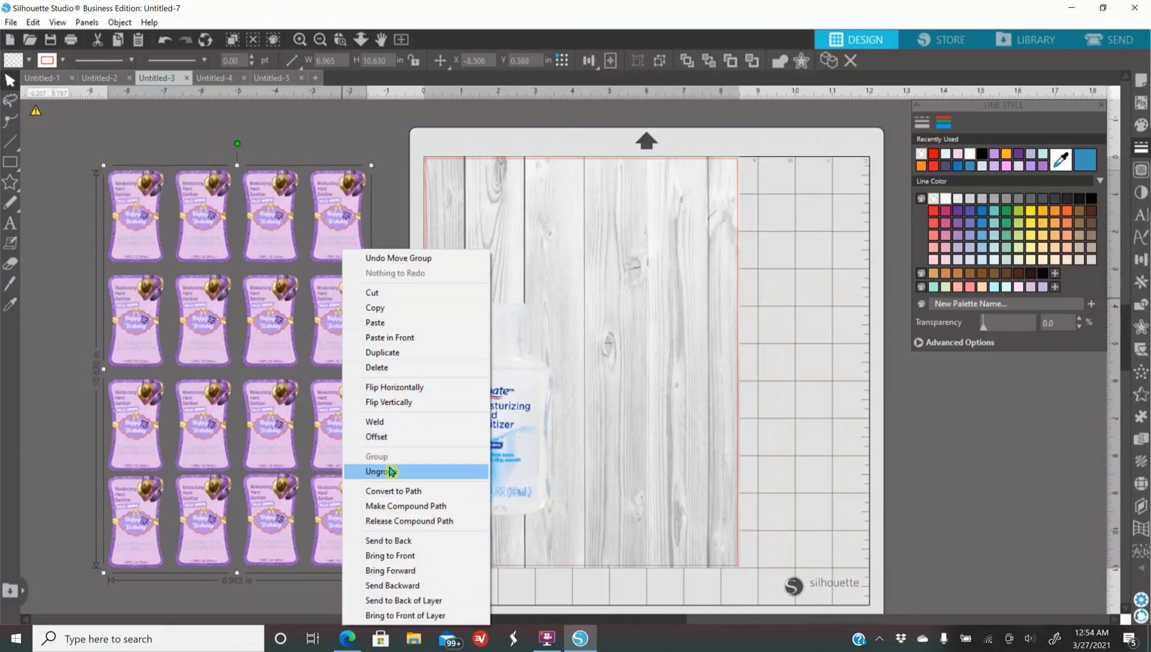
pyautogui.click(379, 471)
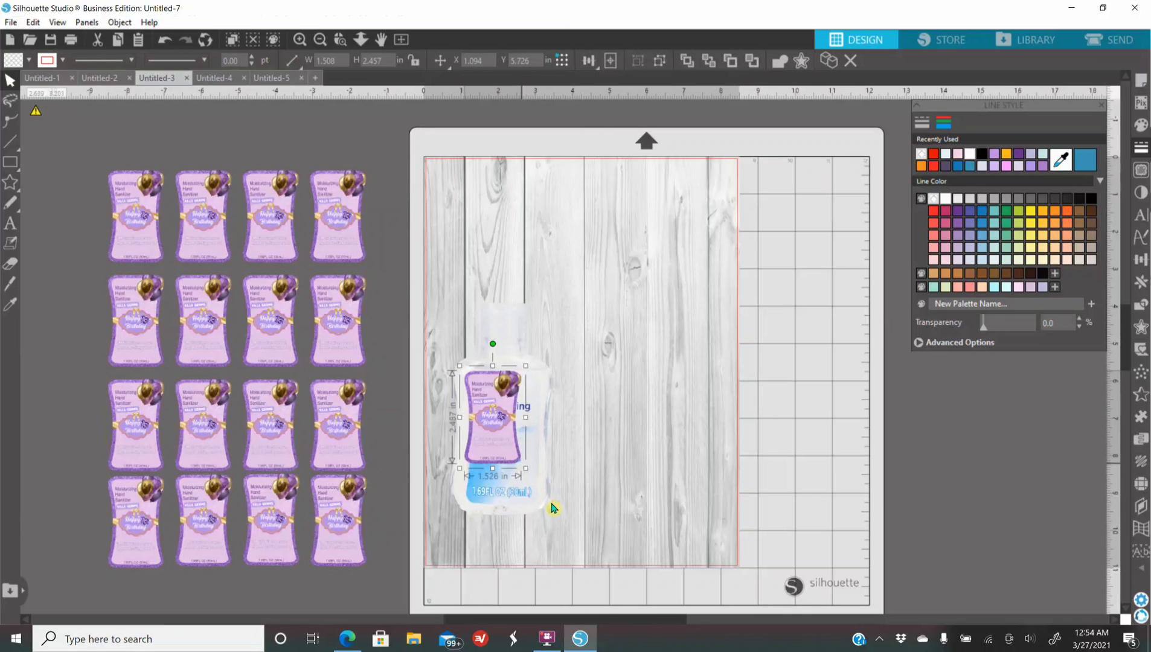
pyautogui.moveTo(525, 468); pyautogui.dragTo(549, 504)
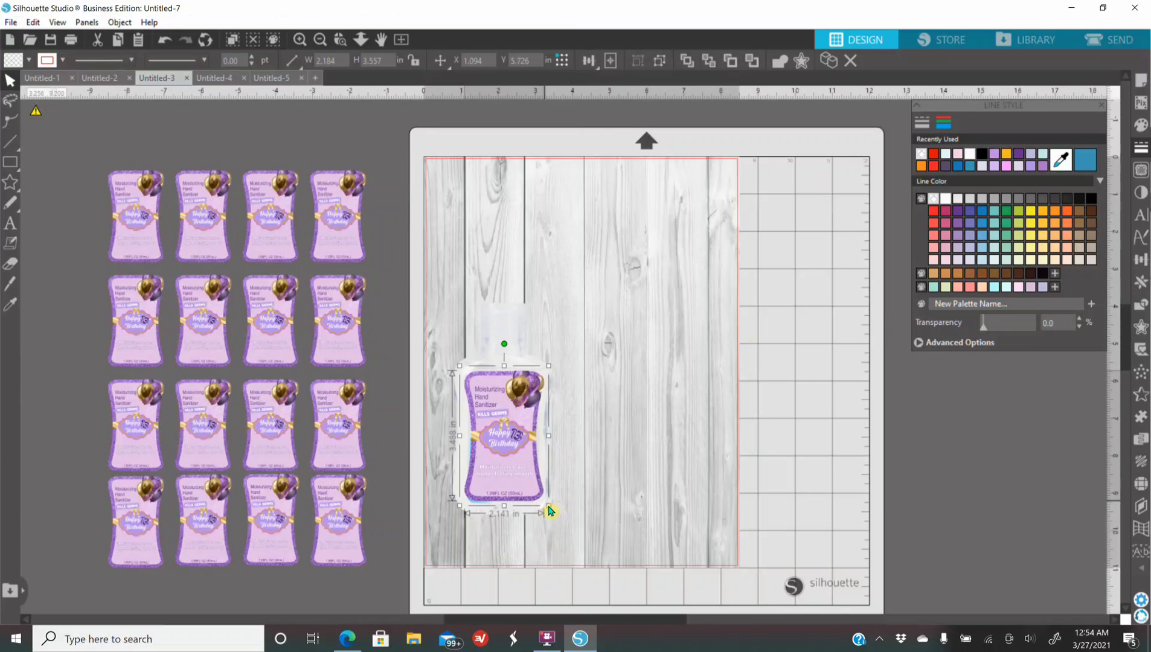
pyautogui.click(298, 39)
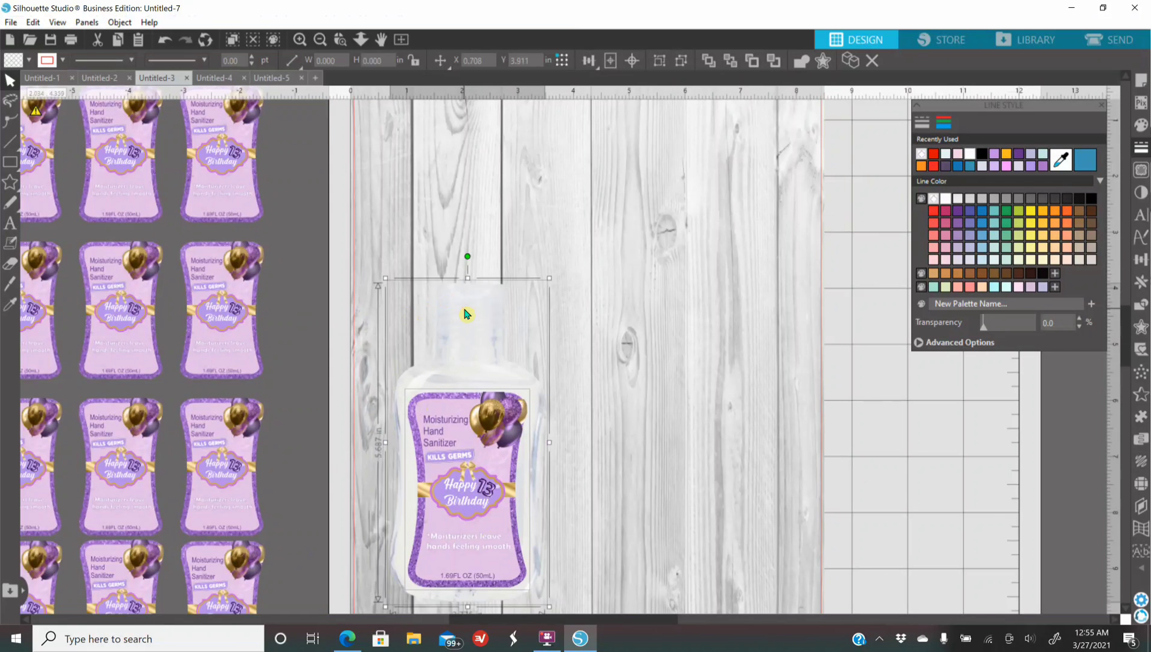
# - Group the label and the sanitizer bottle together
pyautogui.rightClick(467, 314)
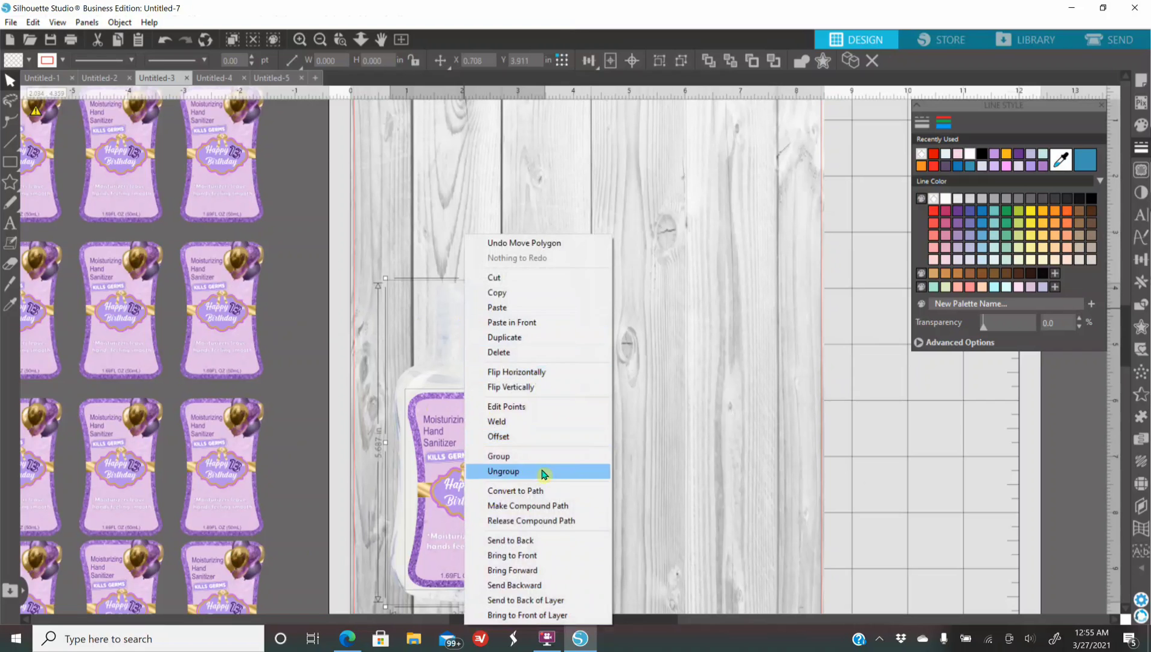
pyautogui.click(503, 471)
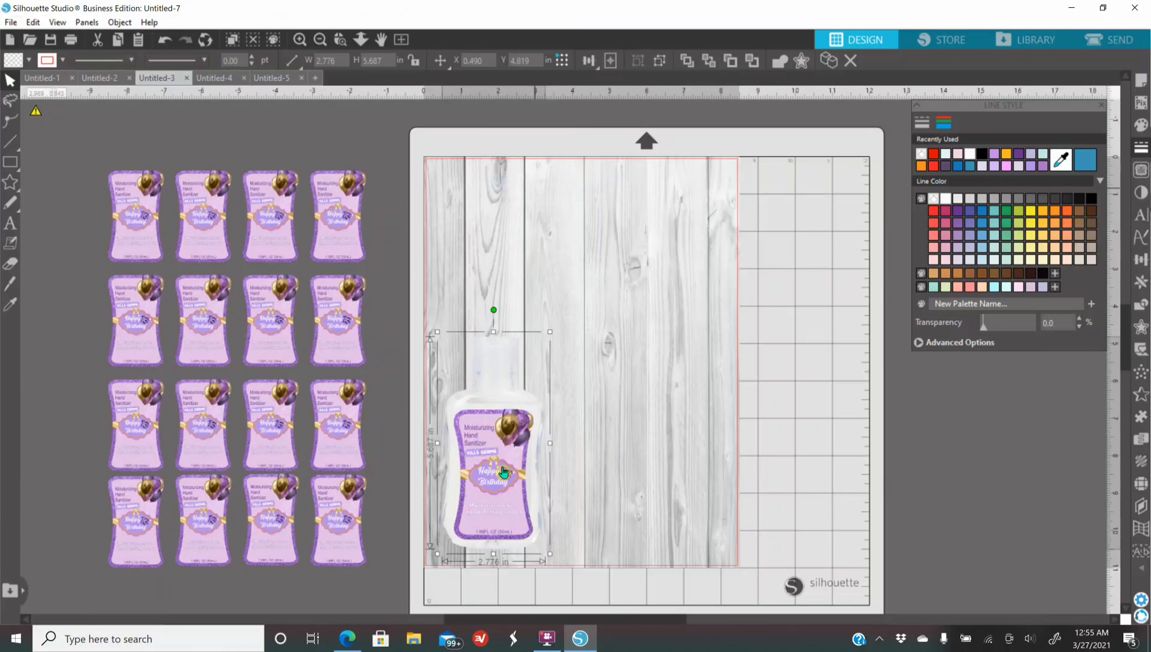
# - Place the labelled bottle at lower left and paste another copy raised to the middle
pyautogui.moveTo(492, 470); pyautogui.dragTo(653, 477)
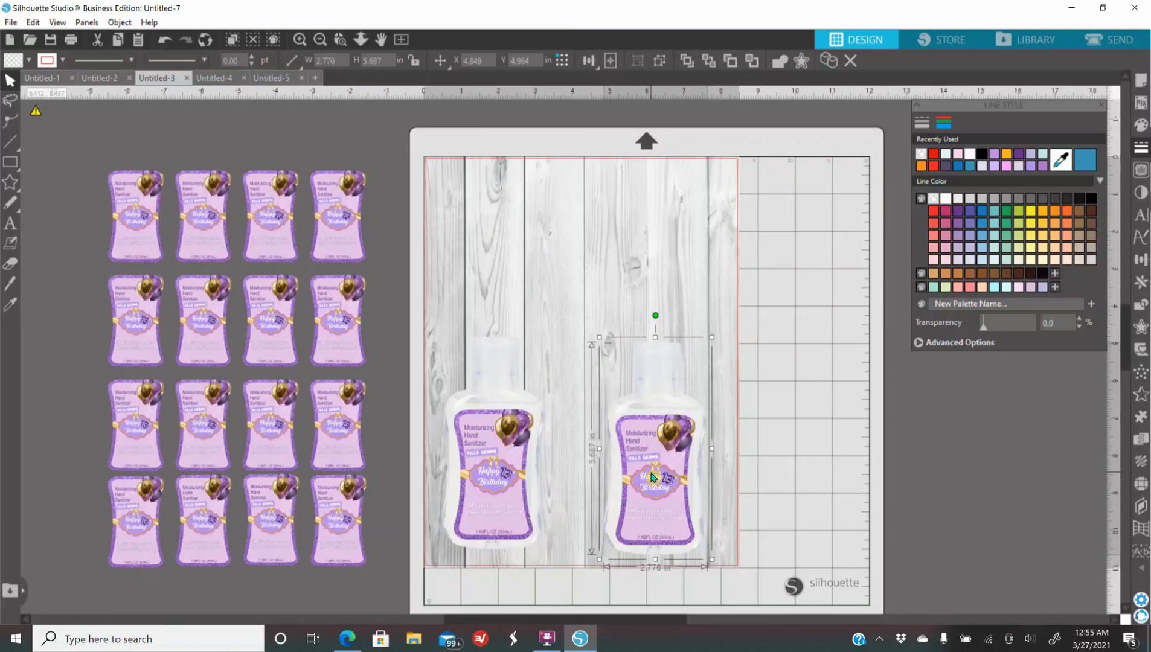
pyautogui.rightClick(654, 477)
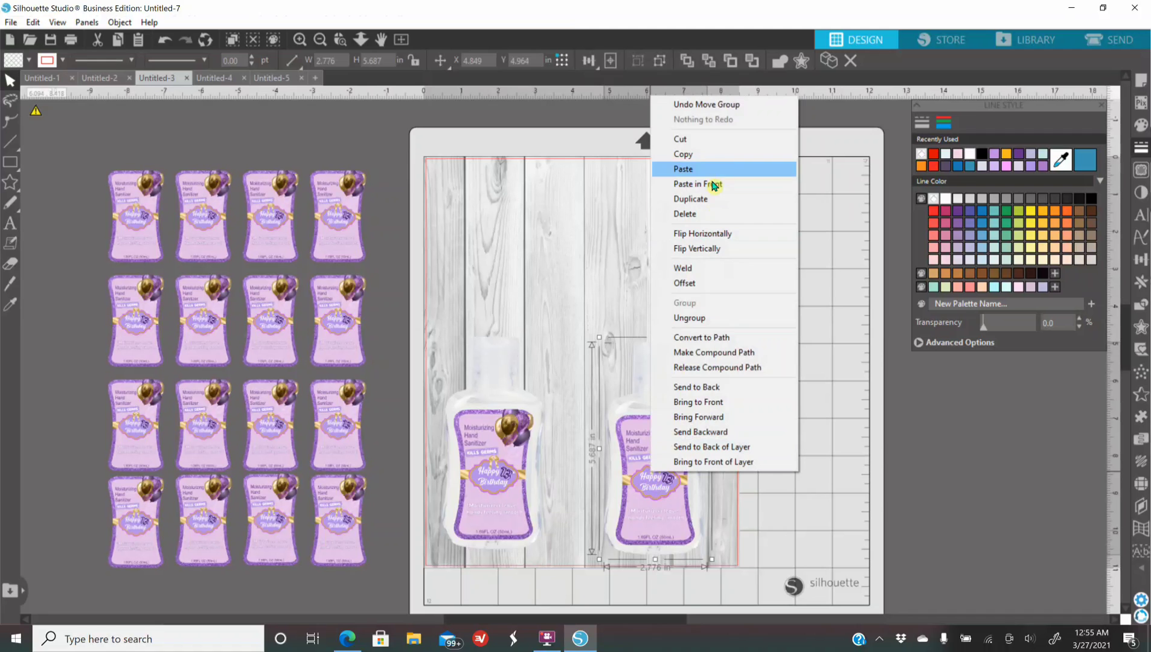
pyautogui.click(682, 169)
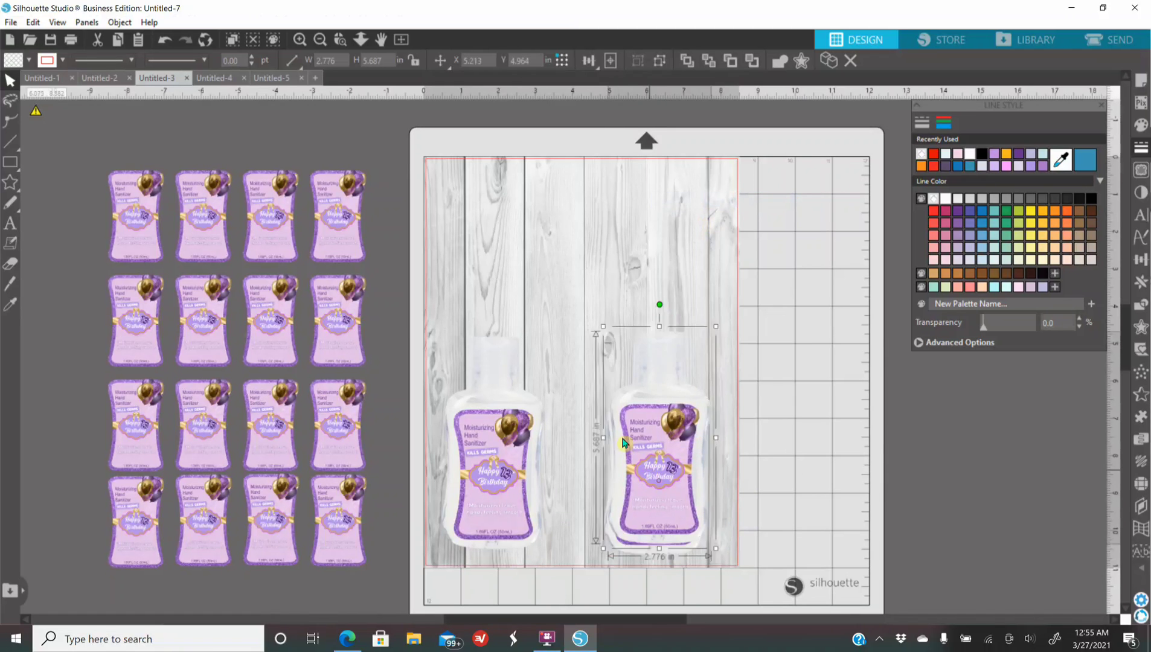
pyautogui.moveTo(659, 441); pyautogui.dragTo(576, 304)
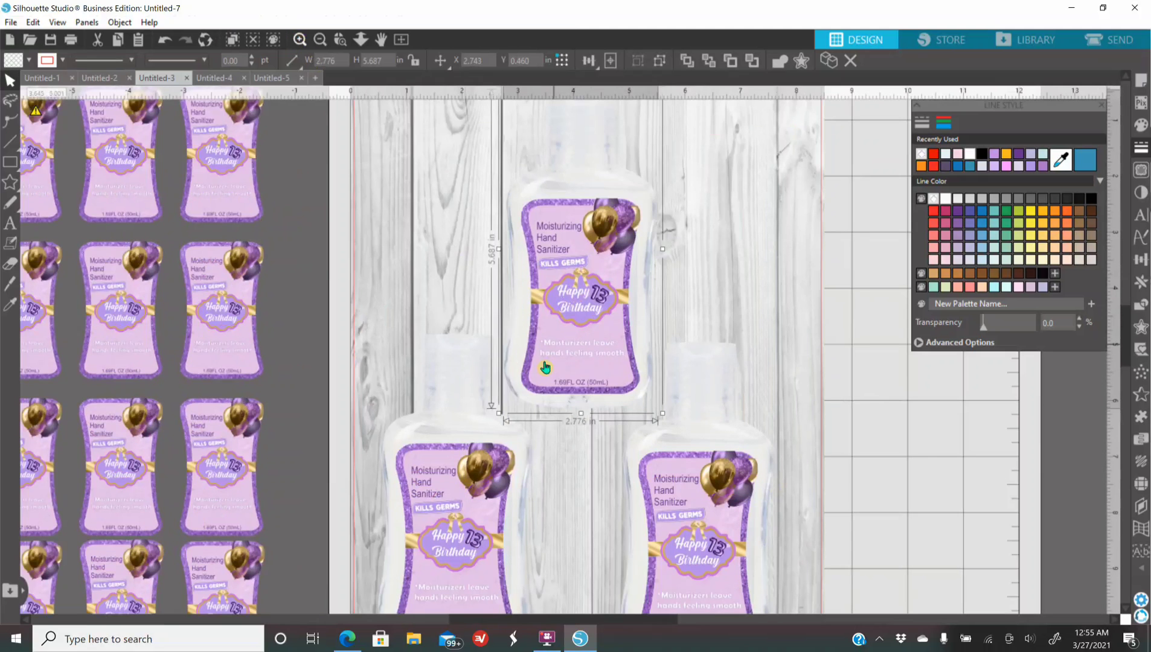
pyautogui.moveTo(737, 365)
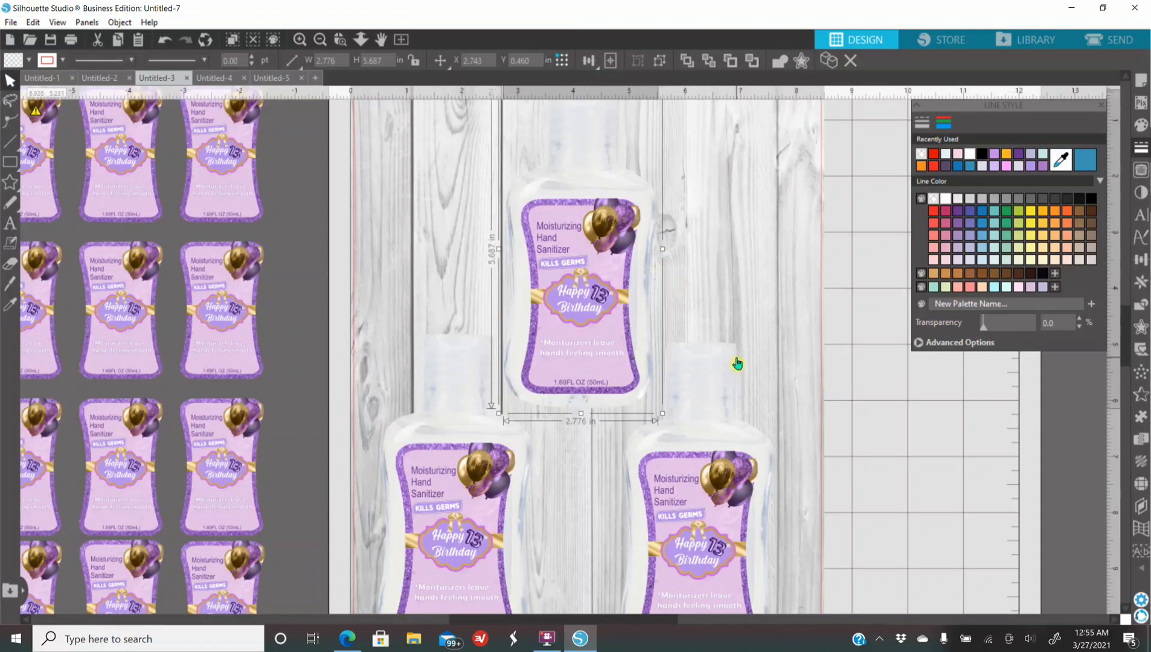
pyautogui.moveTo(560, 205)
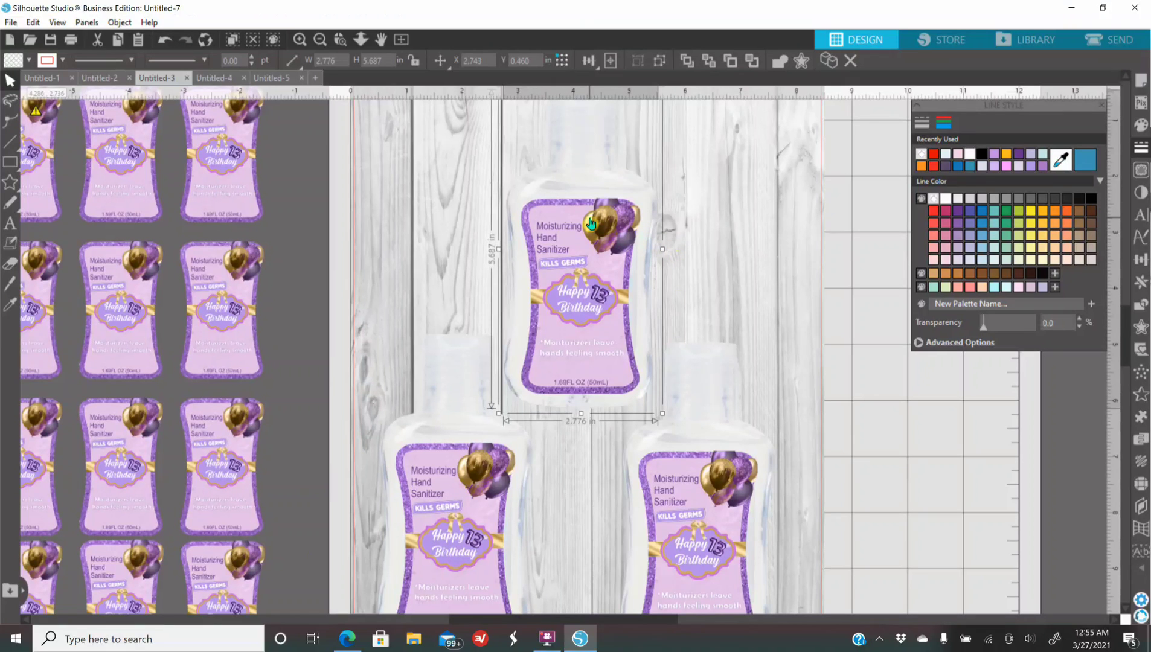
# - Apply an offset border around the top bottle, filled white with no outline
pyautogui.click(1142, 328)
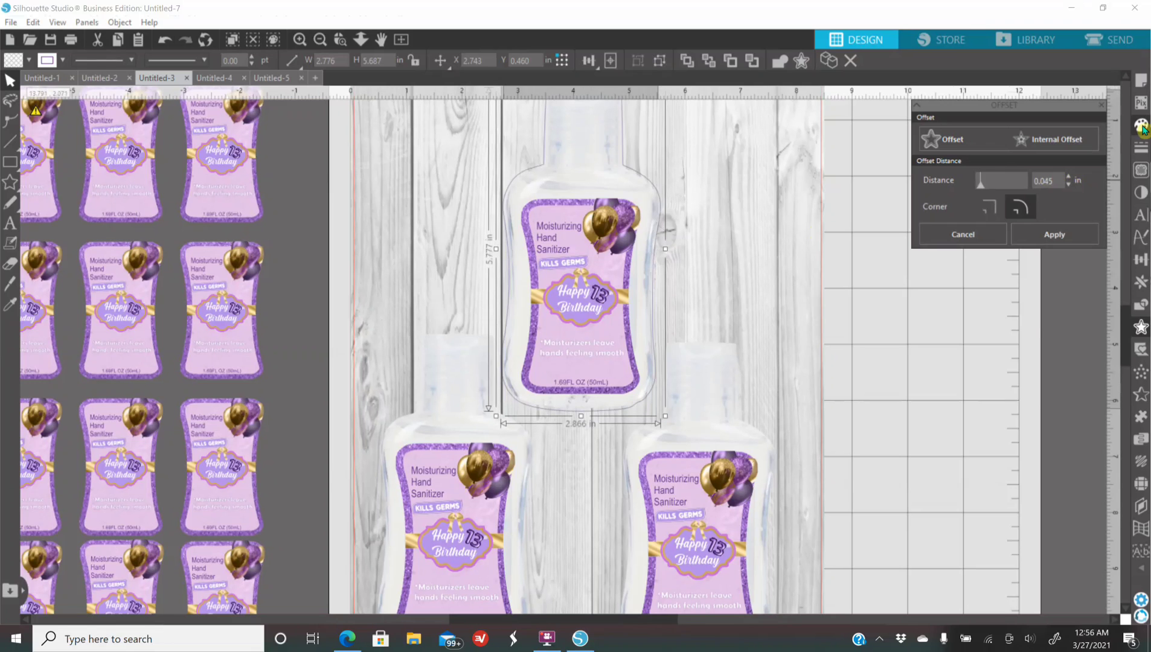
pyautogui.click(1140, 124)
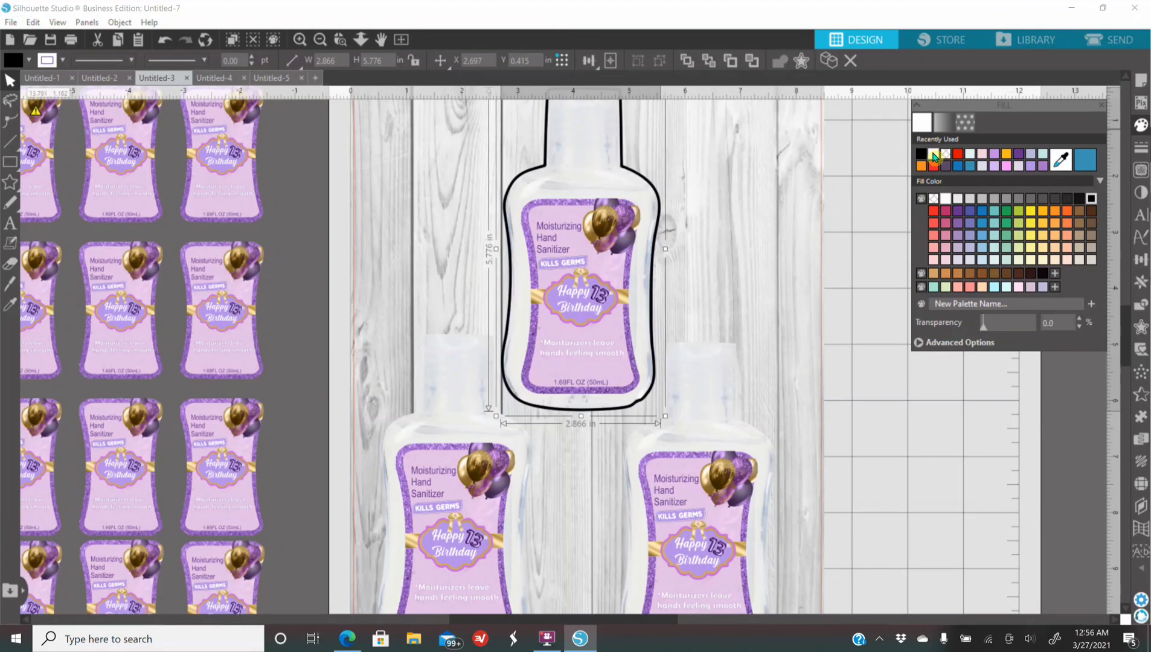
pyautogui.click(1084, 161)
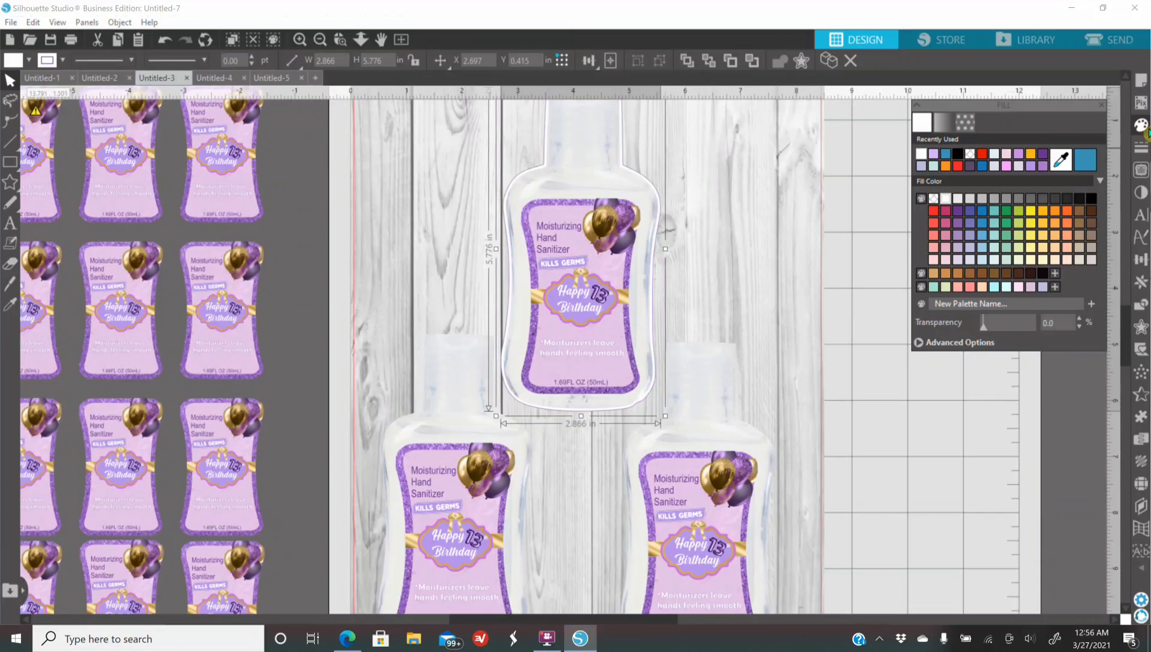
pyautogui.click(921, 123)
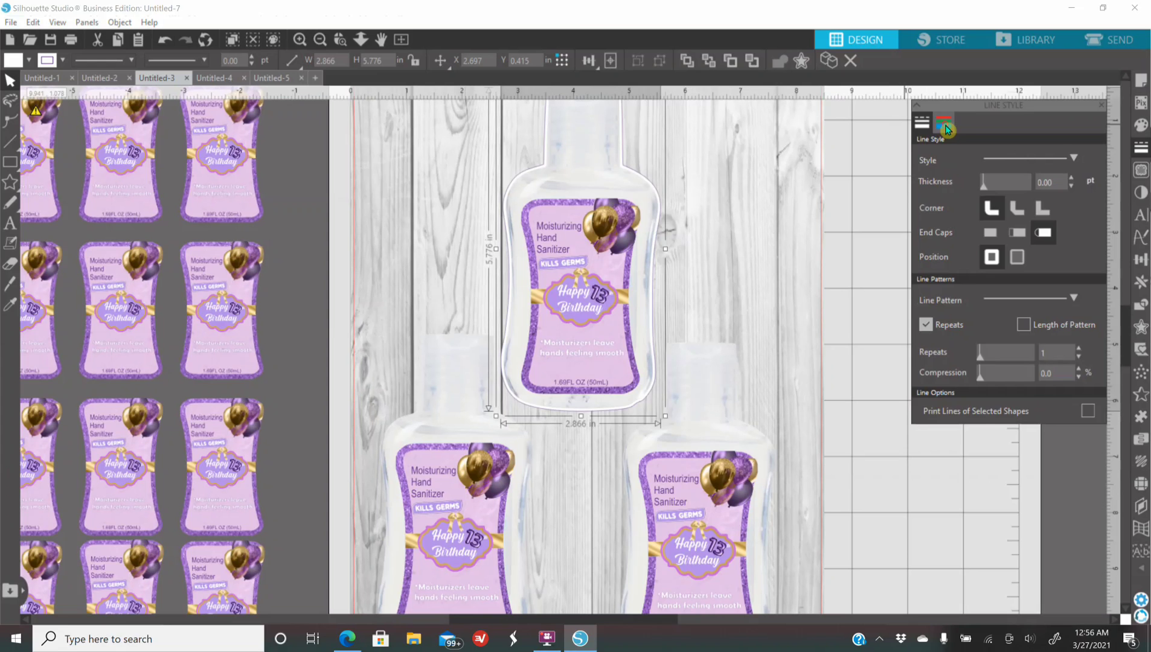
pyautogui.click(945, 122)
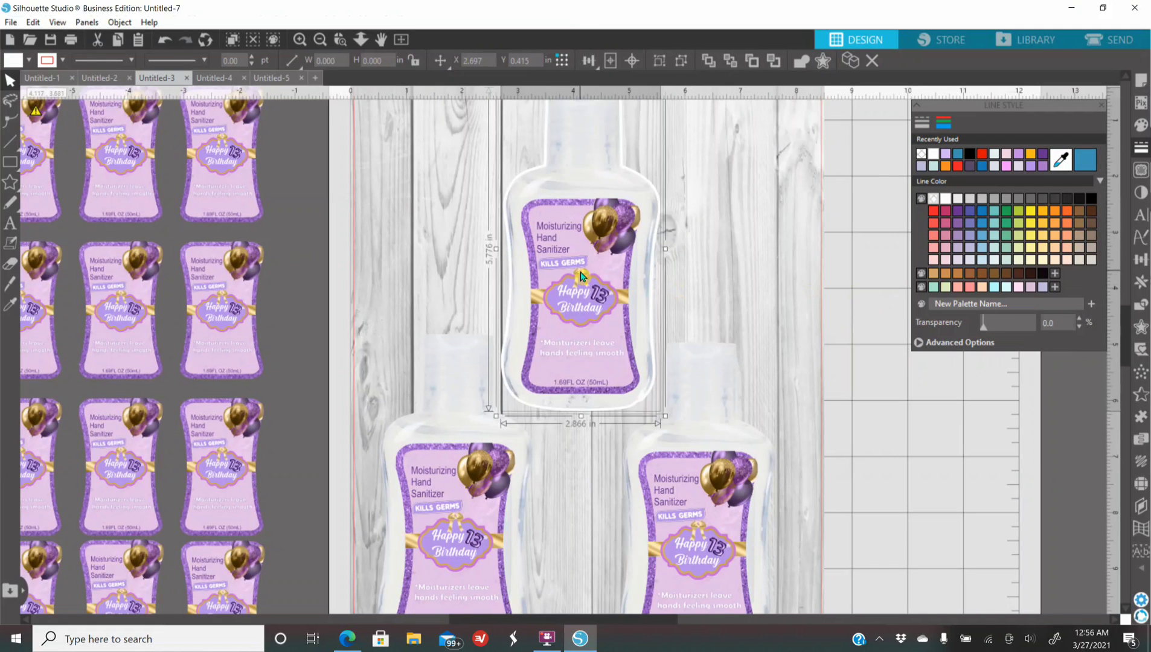
# - Group the white border with the top bottle and zoom out to the whole mat
pyautogui.rightClick(580, 279)
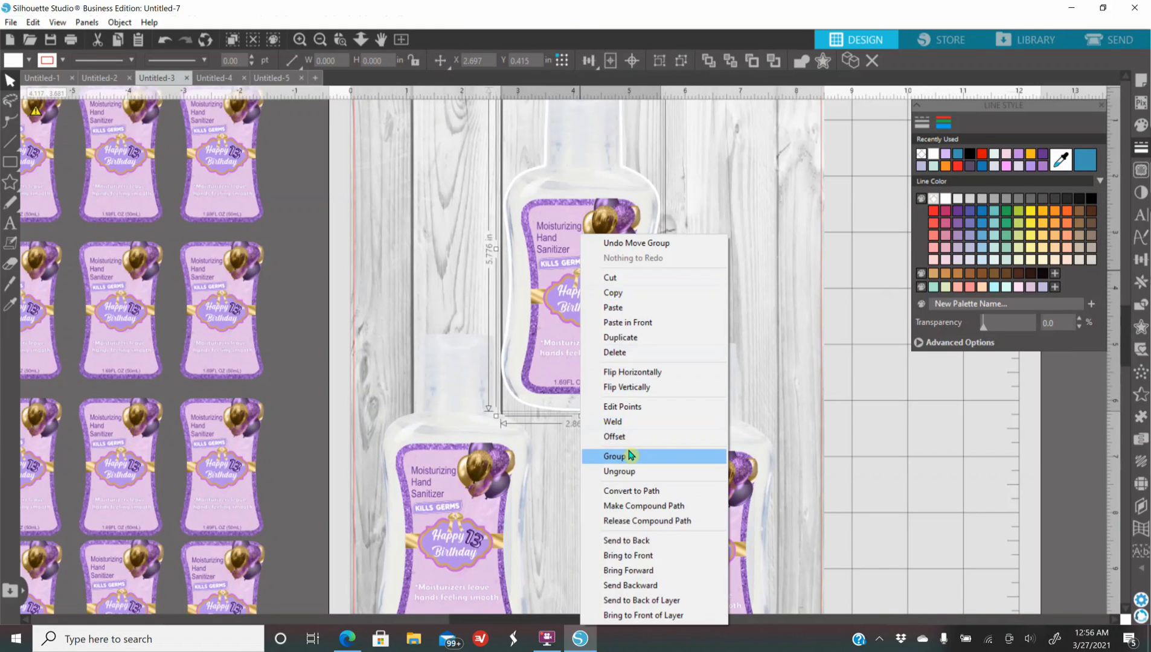
pyautogui.click(614, 457)
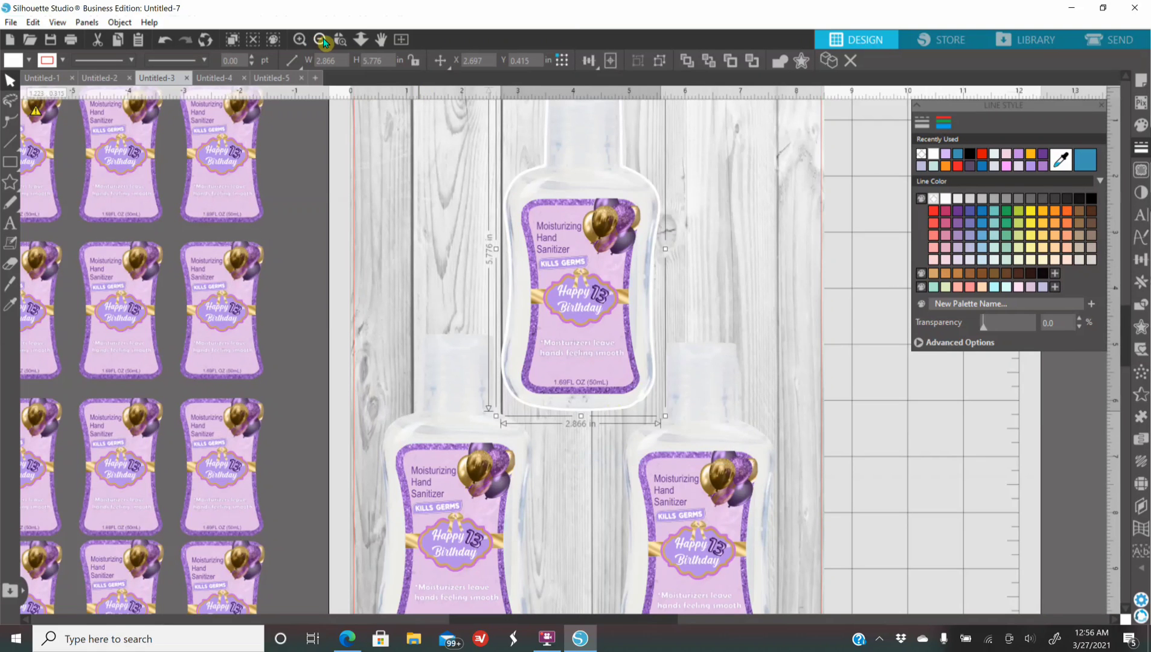
pyautogui.click(321, 39)
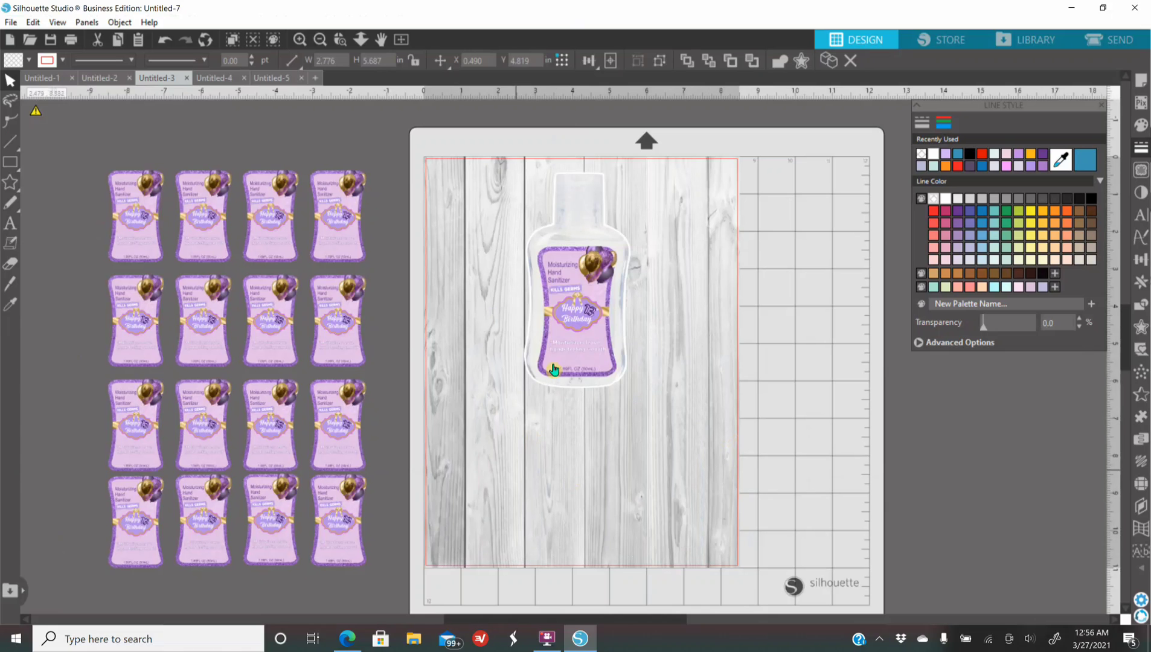
# - Duplicate the white-bordered bottle image via its right-click menu
pyautogui.rightClick(576, 301)
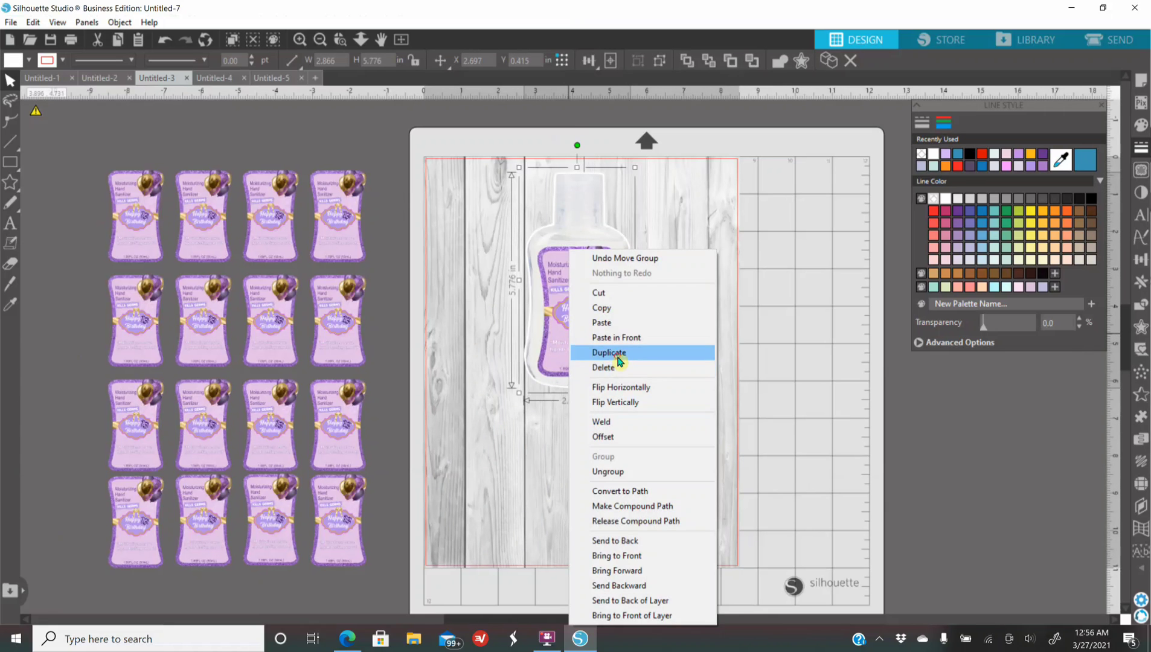
pyautogui.click(609, 353)
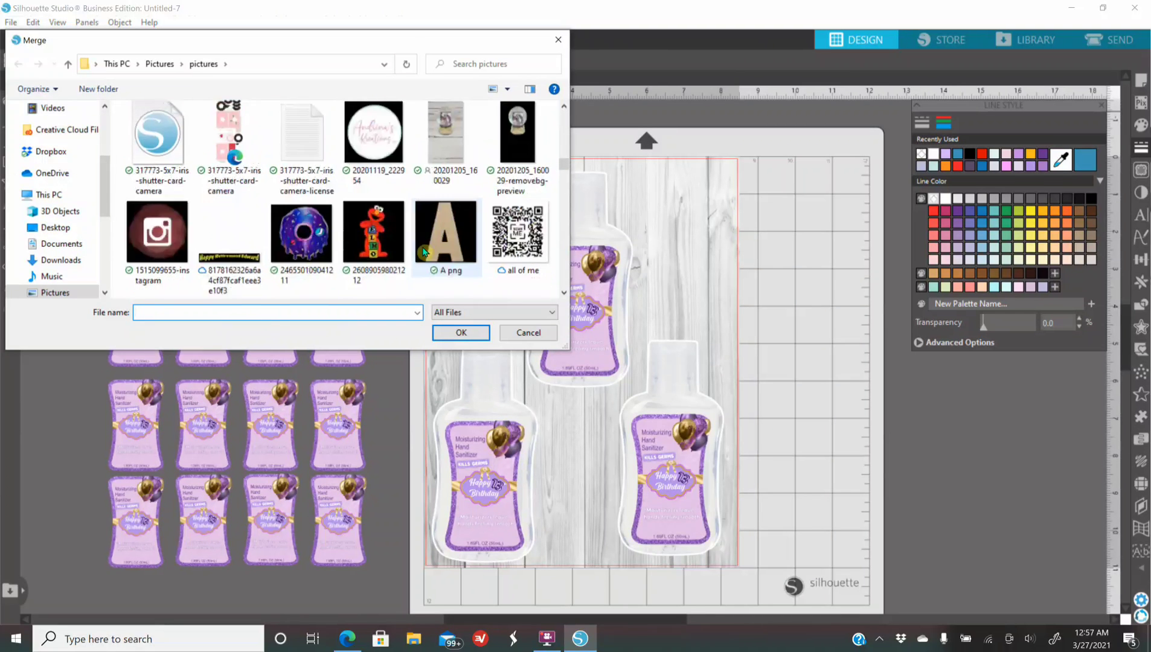
# - Merge the round Andrina's Kreations logo and shrink it to a tiny circle at the top-left corner
pyautogui.click(373, 132)
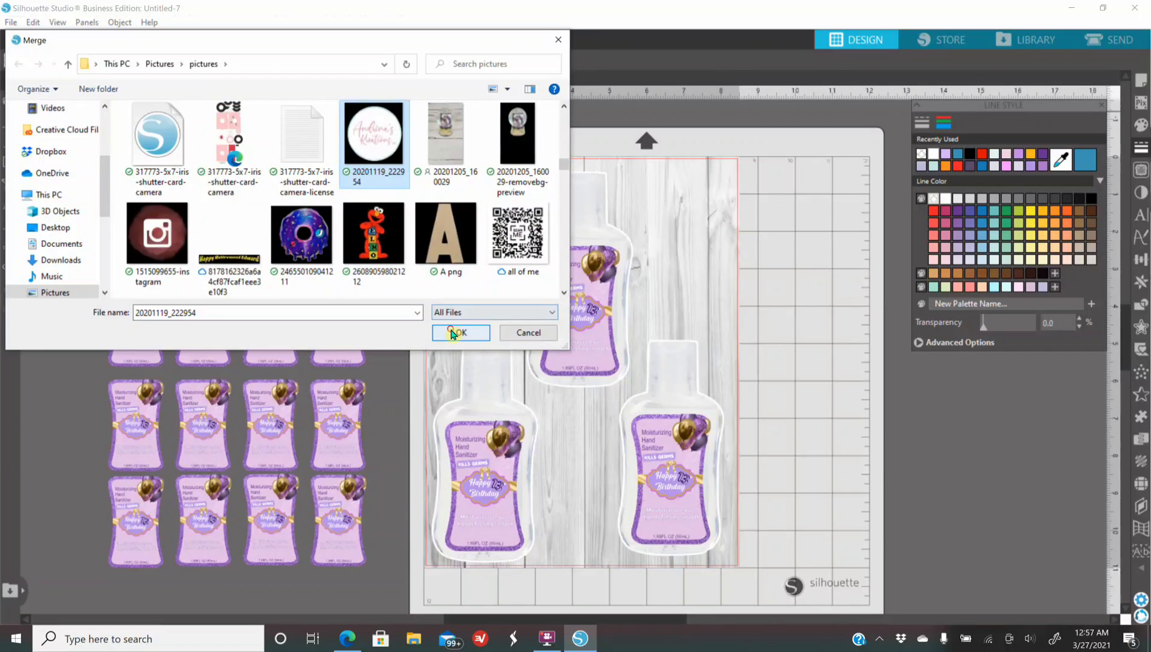
pyautogui.click(460, 332)
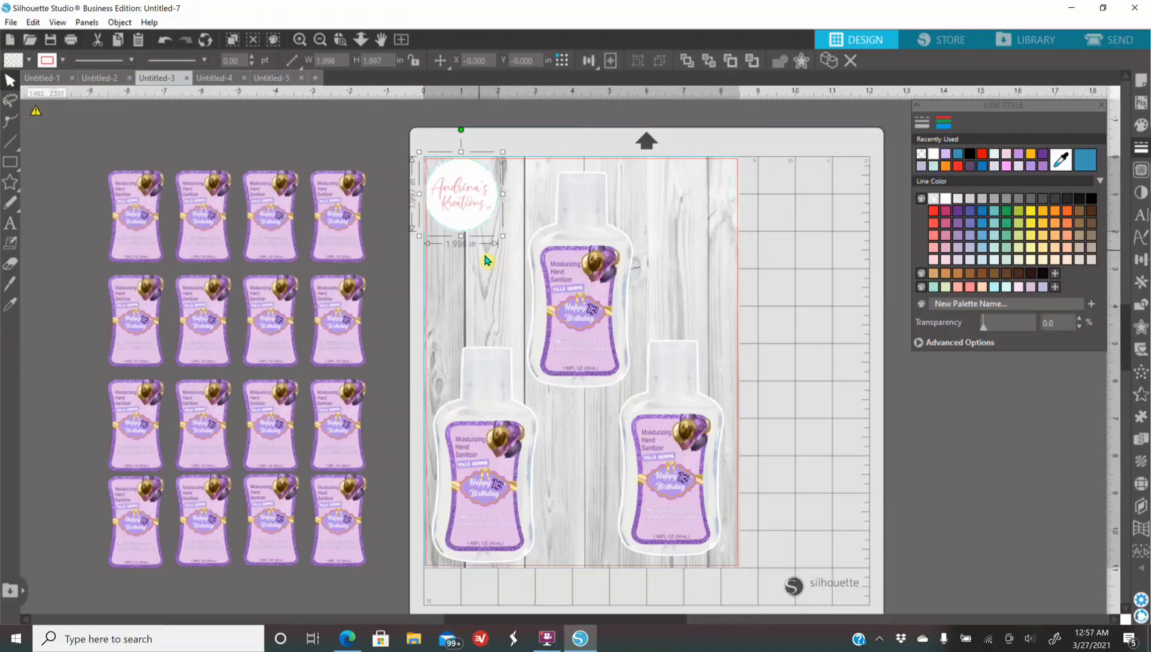
pyautogui.moveTo(461, 192); pyautogui.dragTo(583, 446)
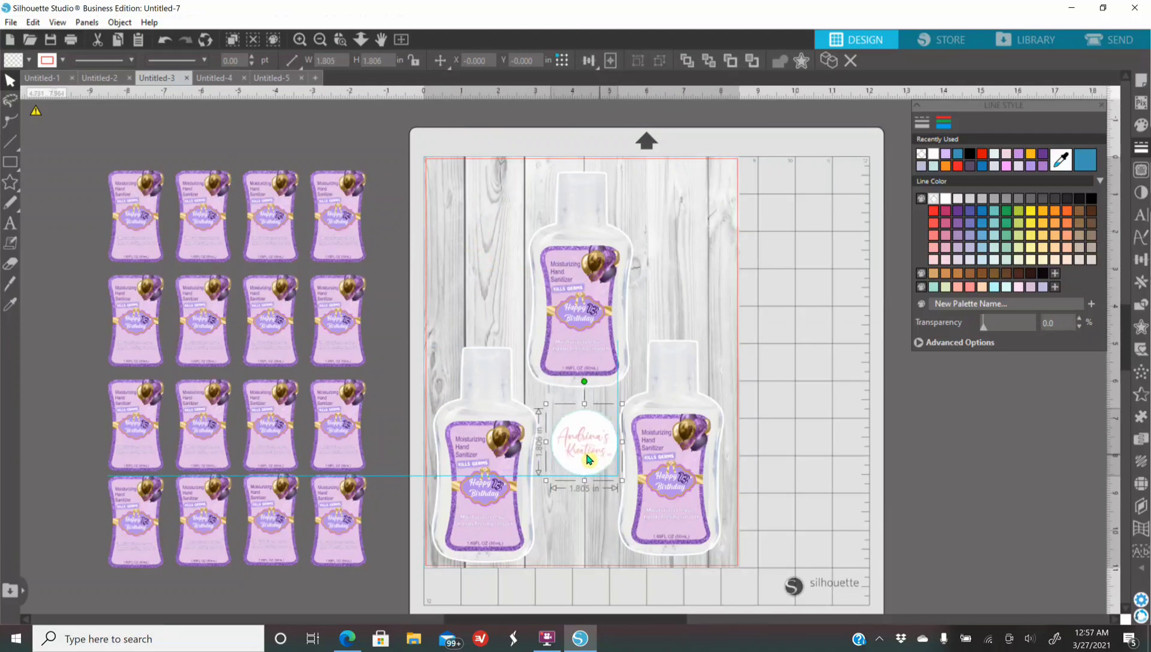
pyautogui.moveTo(583, 448); pyautogui.dragTo(457, 194)
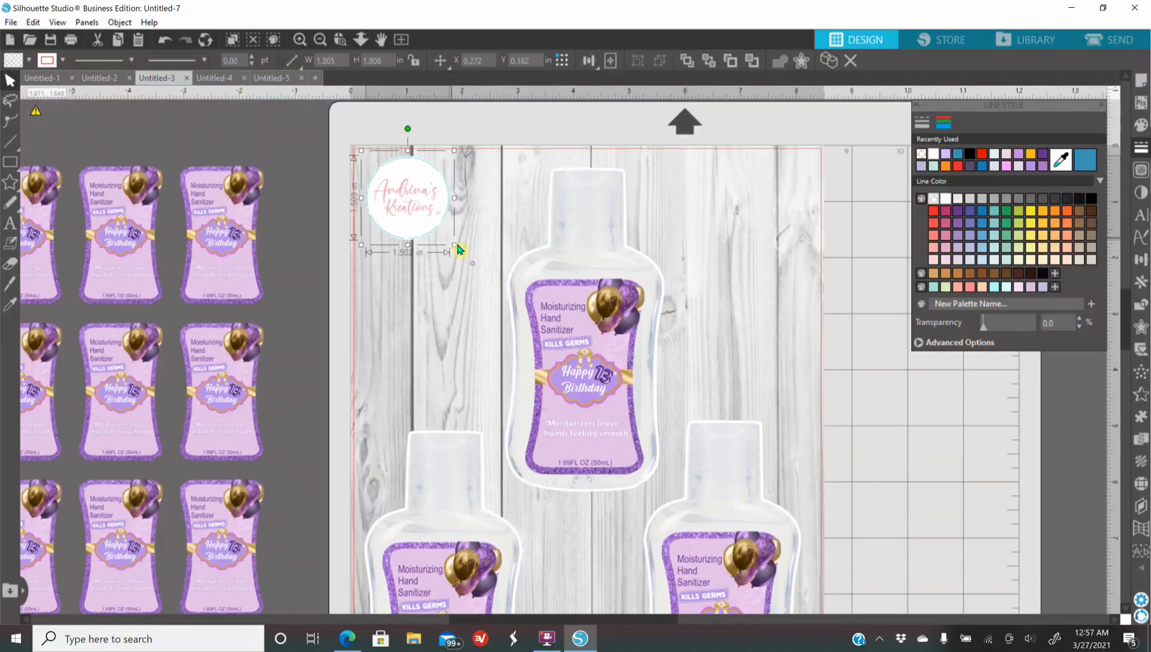
pyautogui.moveTo(454, 248); pyautogui.dragTo(417, 218)
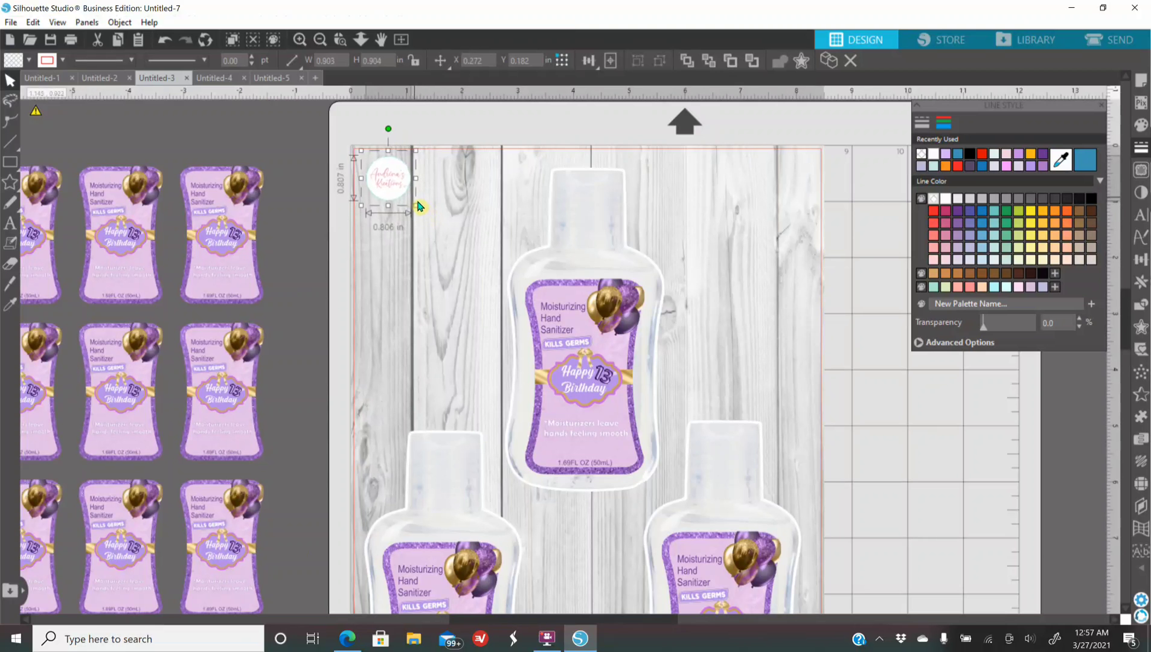
pyautogui.moveTo(415, 204); pyautogui.dragTo(392, 182)
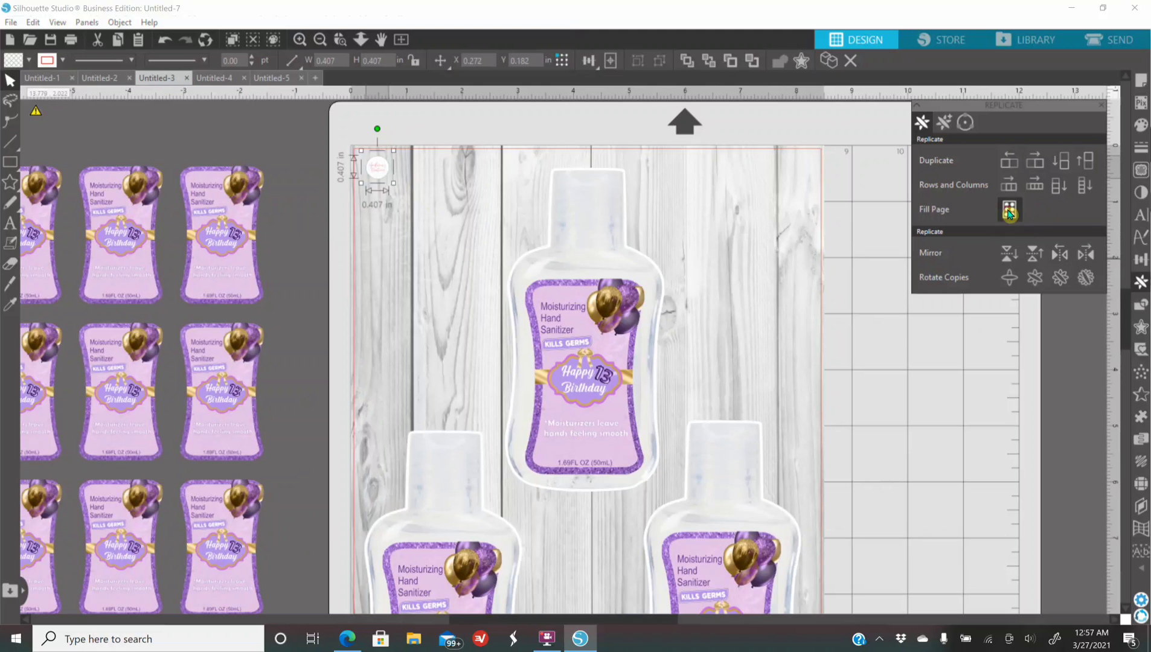
# - Try Fill Page on the corner logo, then bring up its fill and transparency settings
pyautogui.click(1008, 209)
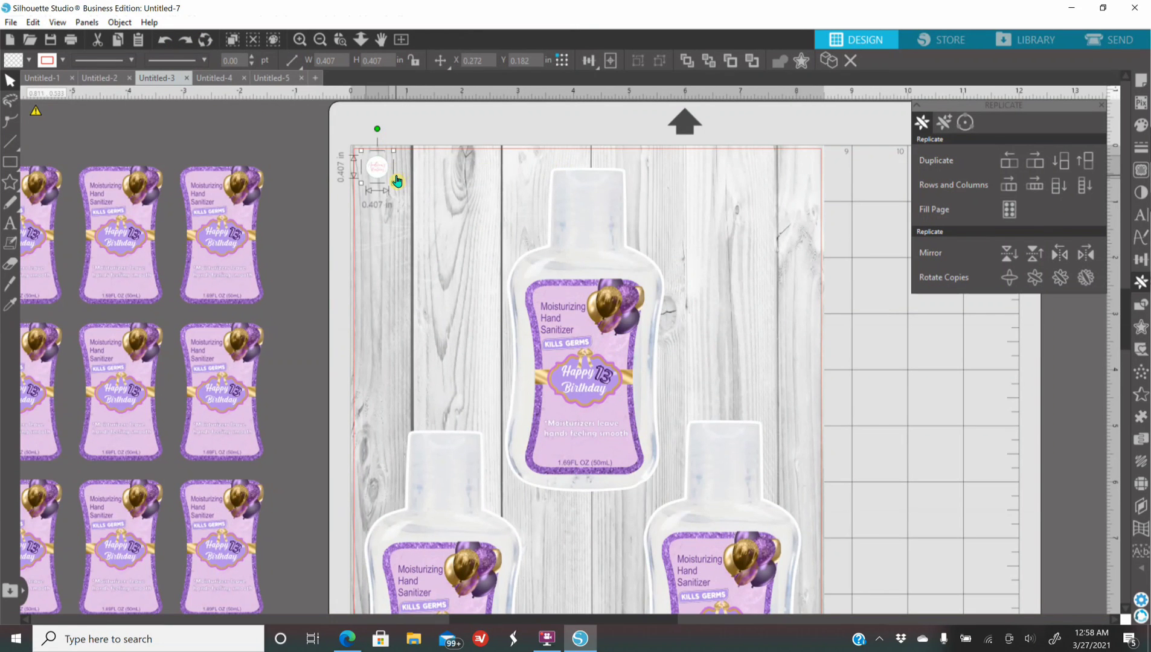
pyautogui.moveTo(1113, 179)
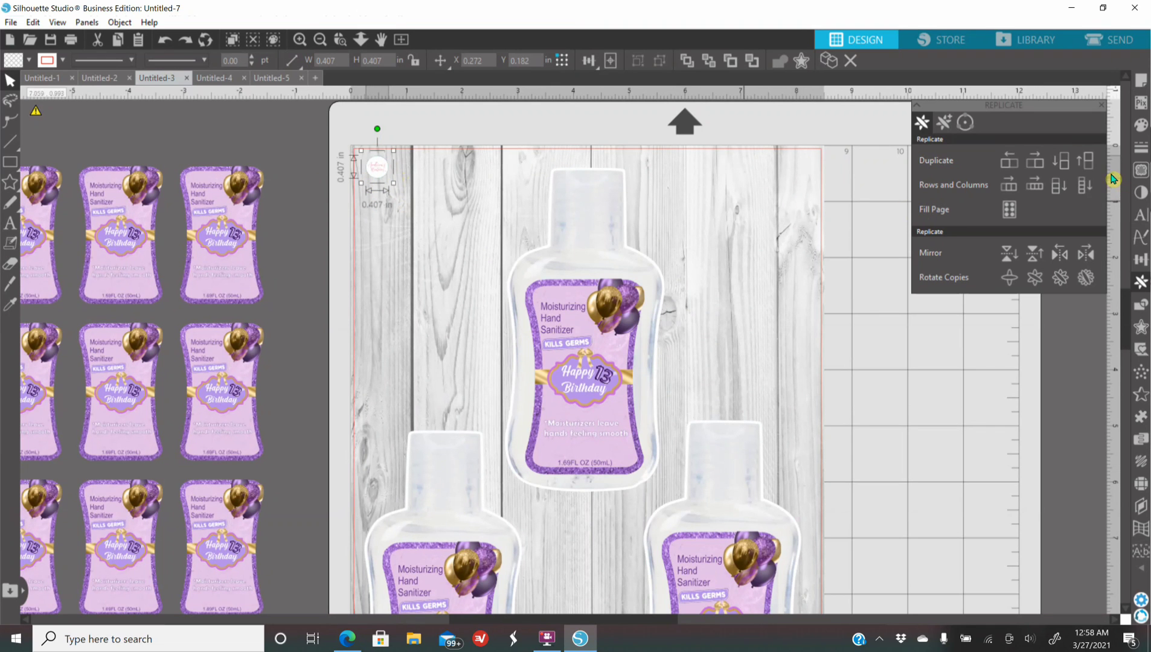
pyautogui.click(1140, 125)
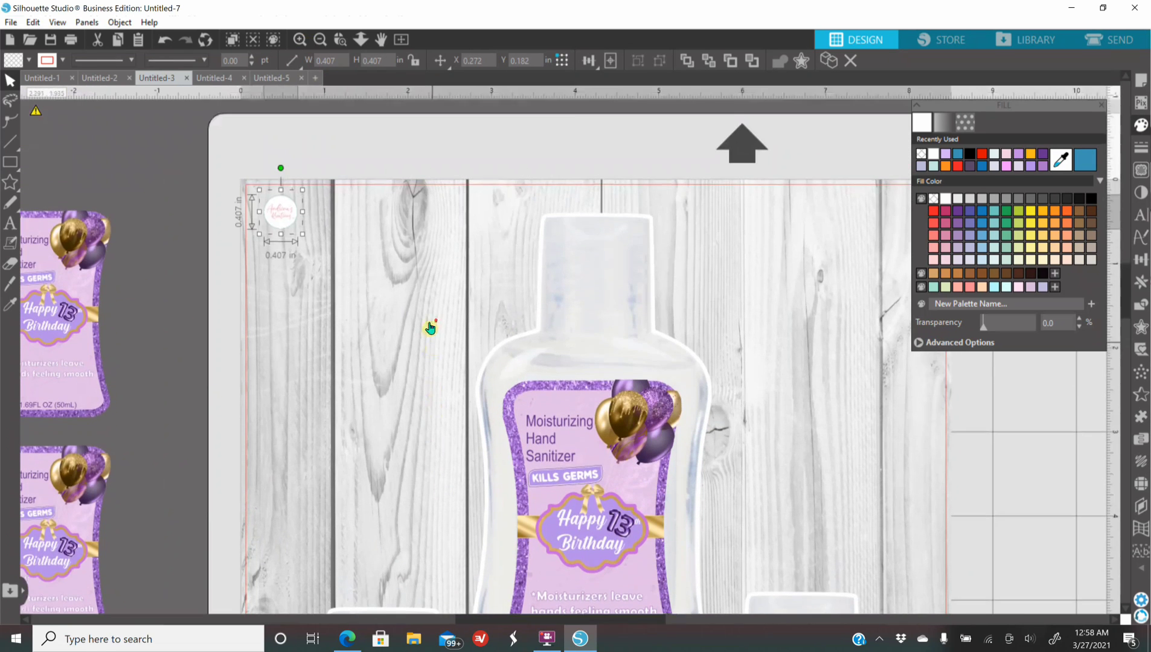
# - Fade the corner logo to 50% transparency with the slider
pyautogui.scroll(-3)
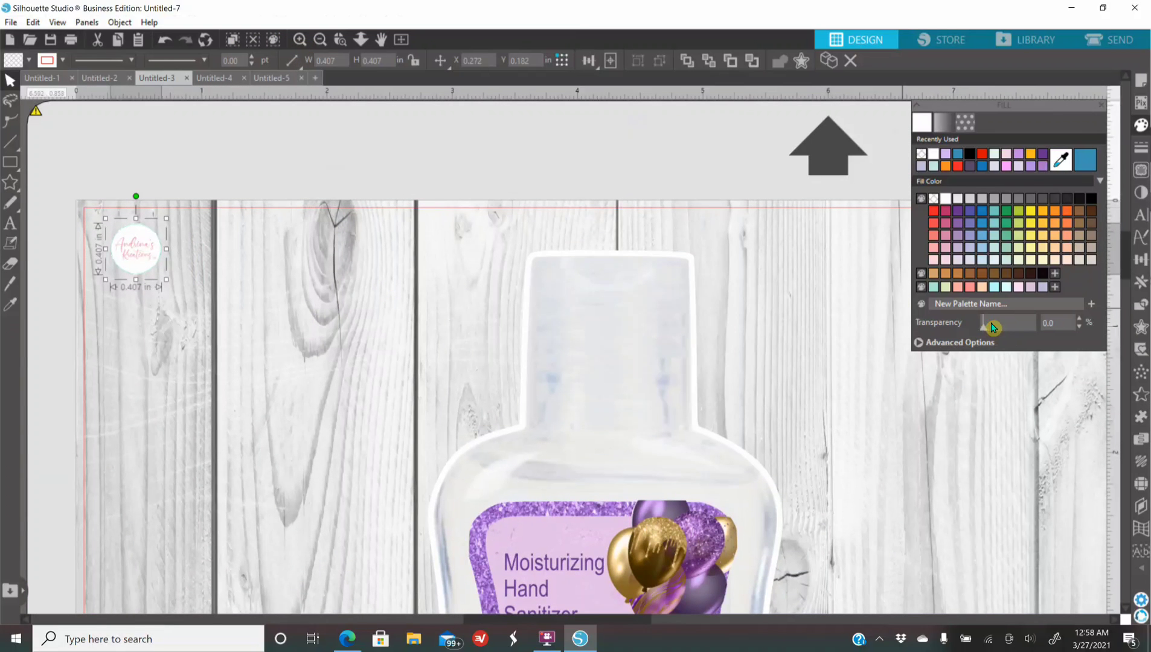
pyautogui.moveTo(985, 323); pyautogui.dragTo(1028, 322)
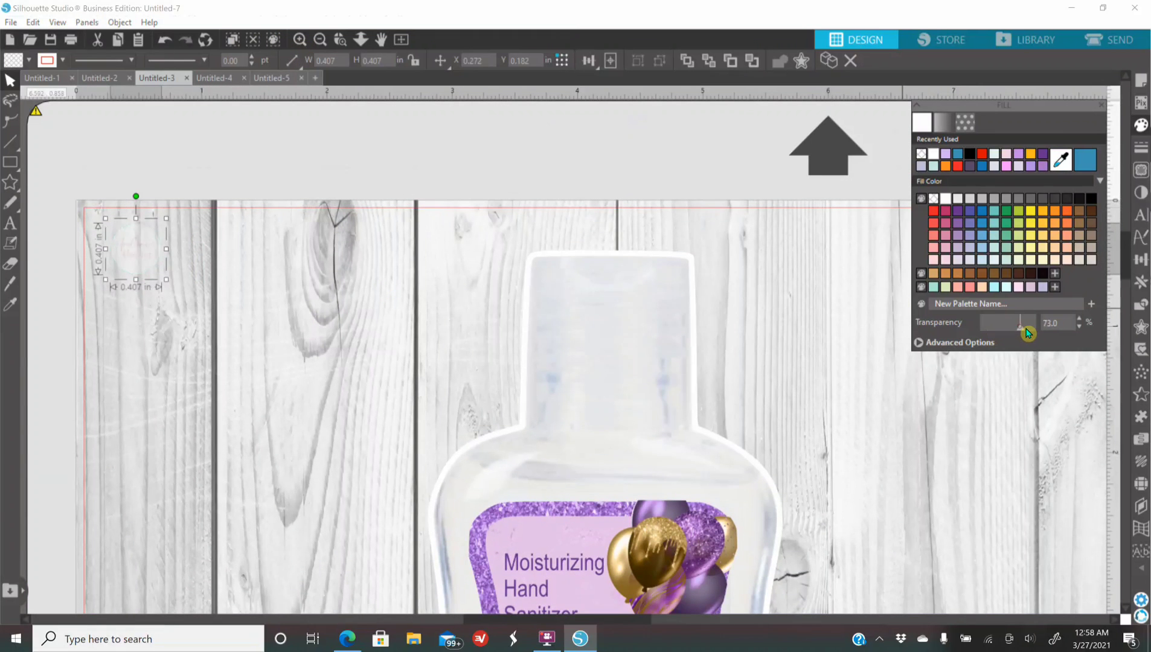
pyautogui.moveTo(1026, 324); pyautogui.dragTo(1009, 323)
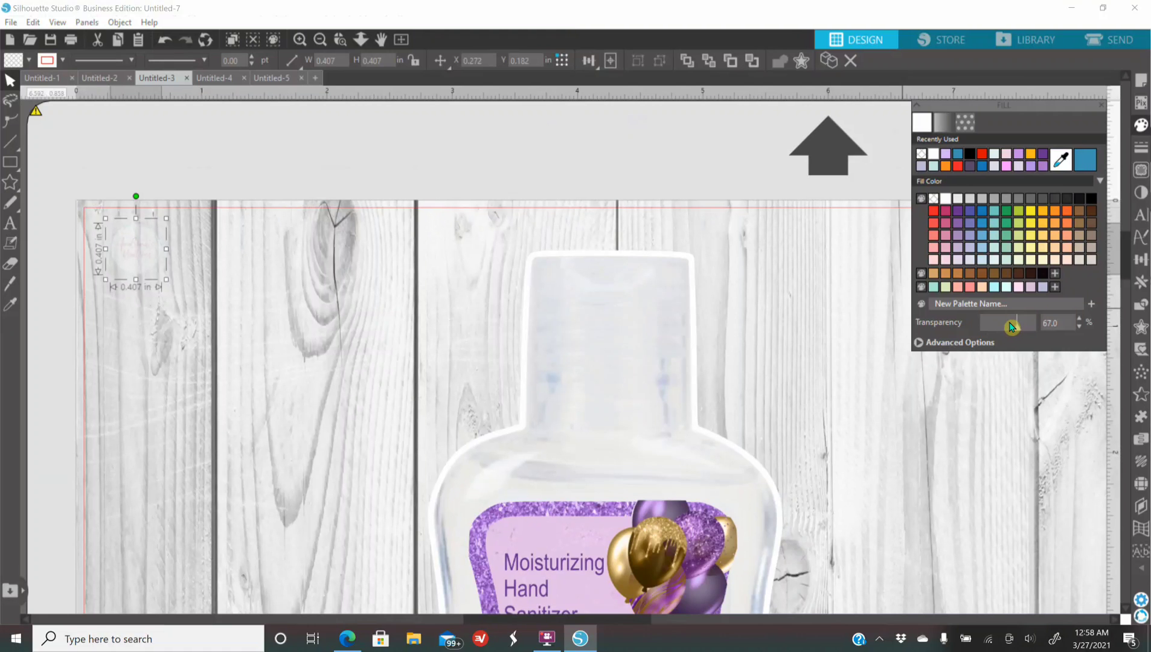
pyautogui.moveTo(1021, 323); pyautogui.dragTo(1009, 324)
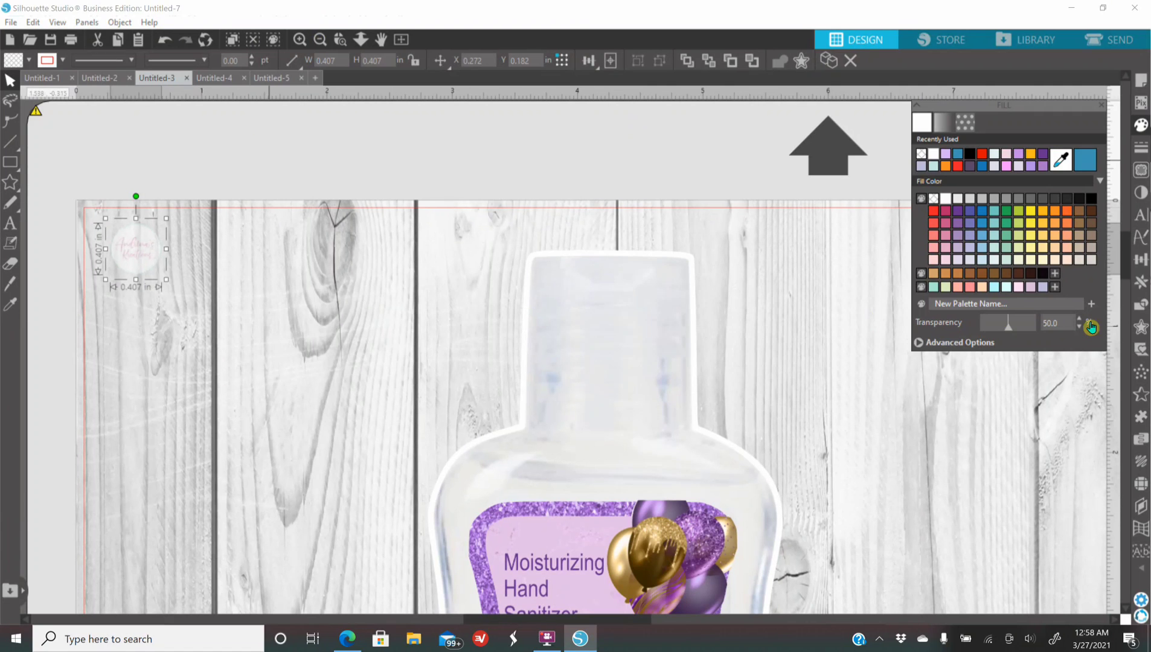
pyautogui.click(1140, 282)
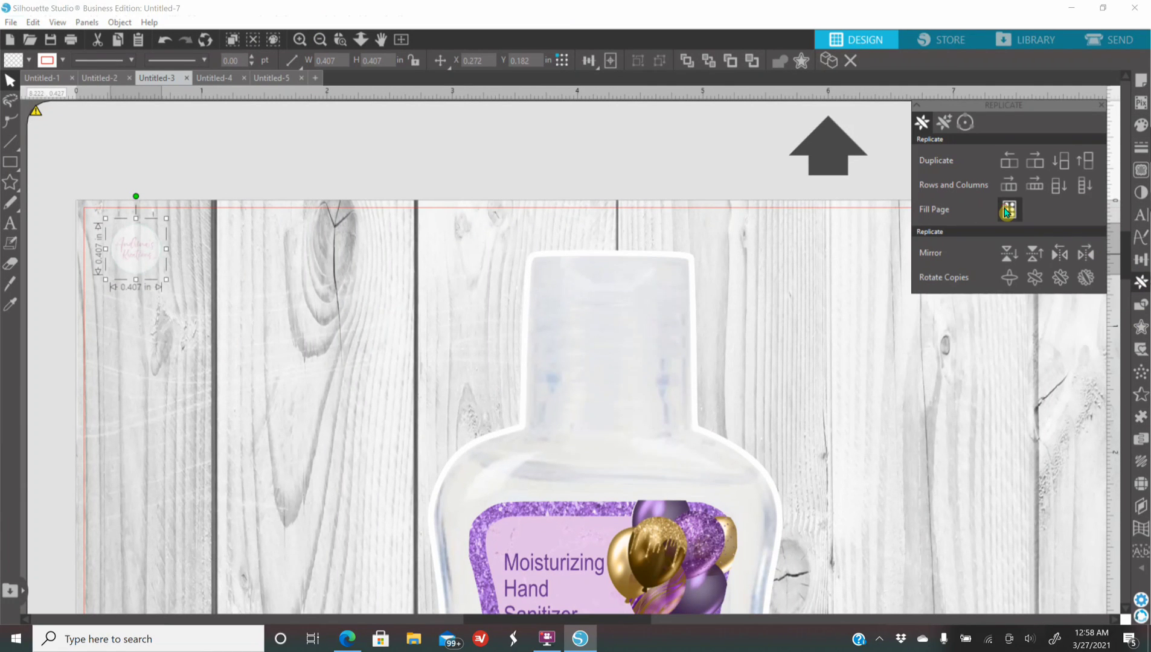
# - Fill the wood page with faded logo copies and zoom out to view it
pyautogui.click(1010, 209)
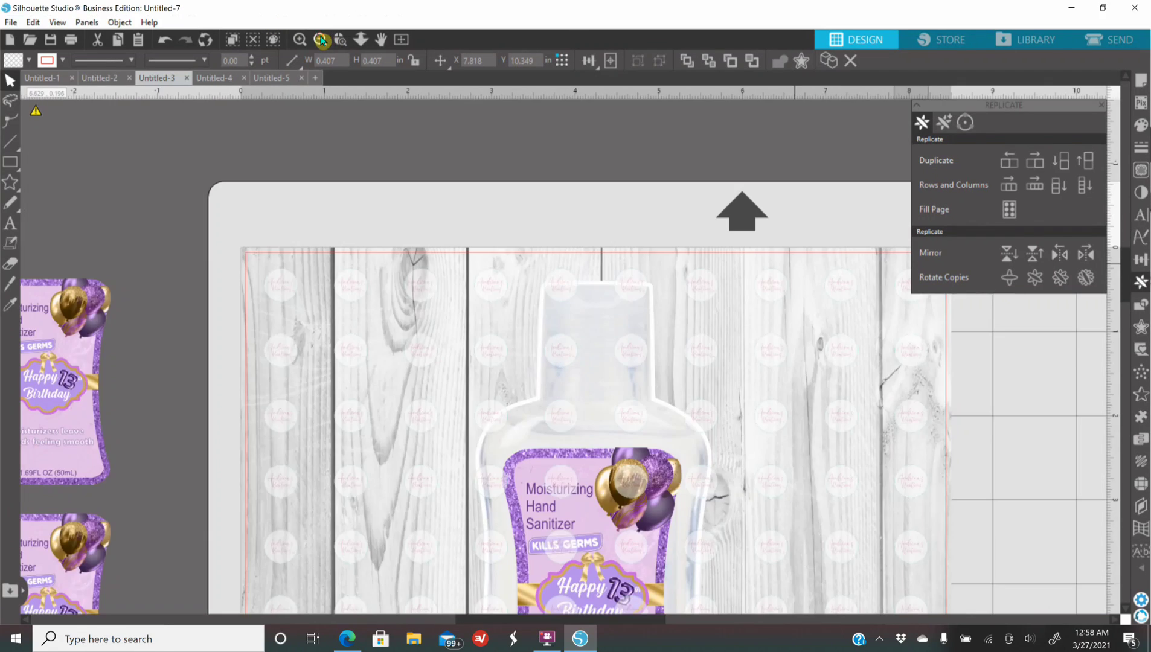
pyautogui.click(322, 40)
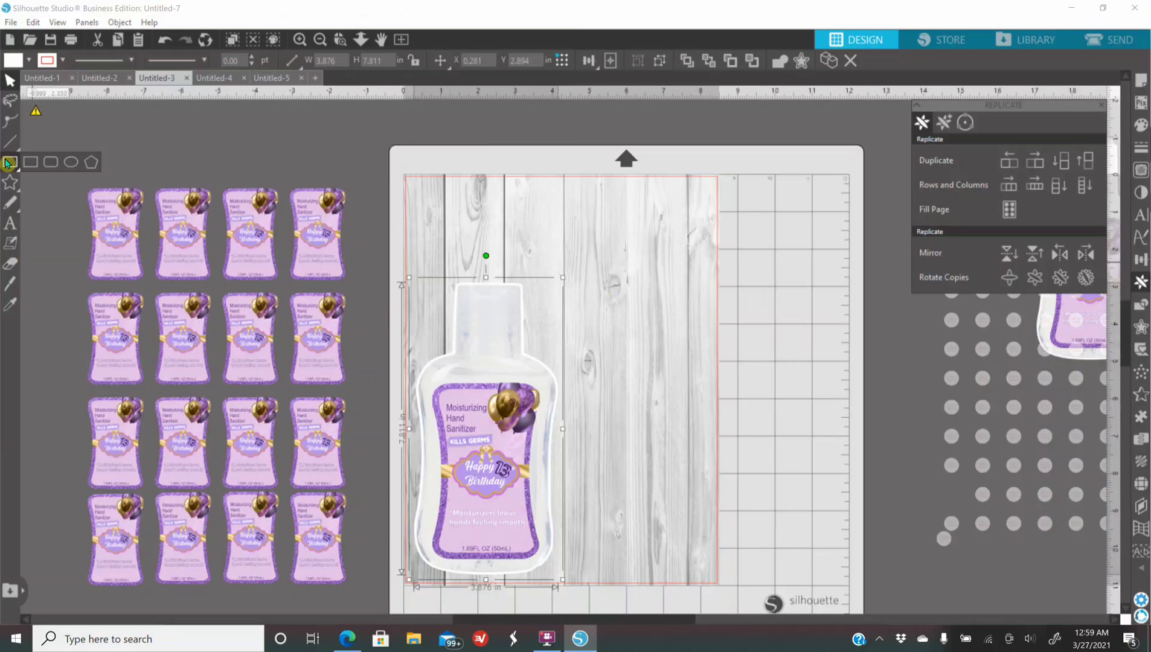
pyautogui.moveTo(32, 162)
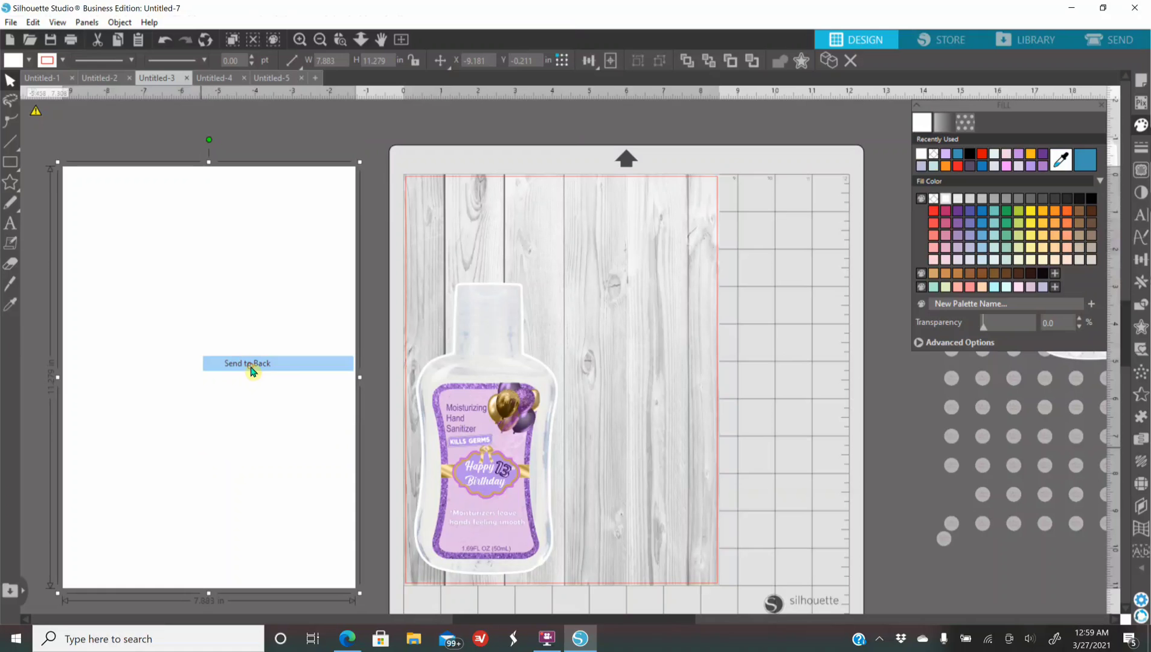
# - Send the white rectangle behind the 4×4 label grid and group them as one sheet
pyautogui.click(247, 362)
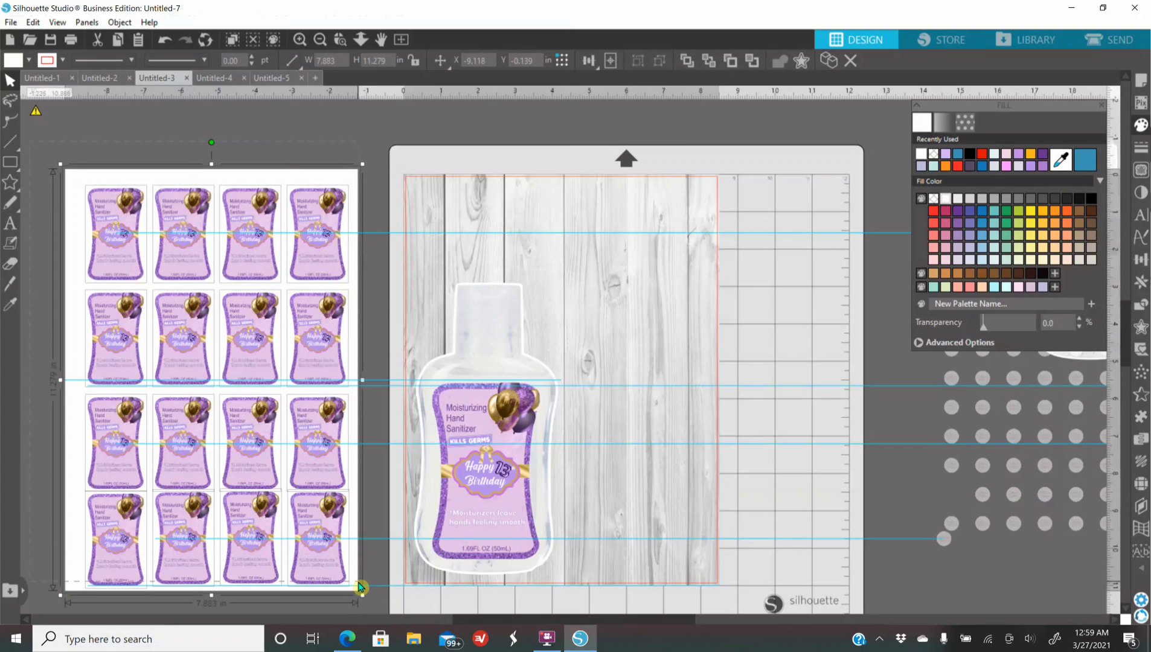
pyautogui.rightClick(360, 585)
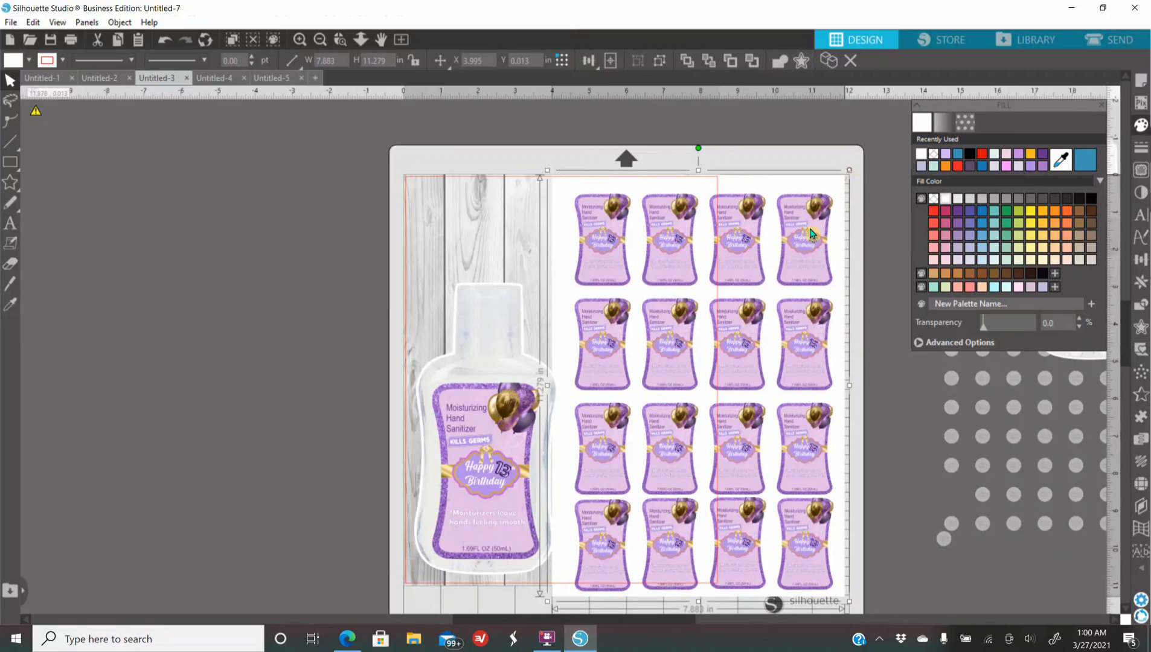
pyautogui.moveTo(727, 375)
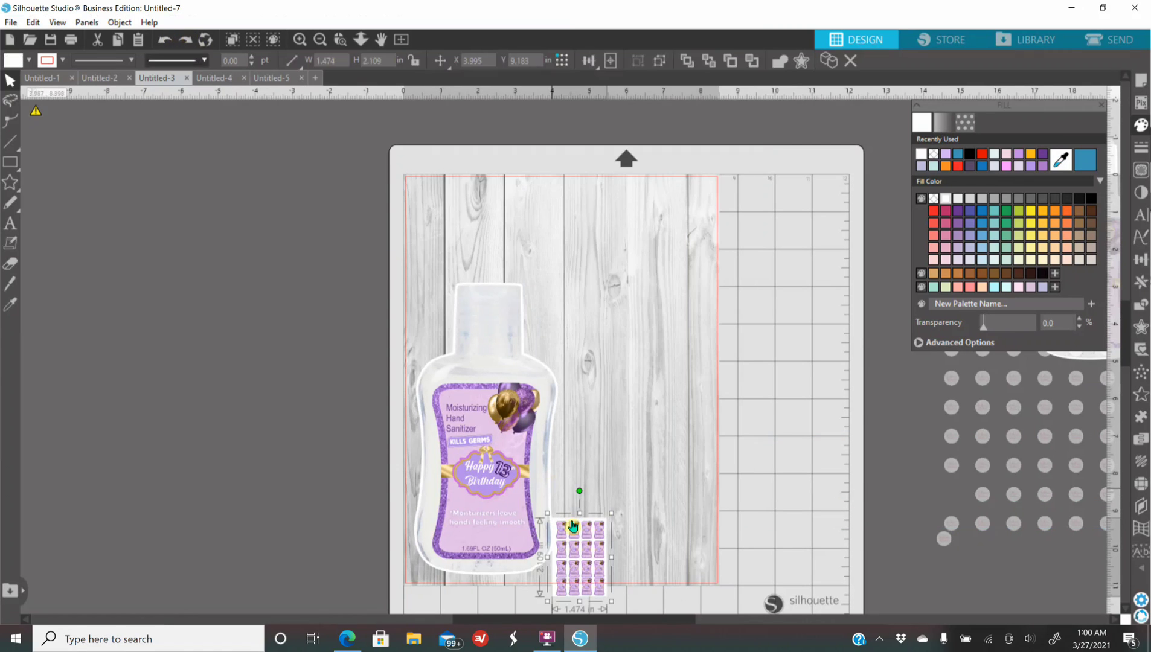
# - Move the label sheet up beside the bottle and enlarge it
pyautogui.moveTo(579, 558); pyautogui.dragTo(619, 467)
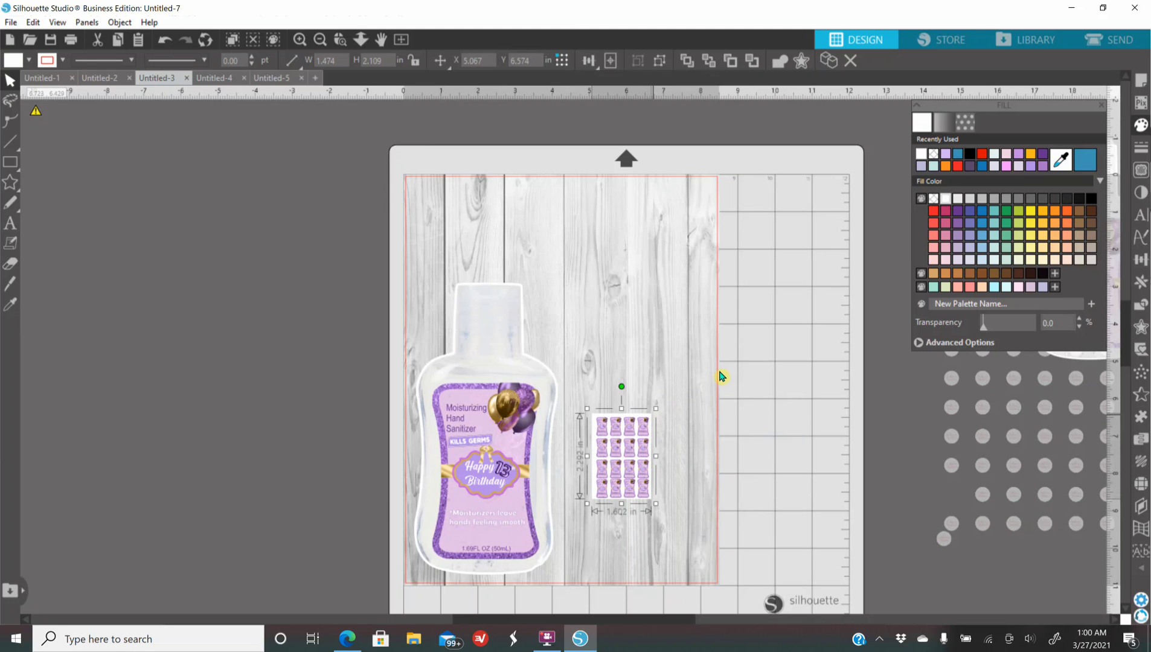
pyautogui.moveTo(656, 503); pyautogui.dragTo(693, 504)
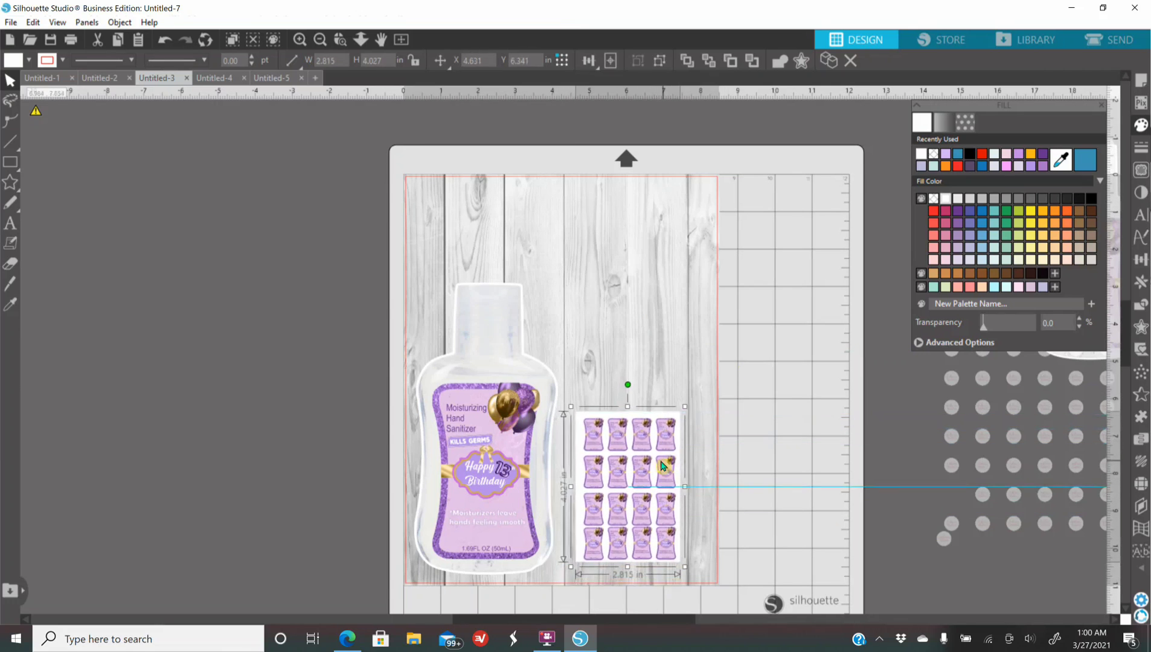
pyautogui.click(301, 38)
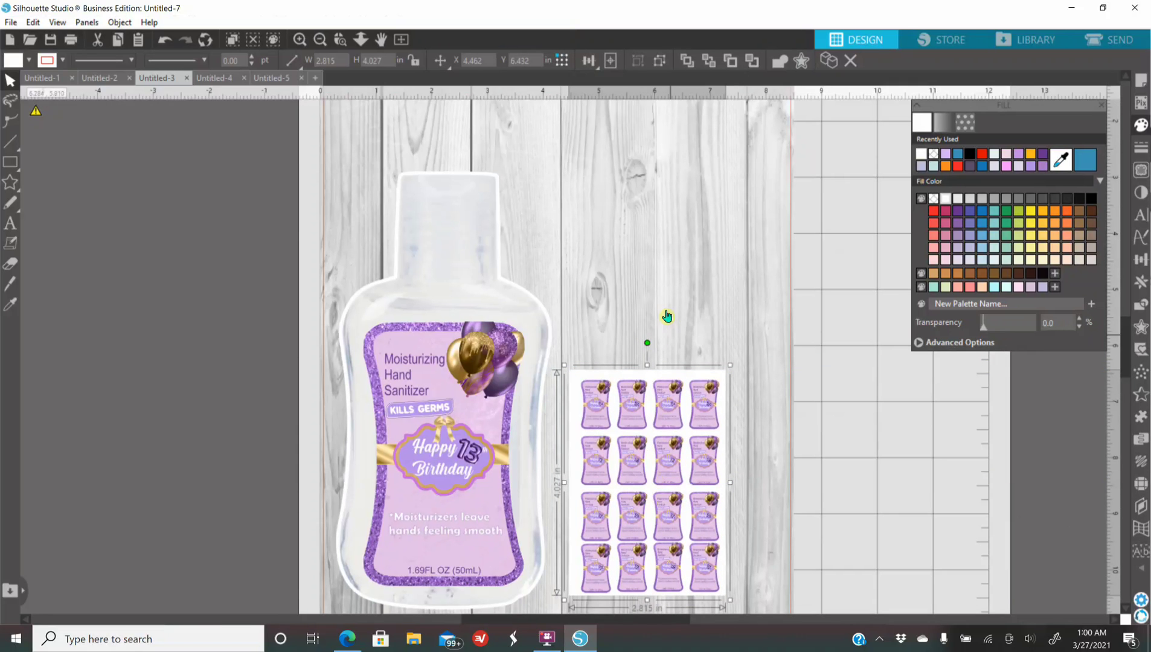
pyautogui.moveTo(648, 345)
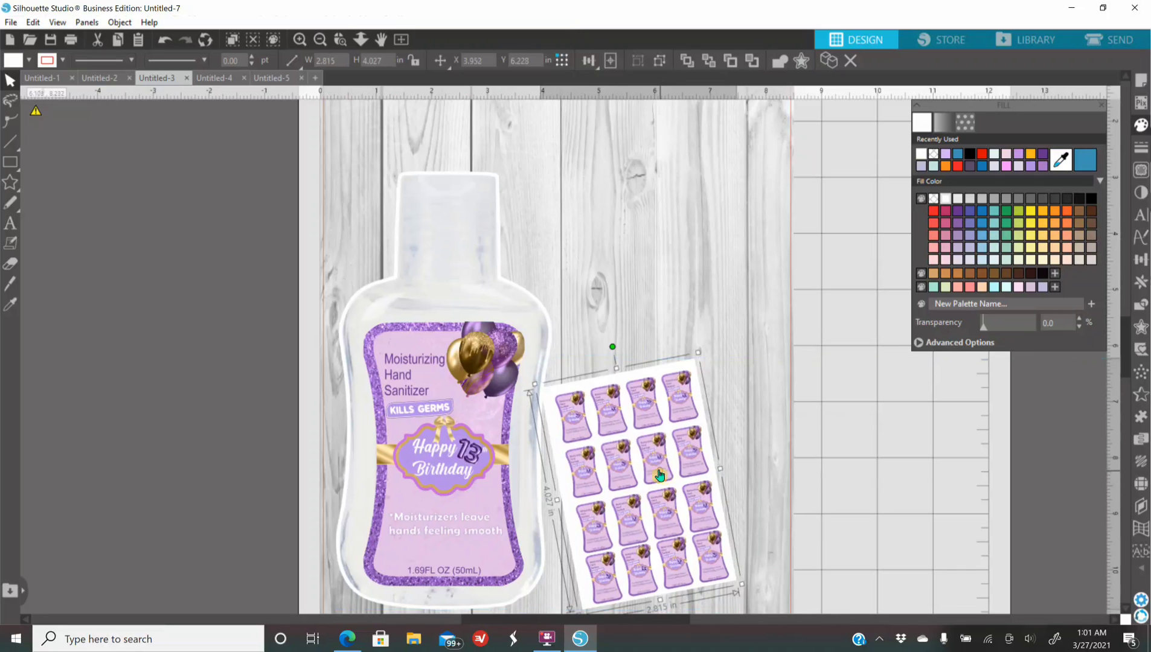
# - Duplicate the label sheet, tilt the copies into a fan and group the three sheets
pyautogui.rightClick(660, 475)
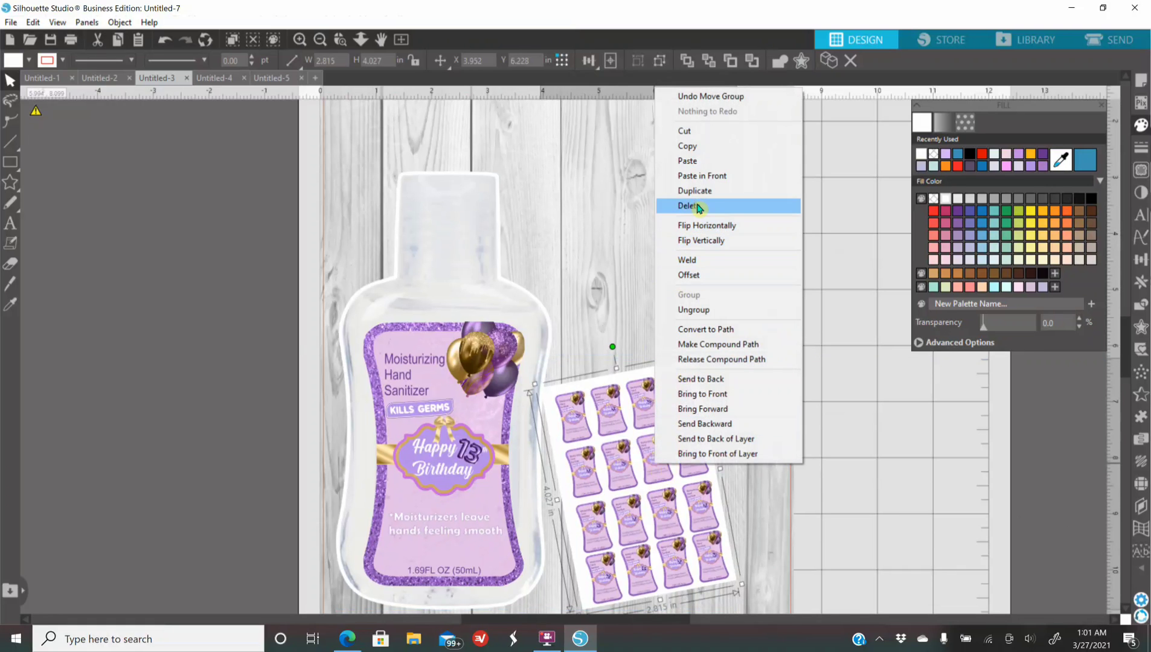
pyautogui.click(692, 205)
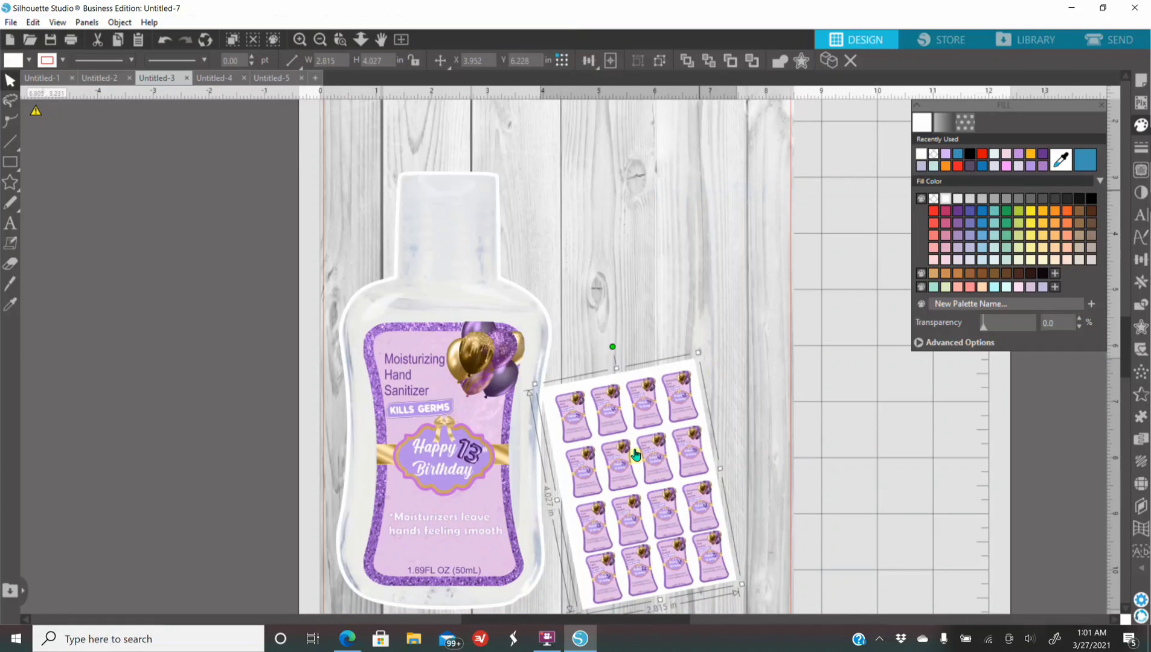
pyautogui.moveTo(629, 443)
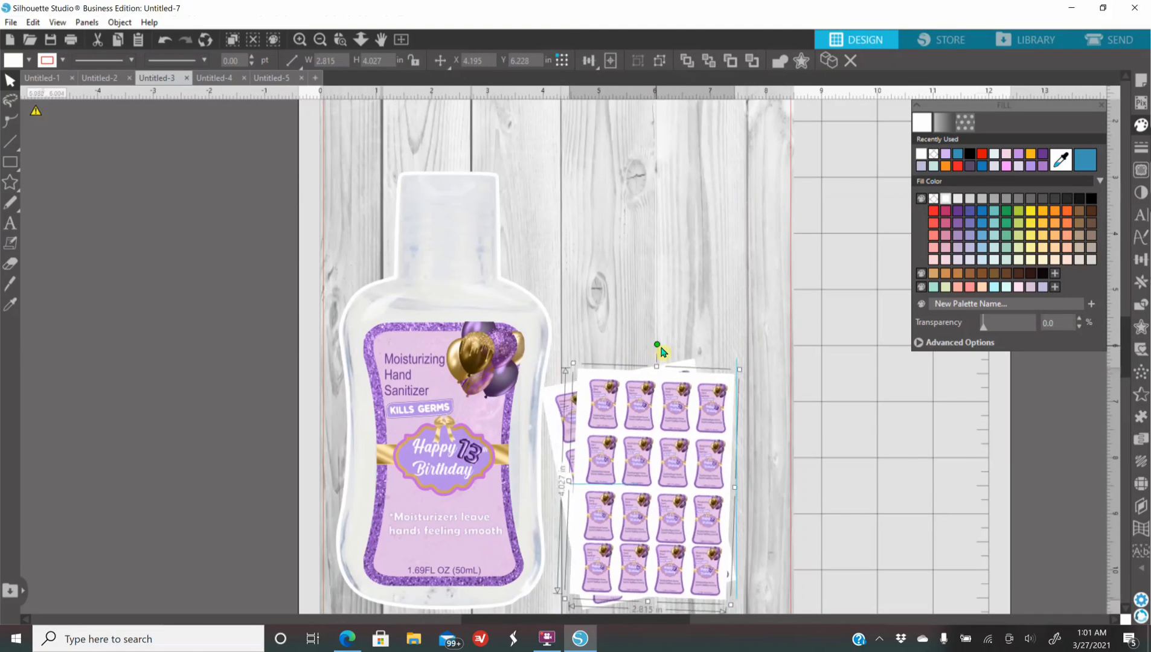
pyautogui.moveTo(657, 345); pyautogui.dragTo(664, 364)
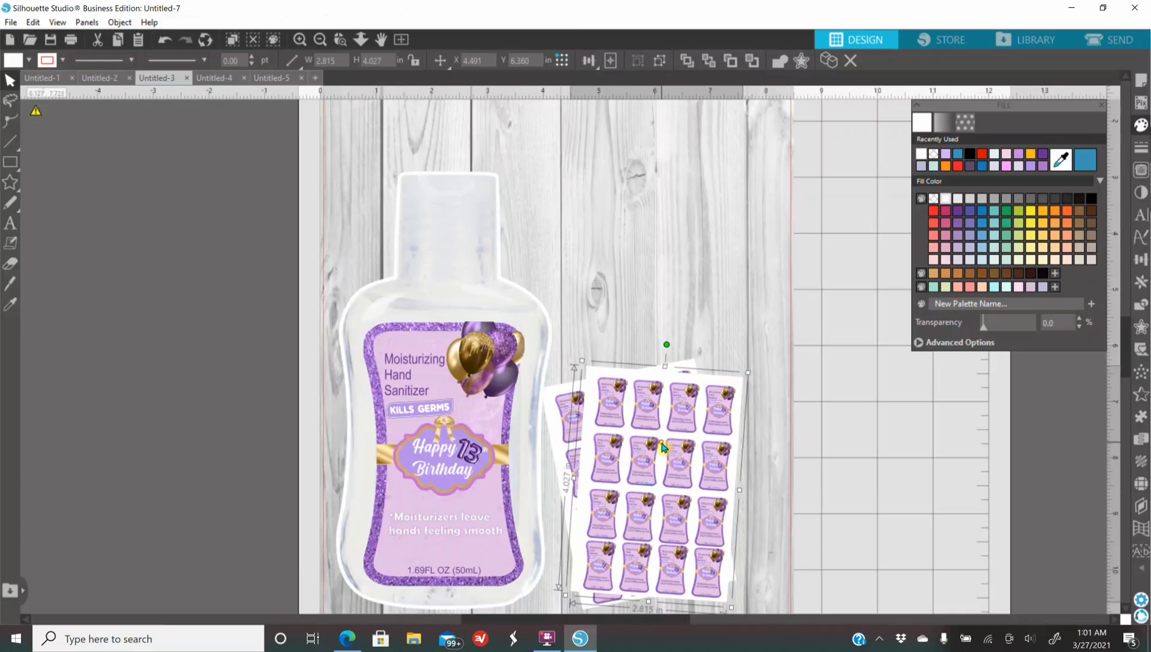
pyautogui.rightClick(662, 448)
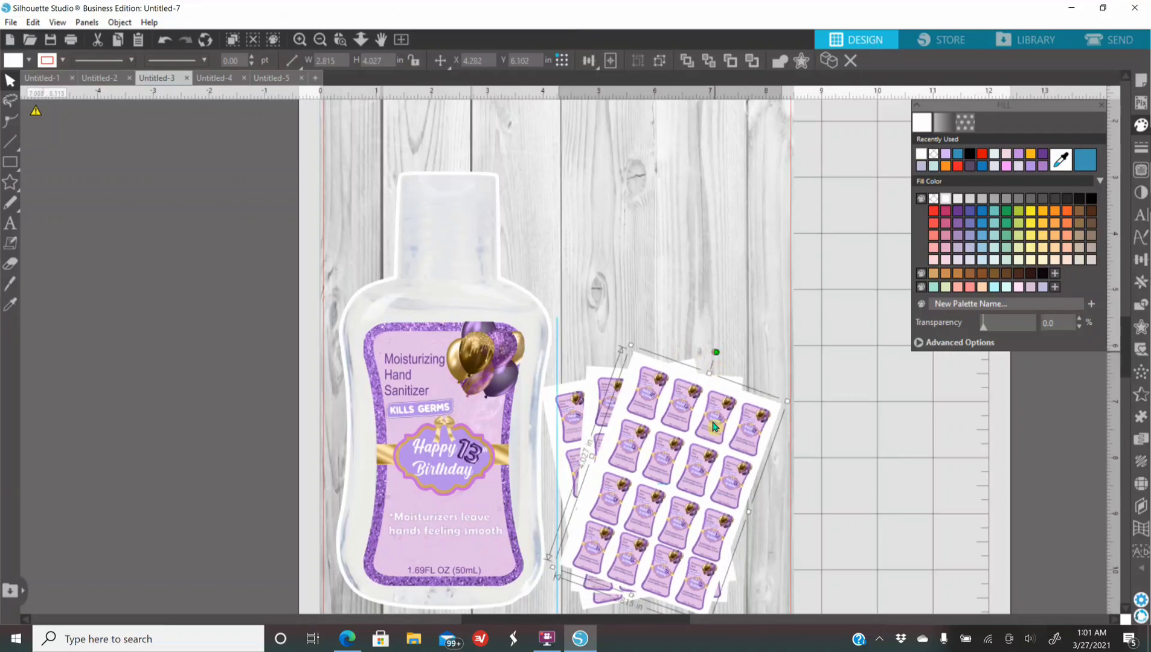
pyautogui.moveTo(713, 426); pyautogui.dragTo(832, 459)
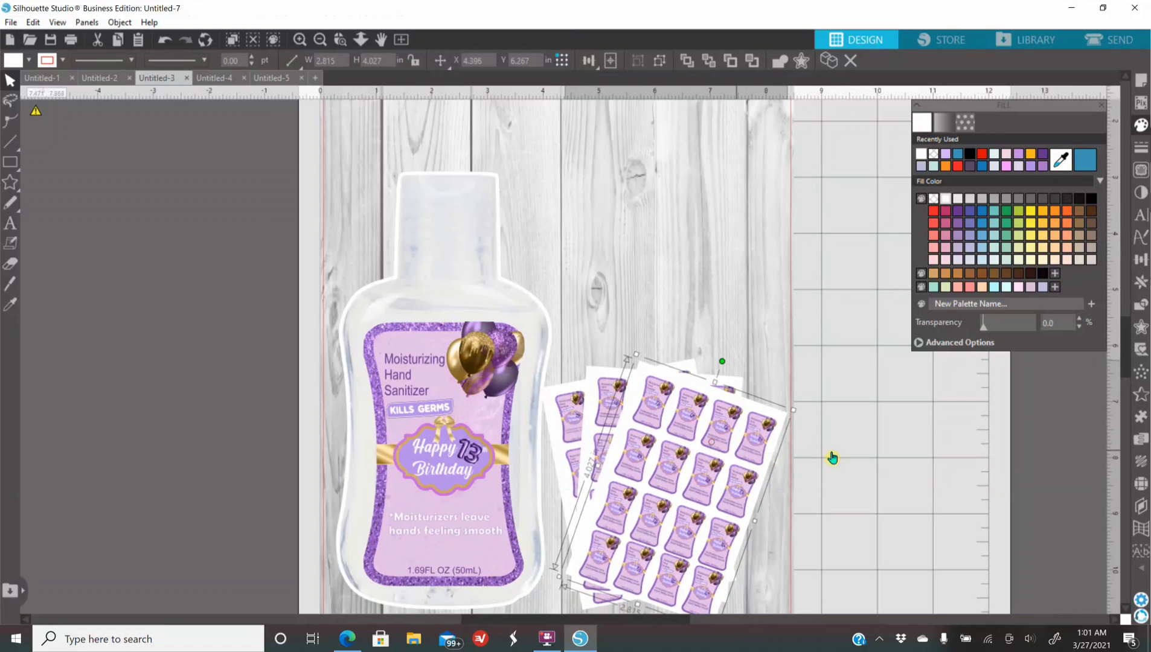
pyautogui.moveTo(629, 483)
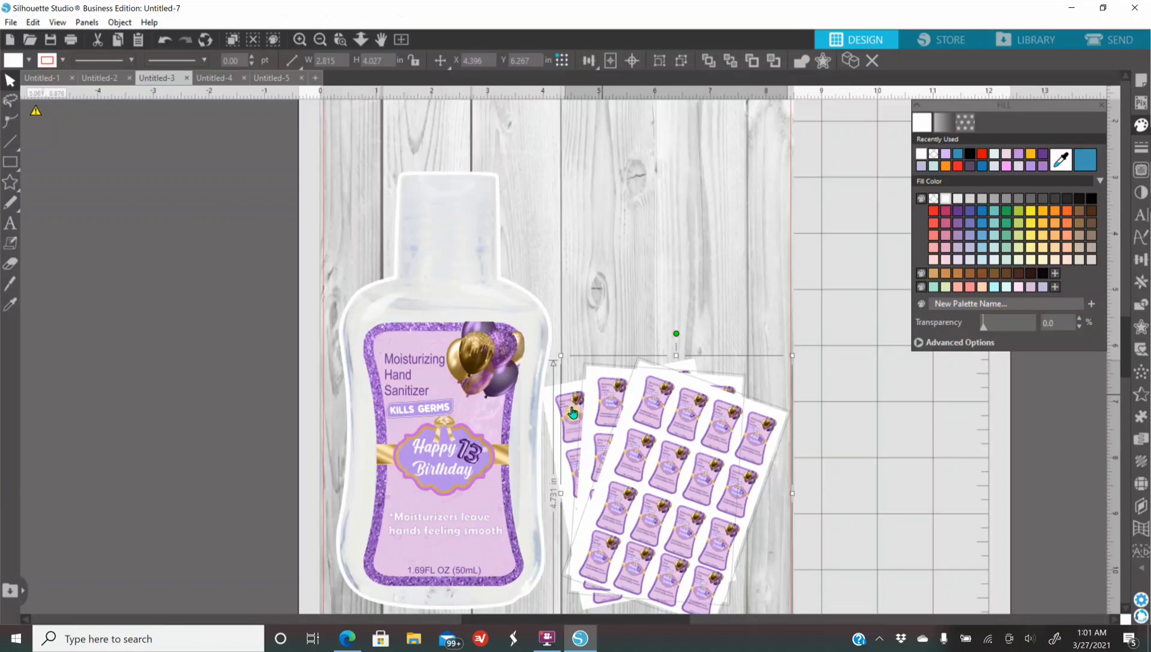
pyautogui.rightClick(573, 413)
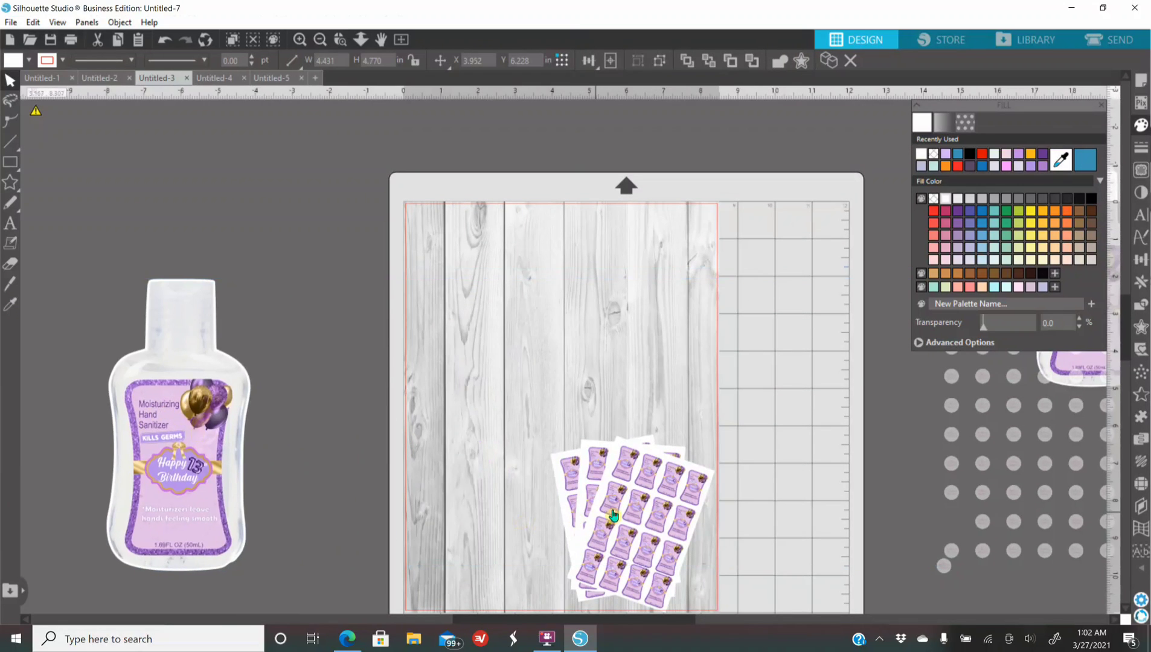
# - Enlarge the fanned sheets to fill the page and bring the bottle in front at lower right
pyautogui.moveTo(612, 514); pyautogui.dragTo(539, 419)
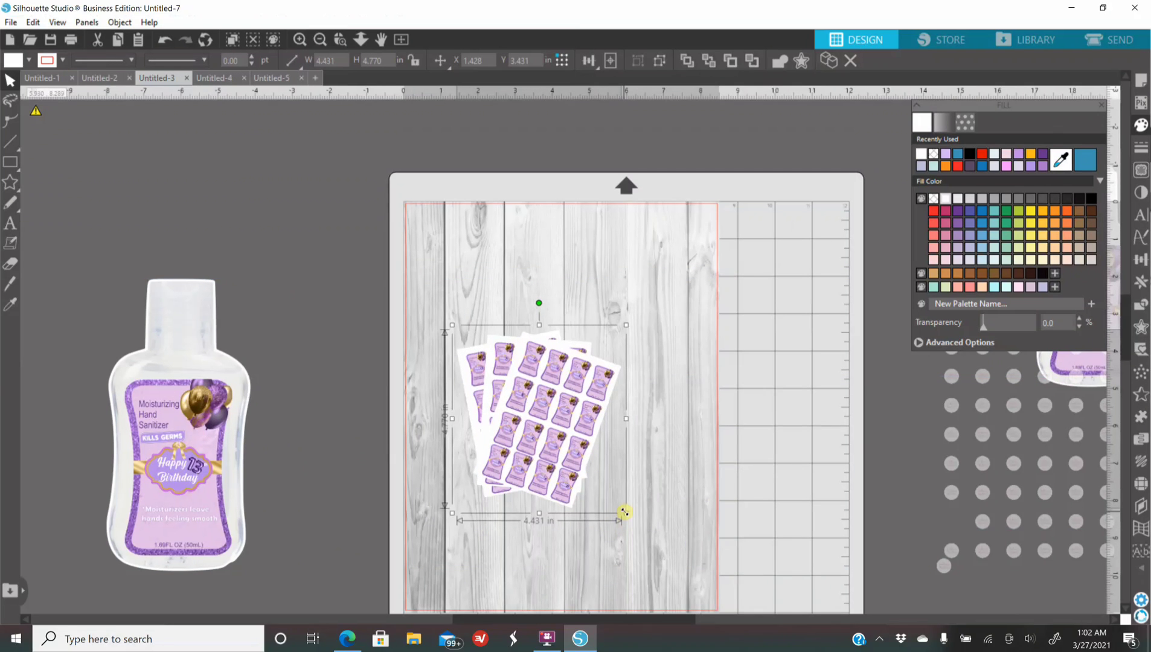
pyautogui.moveTo(770, 618)
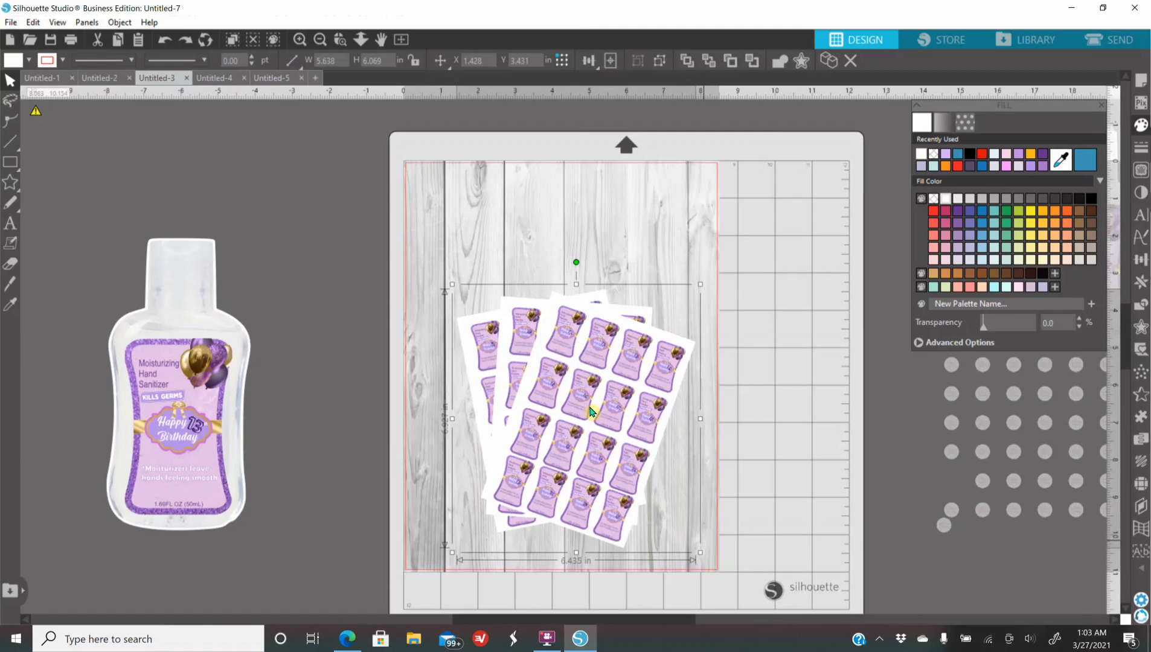
pyautogui.moveTo(593, 351)
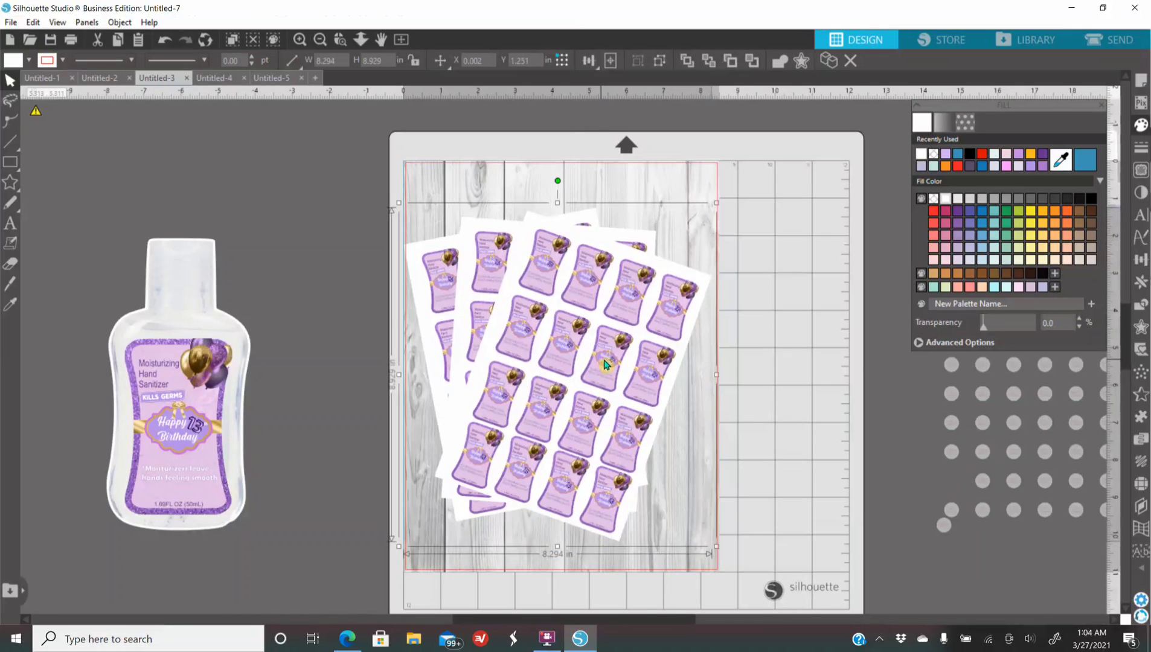
pyautogui.moveTo(605, 364); pyautogui.dragTo(605, 348)
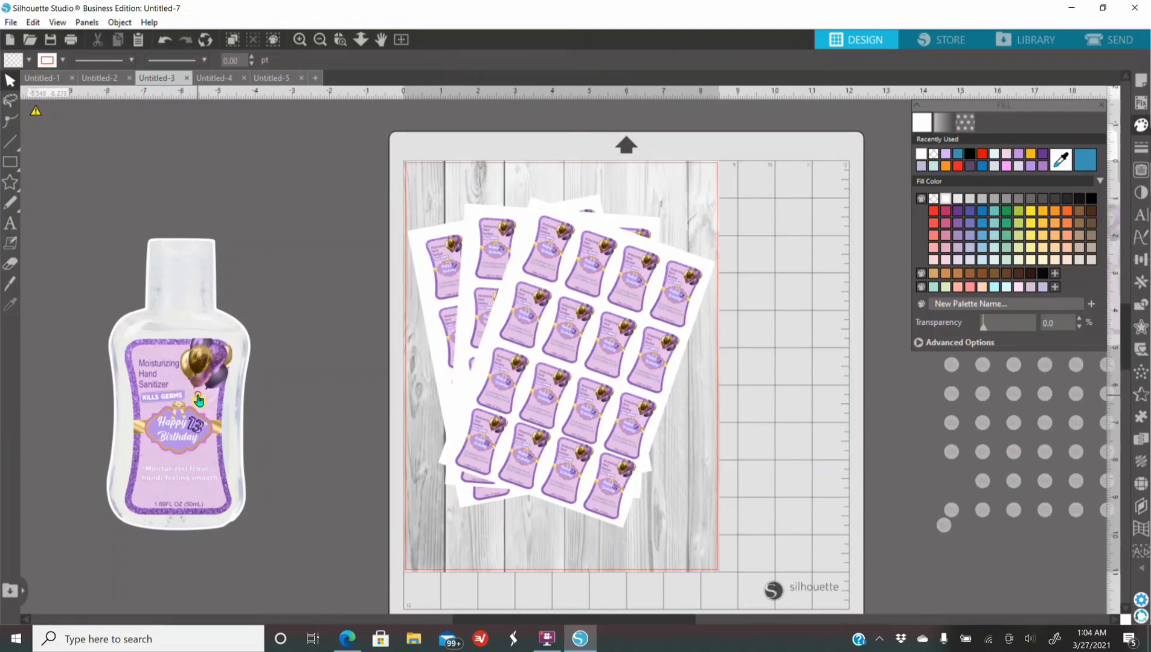
pyautogui.click(176, 404)
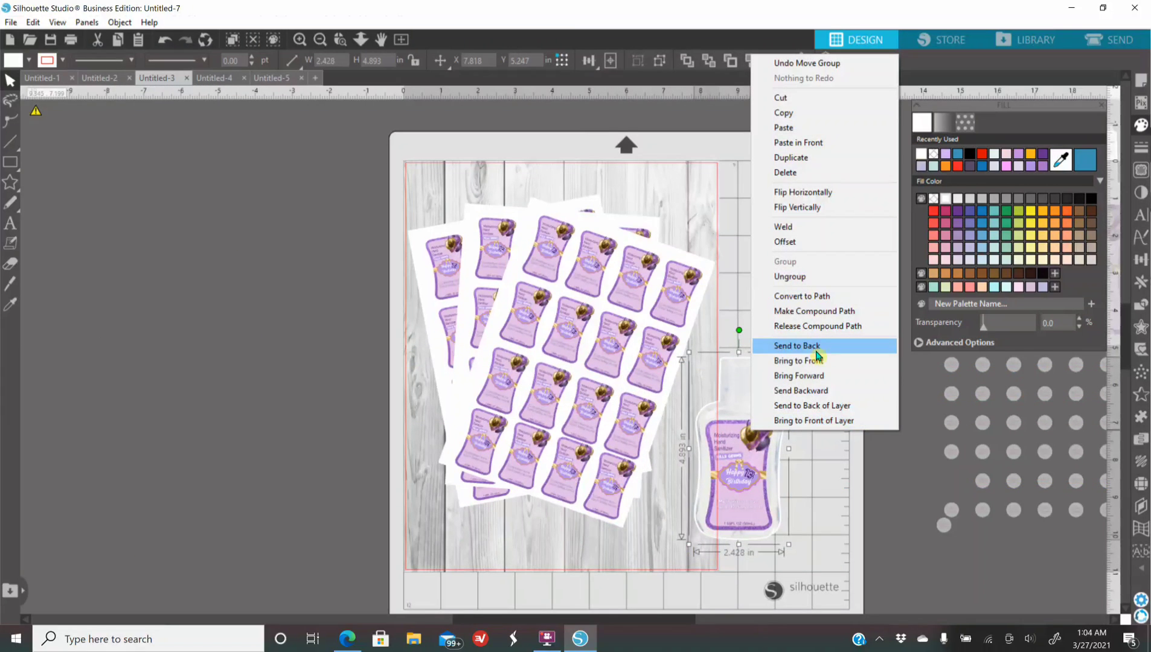
pyautogui.click(795, 345)
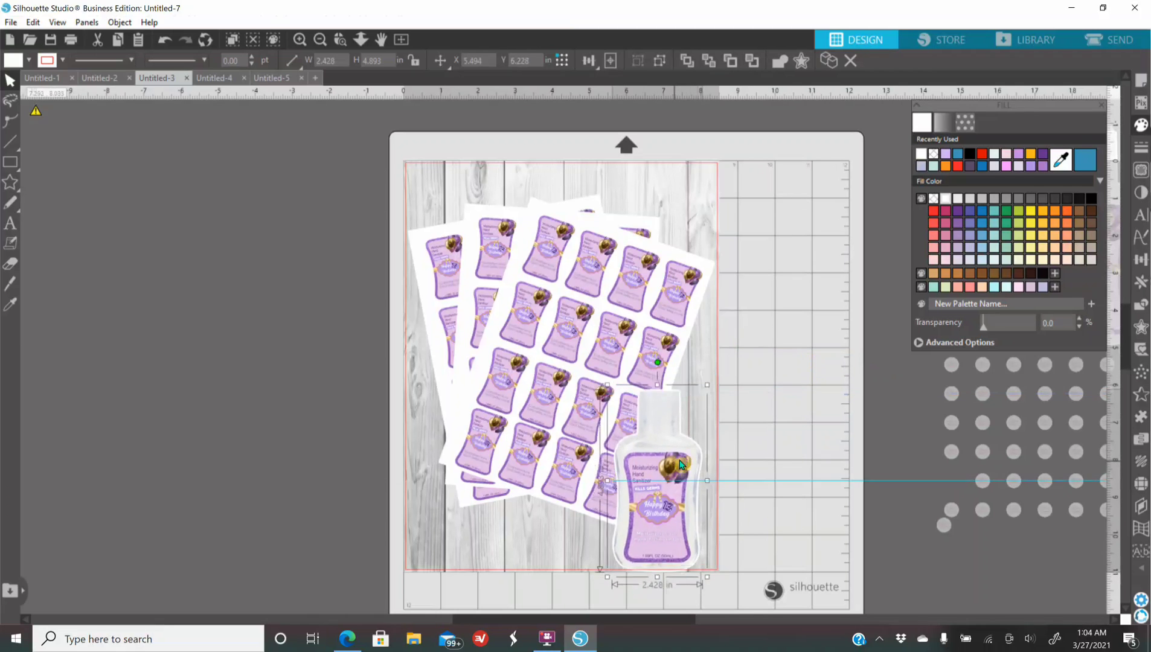
pyautogui.moveTo(657, 480); pyautogui.dragTo(664, 463)
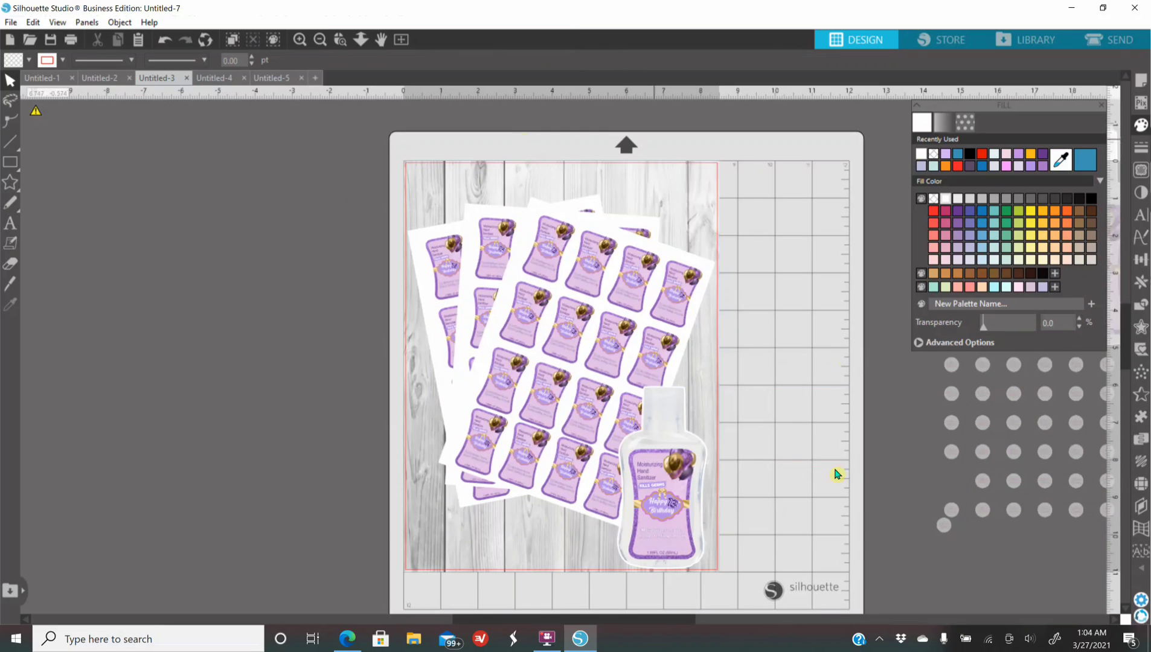
pyautogui.moveTo(441, 173)
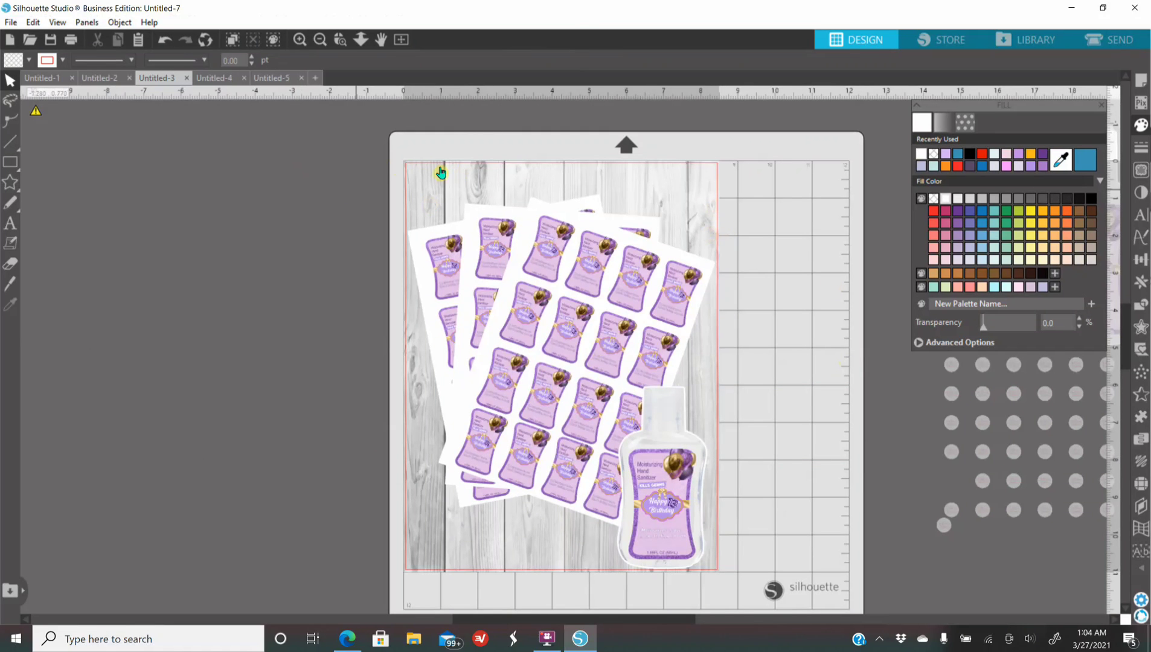
pyautogui.moveTo(548, 199)
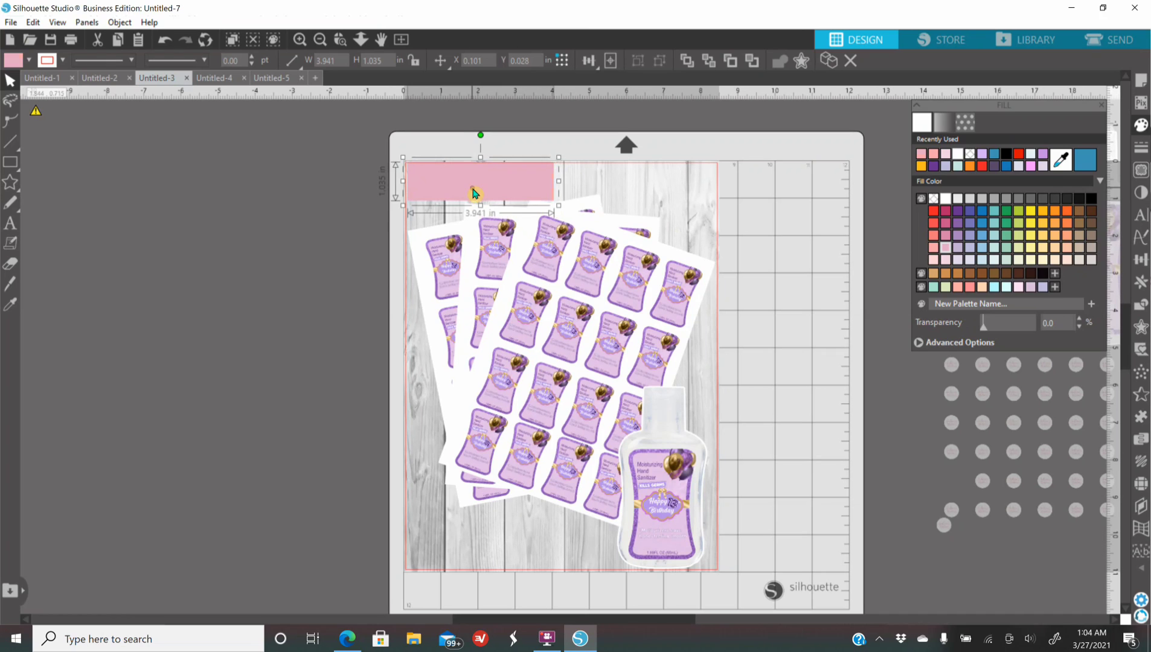
# - Switch to the Text tool ready to label the pink banner
pyautogui.click(11, 243)
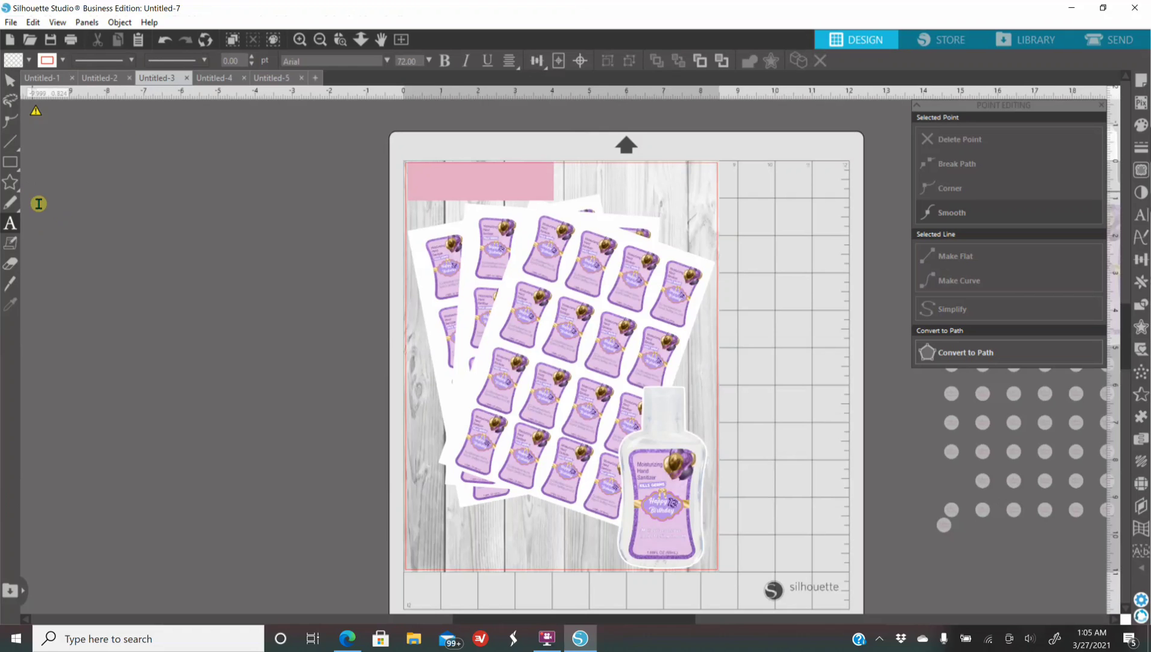
pyautogui.moveTo(160, 224)
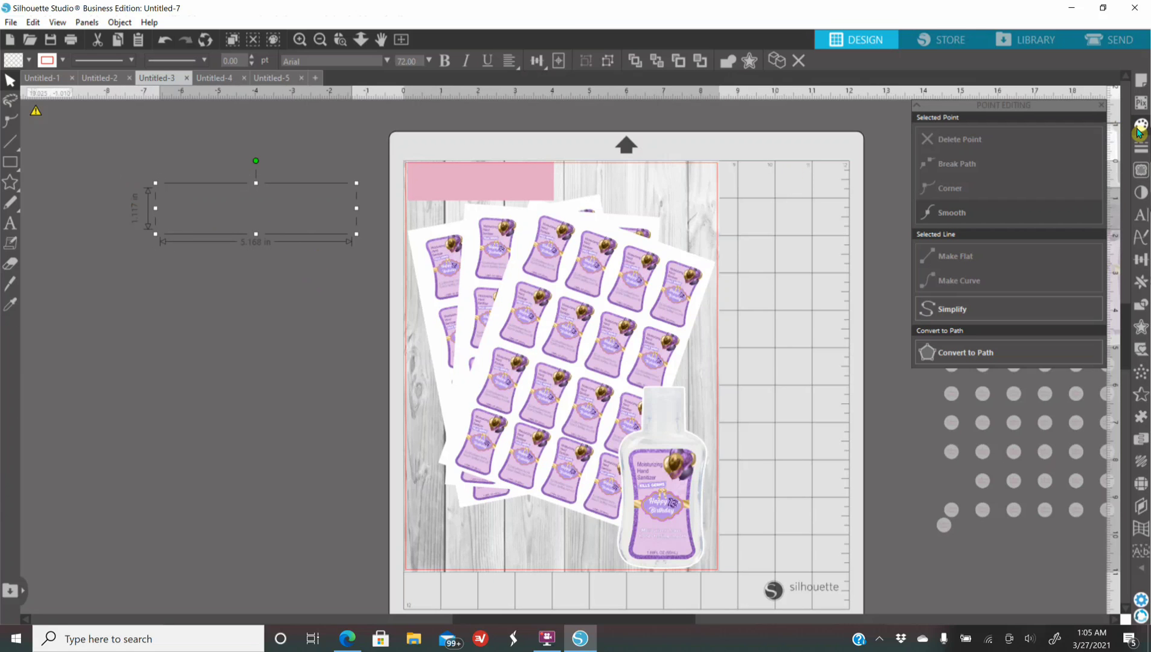
# - Make the 'Digital Files' text white in Berlin Sans FB Demi and shrink it onto the banner
pyautogui.click(1140, 125)
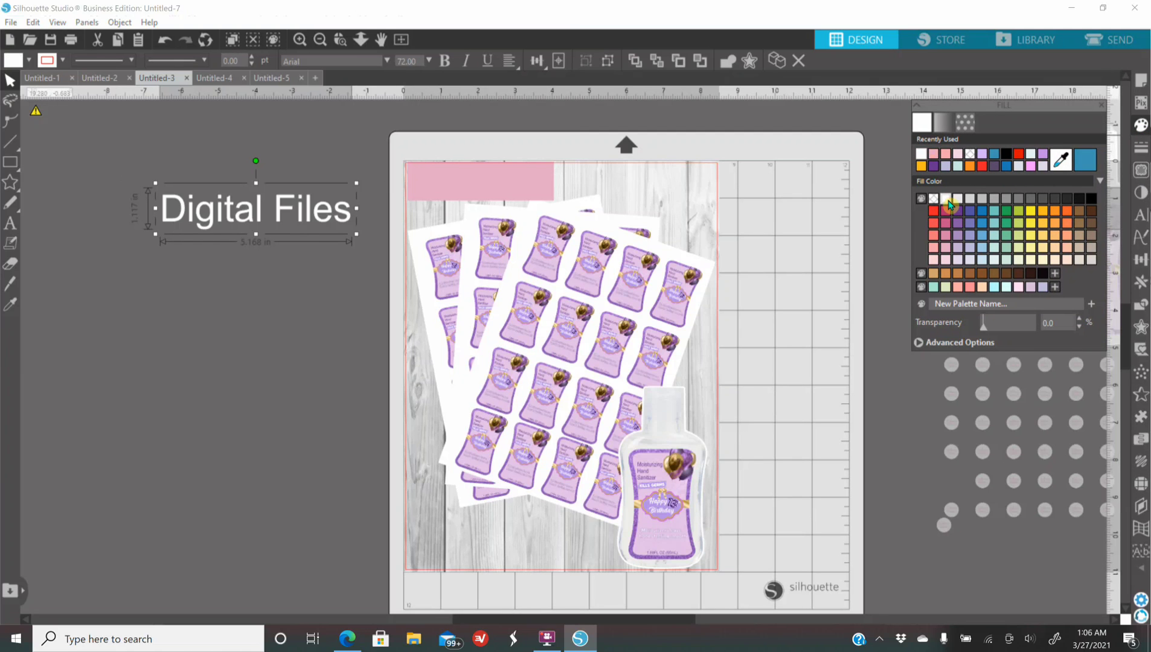
pyautogui.click(1143, 216)
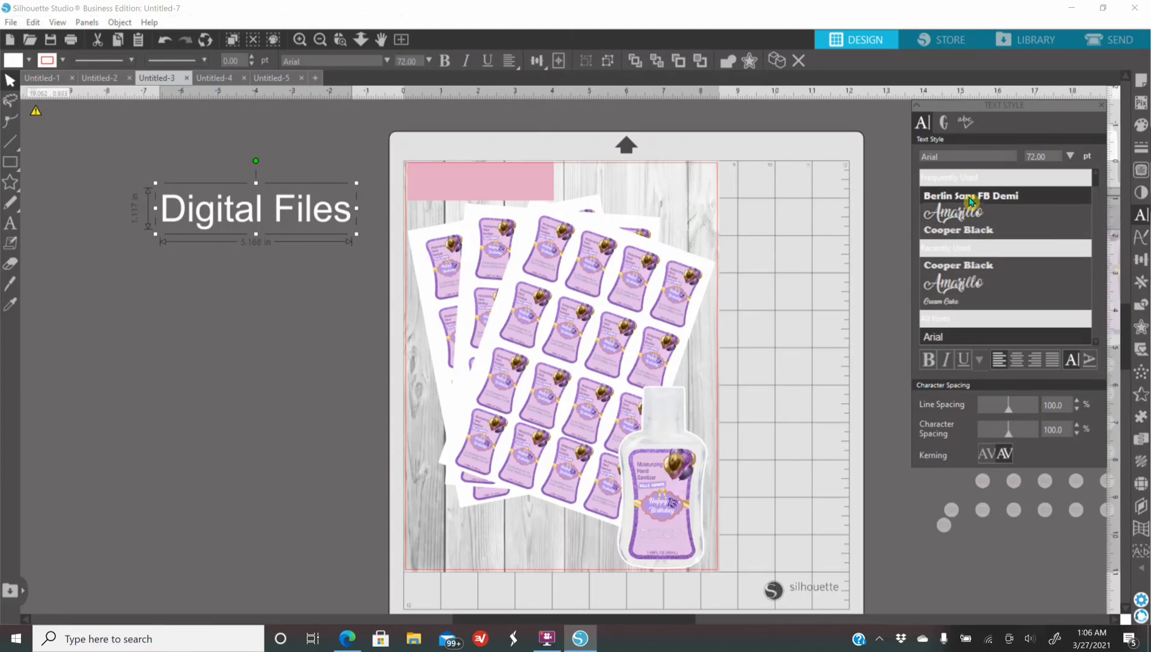
pyautogui.click(968, 195)
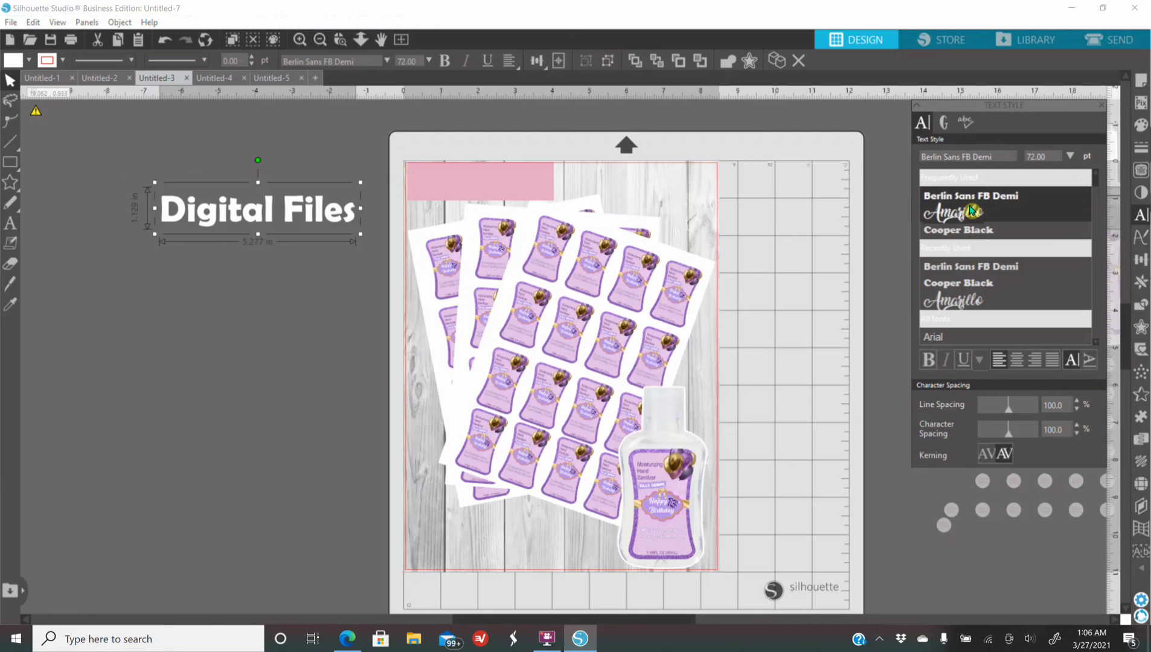
pyautogui.moveTo(965, 215)
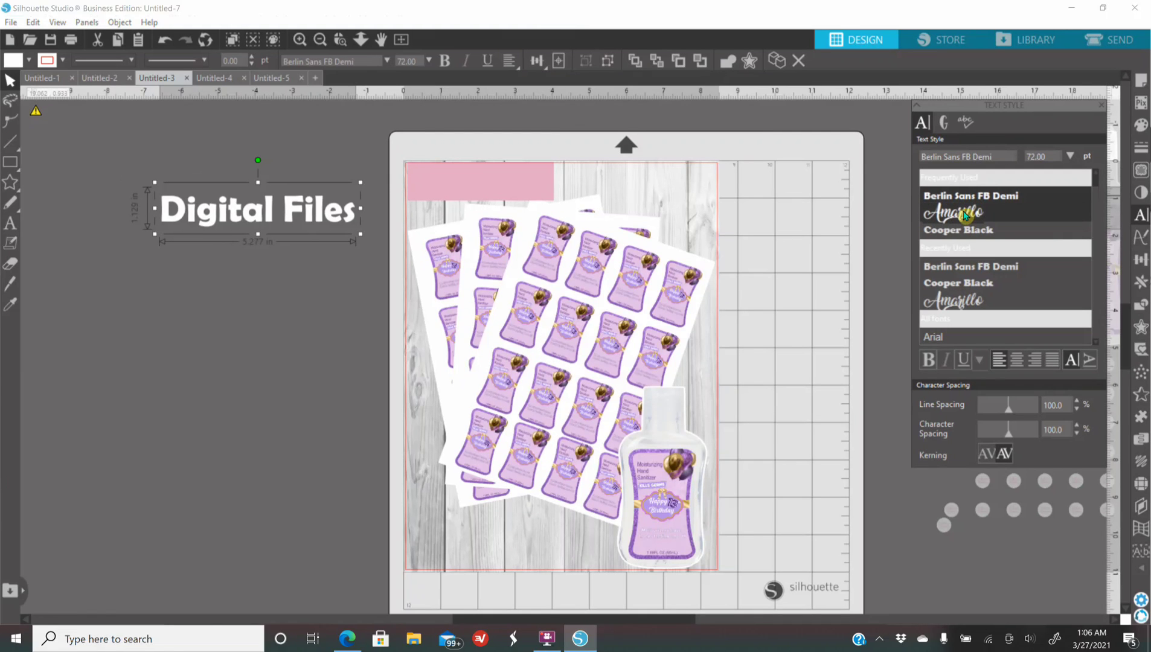
pyautogui.moveTo(954, 212)
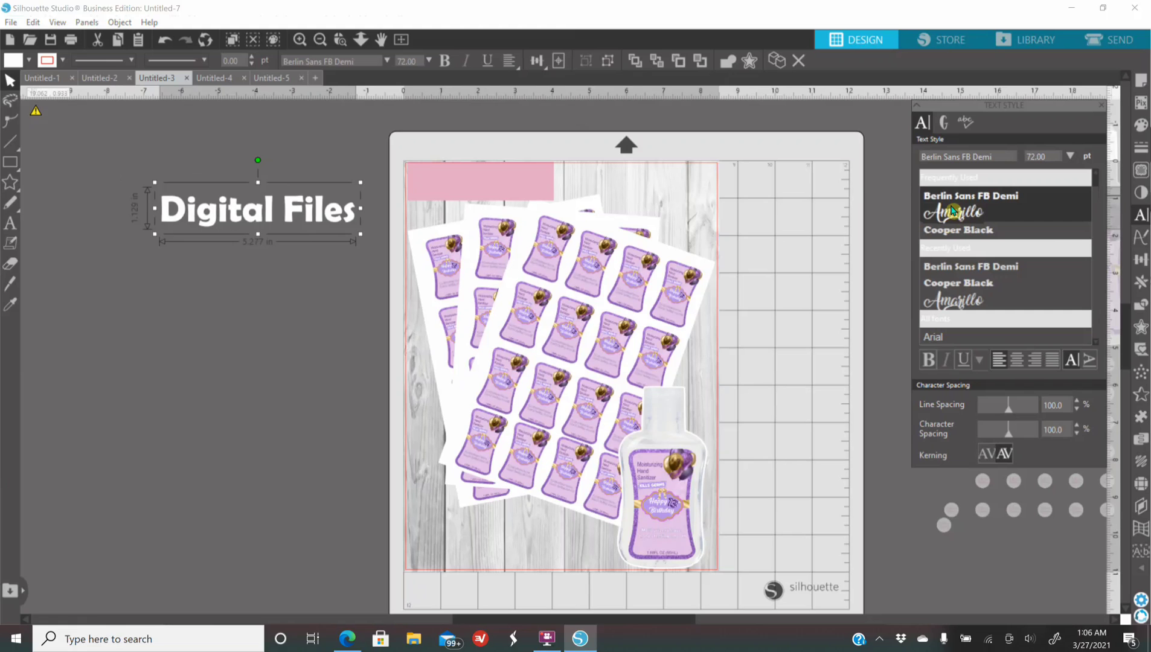
pyautogui.moveTo(978, 190)
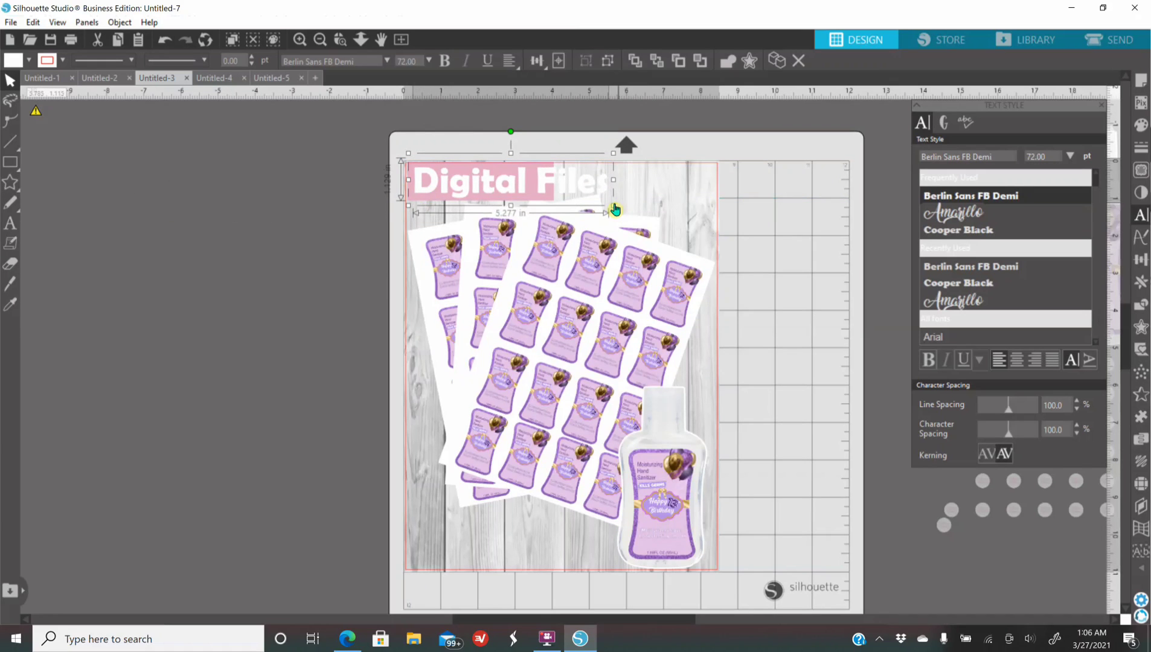
pyautogui.moveTo(612, 212); pyautogui.dragTo(557, 212)
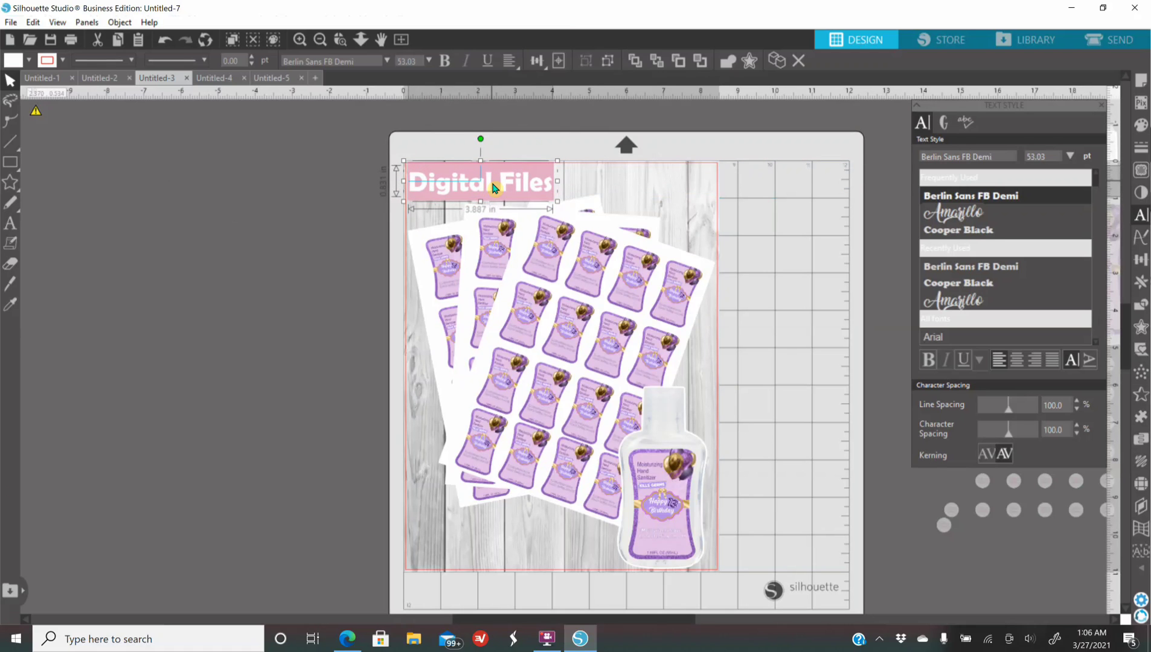
pyautogui.moveTo(404, 236)
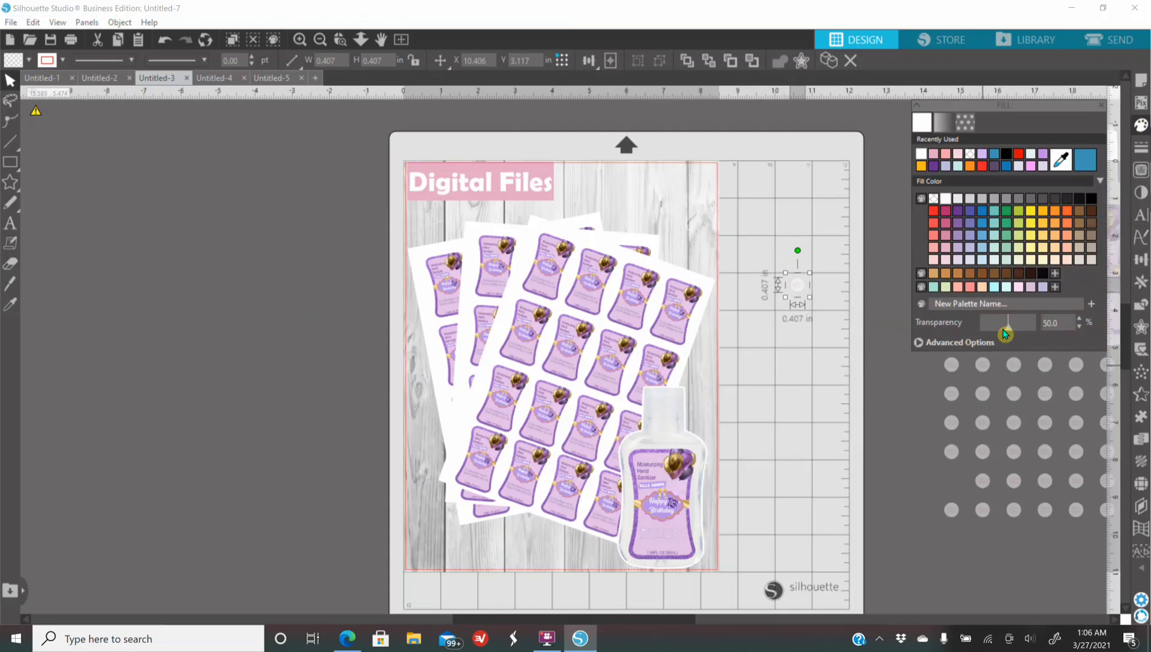
# - Set the logo's transparency to 0 and place it at the page's top right
pyautogui.moveTo(1006, 323); pyautogui.dragTo(983, 322)
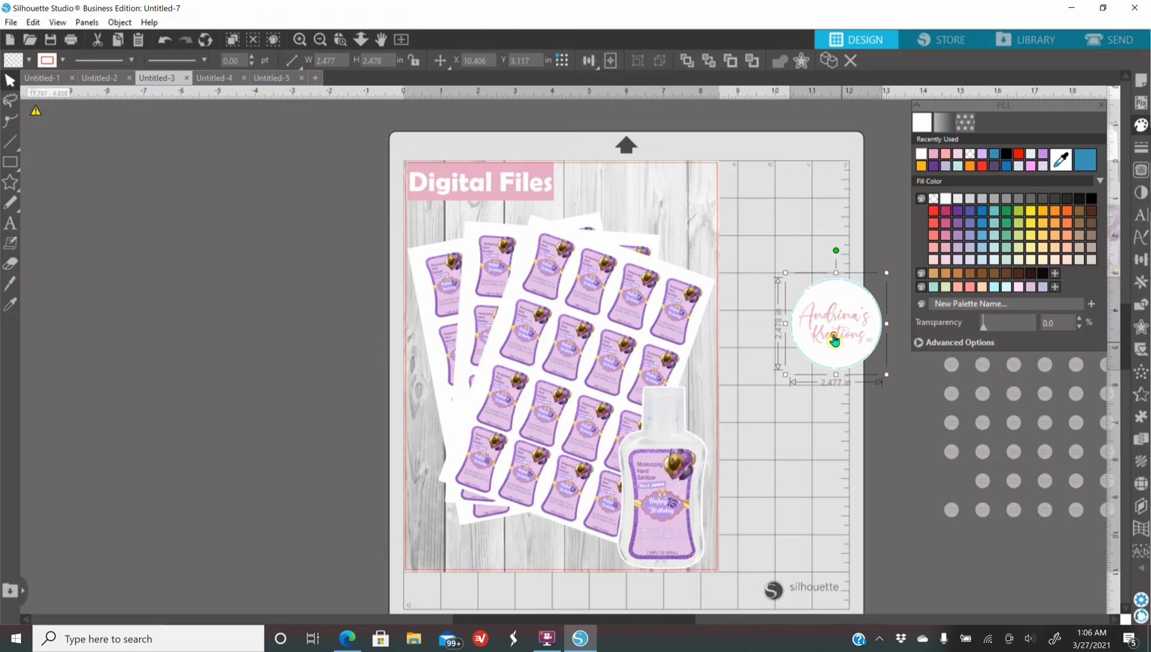
pyautogui.moveTo(834, 340); pyautogui.dragTo(656, 222)
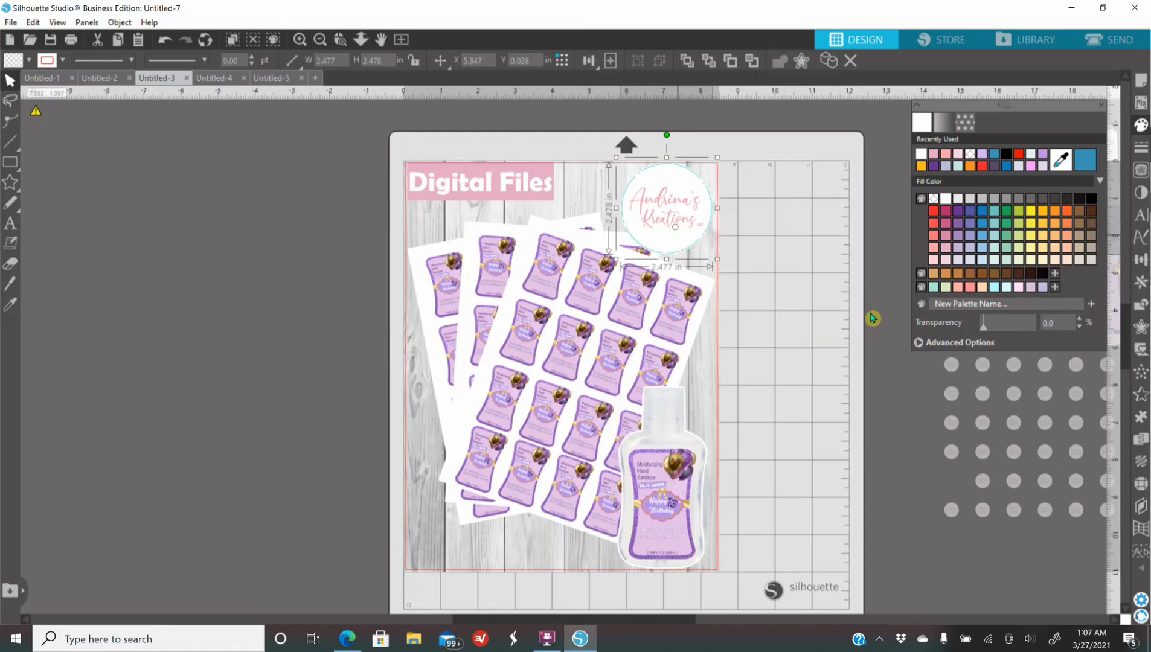
pyautogui.click(569, 292)
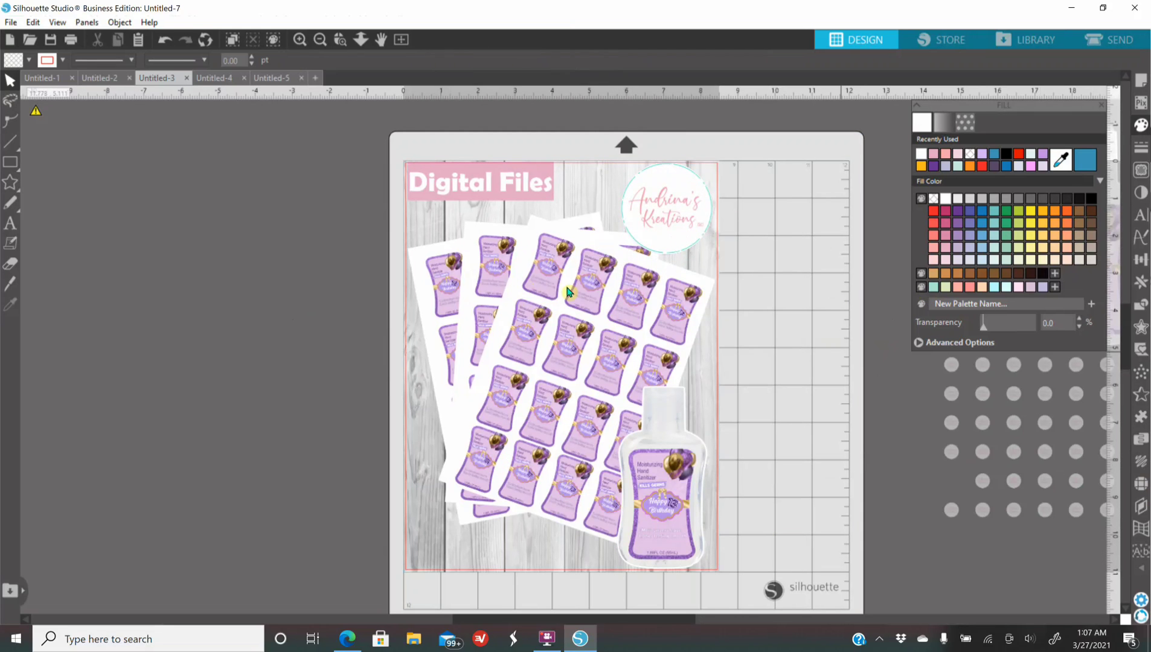
pyautogui.moveTo(410, 314)
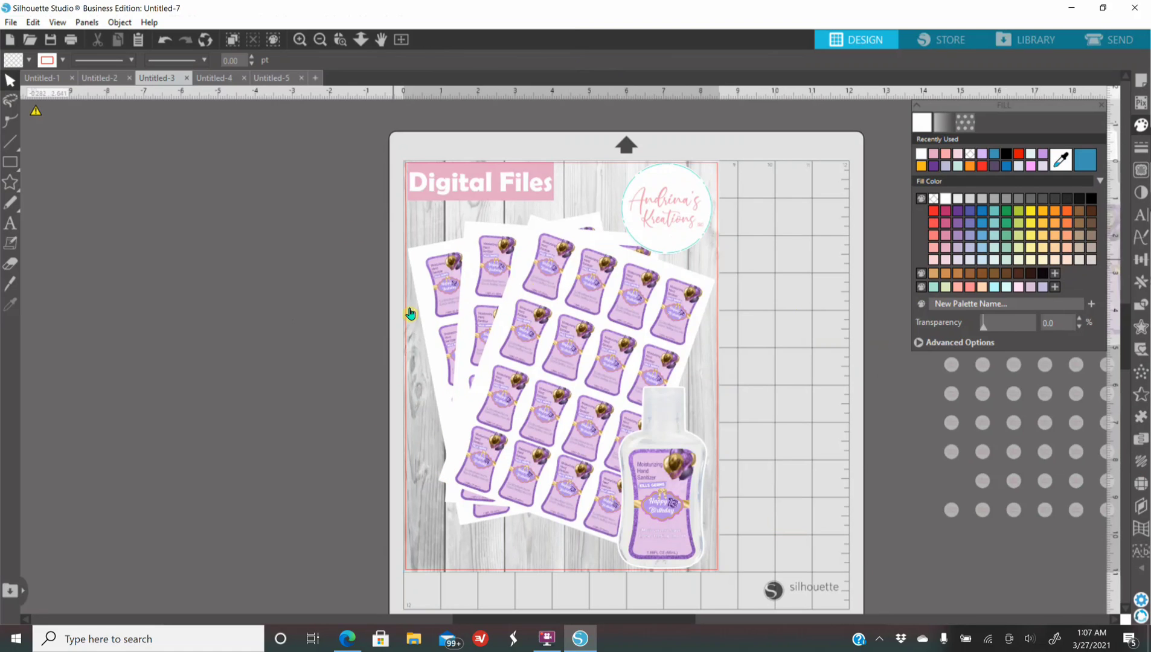
# - Add a large SAMPLE text over the sheets and lower its opacity to a faint watermark
pyautogui.click(11, 223)
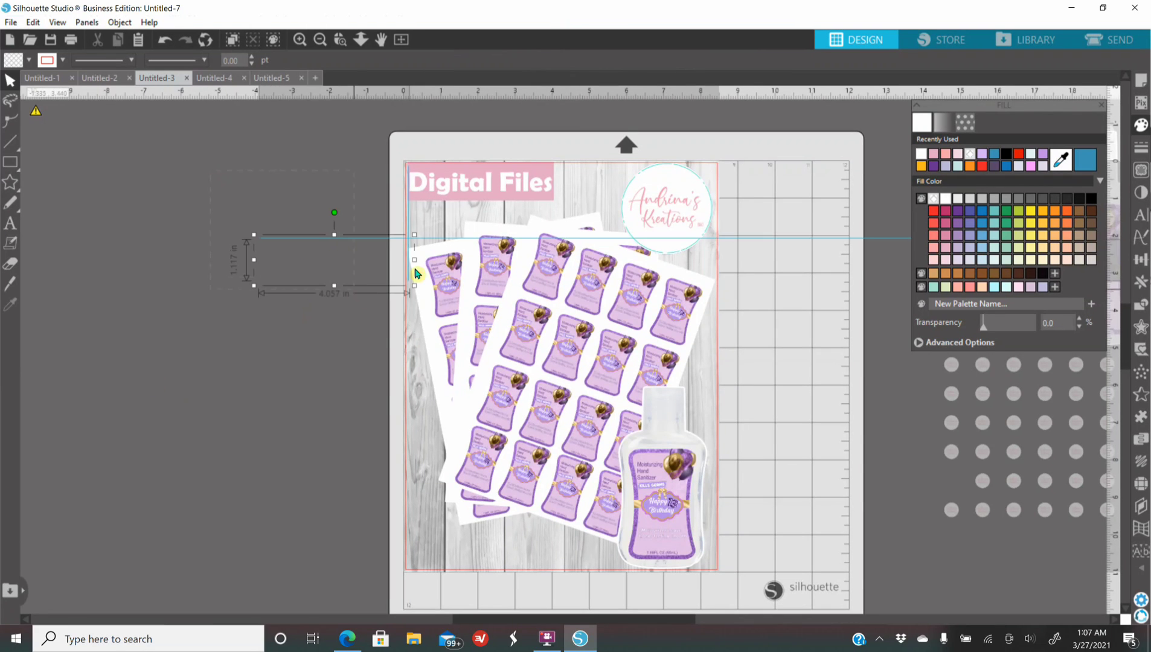
pyautogui.write('SAMPLE')
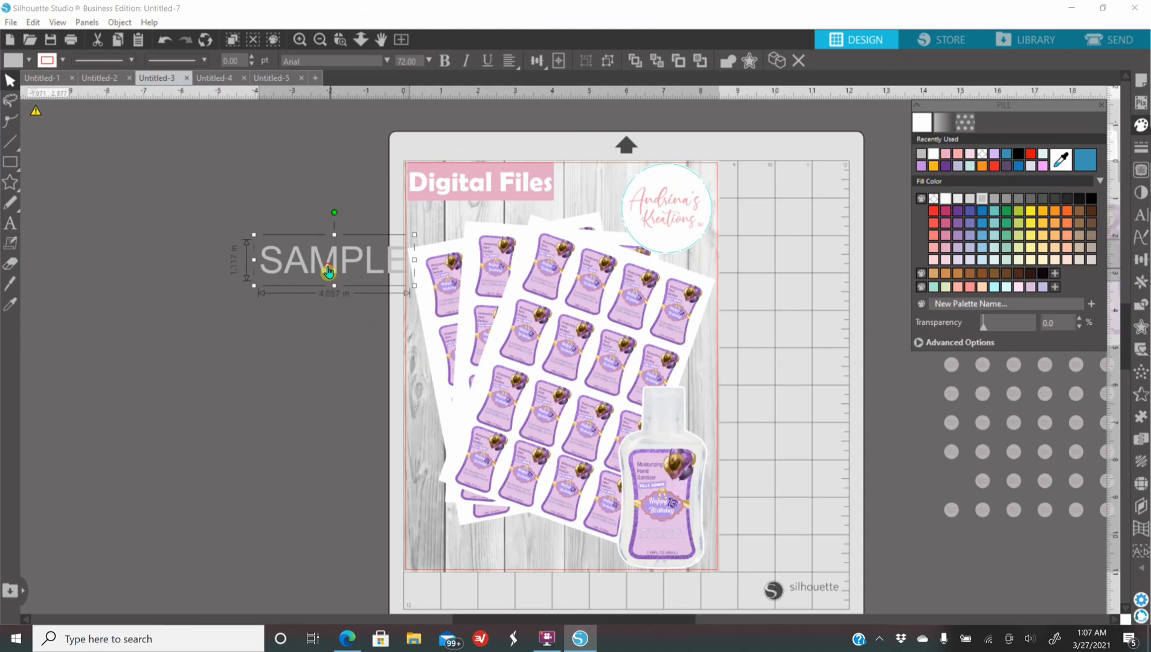
pyautogui.moveTo(331, 261); pyautogui.dragTo(580, 312)
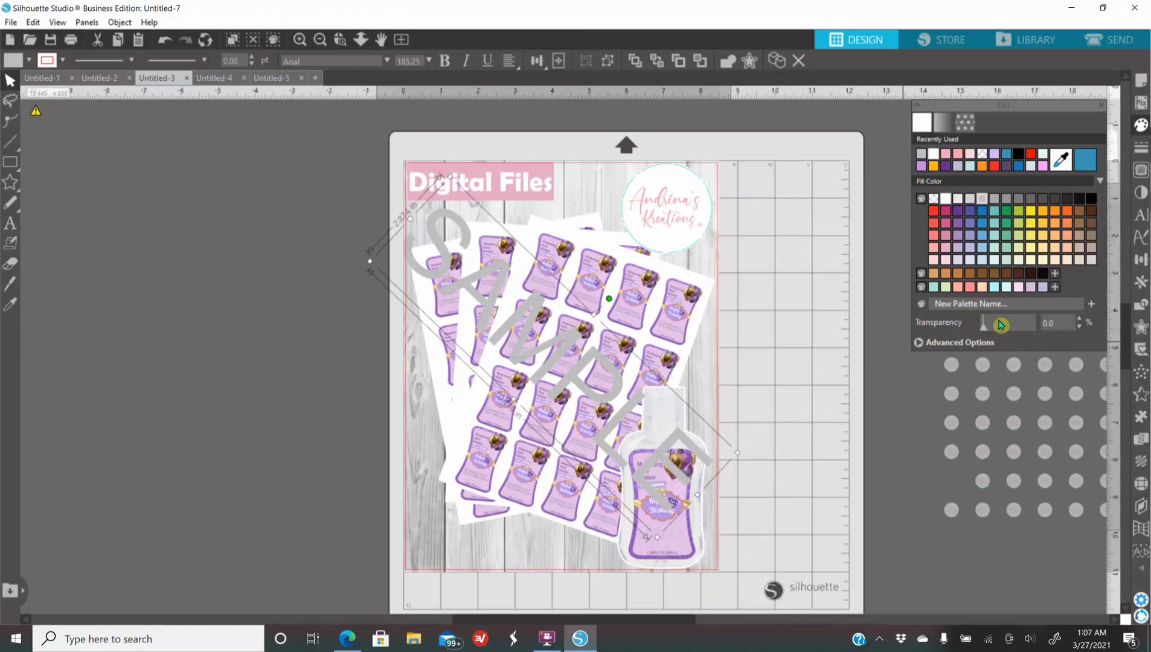
pyautogui.moveTo(985, 322); pyautogui.dragTo(1012, 328)
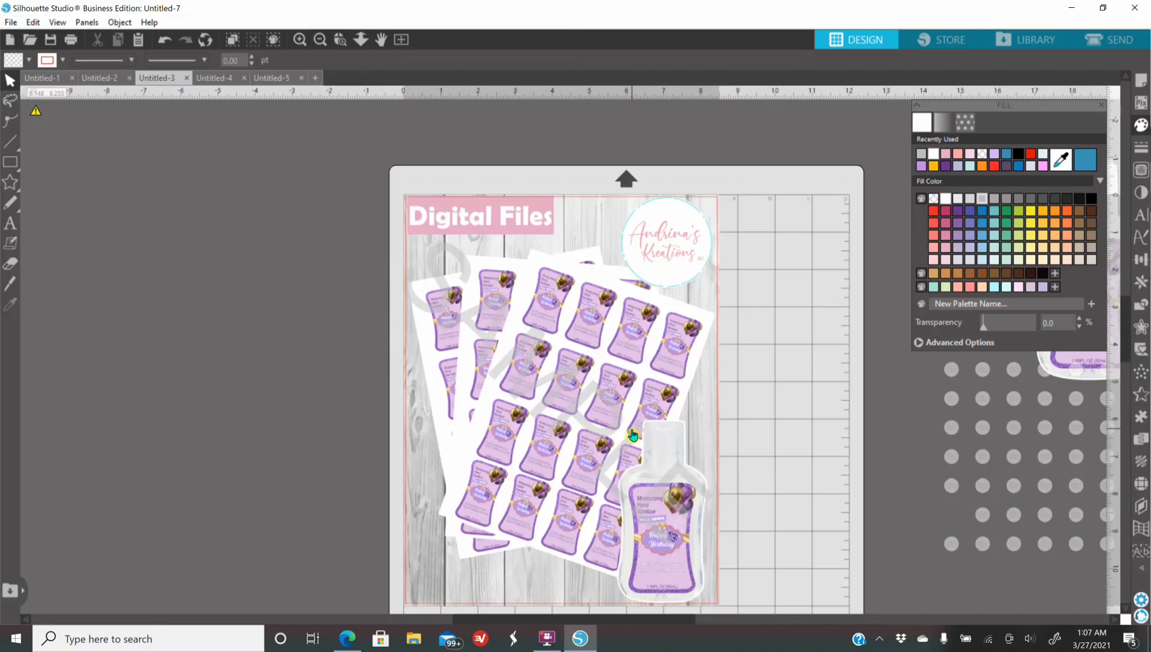
pyautogui.moveTo(159, 183)
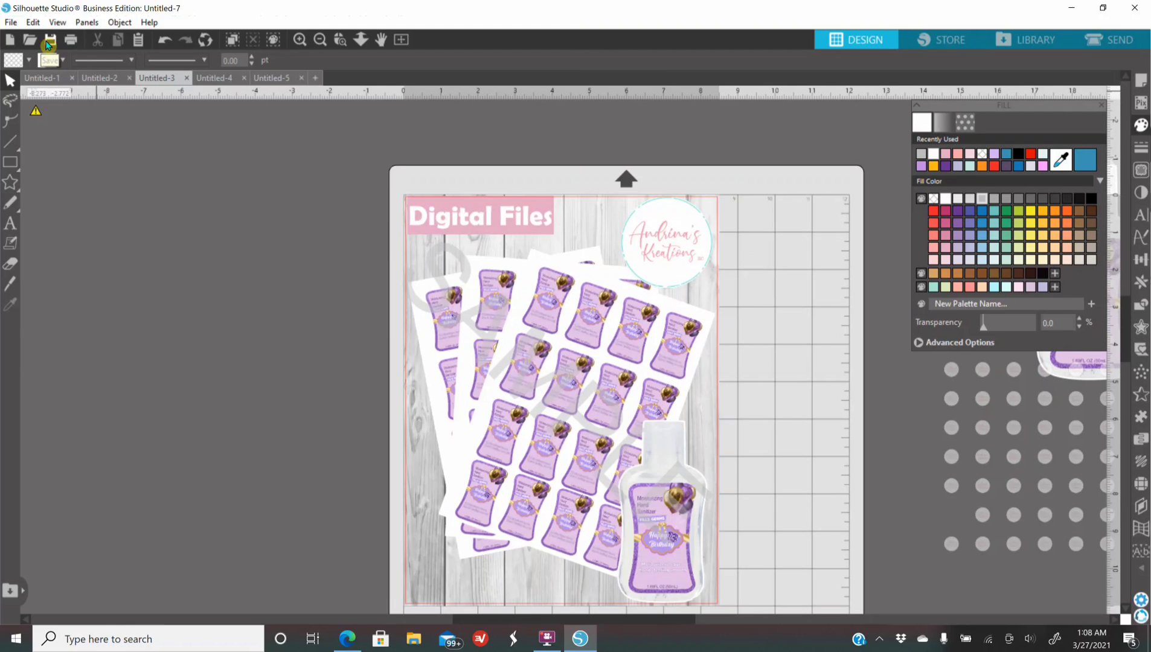
pyautogui.click(10, 22)
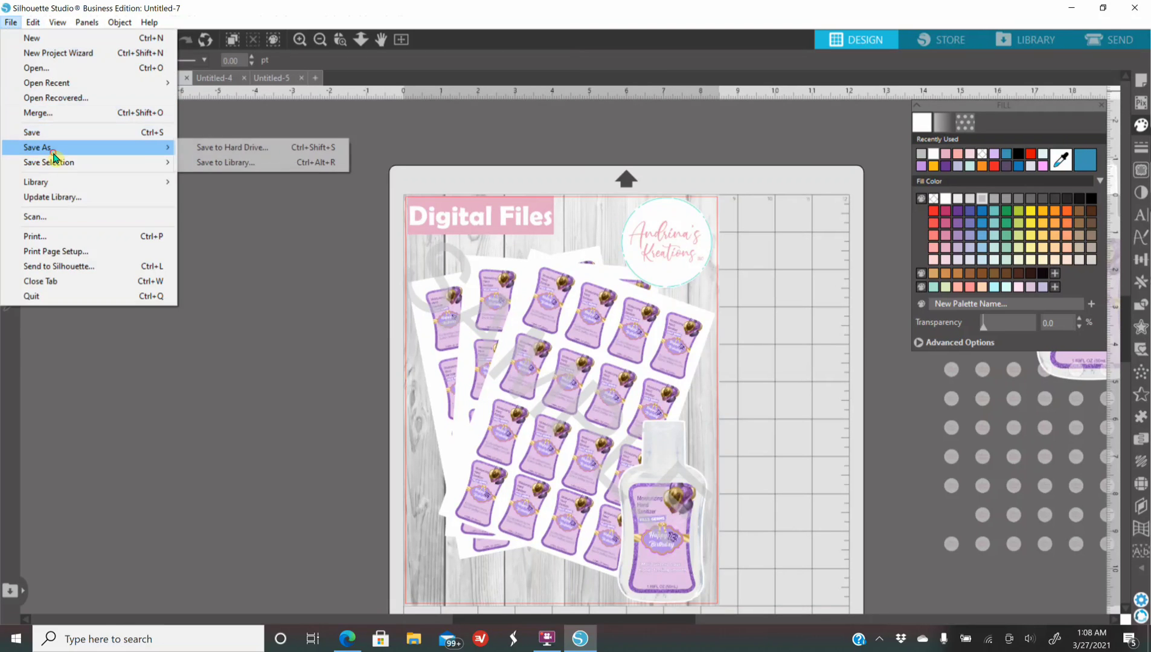
pyautogui.click(232, 148)
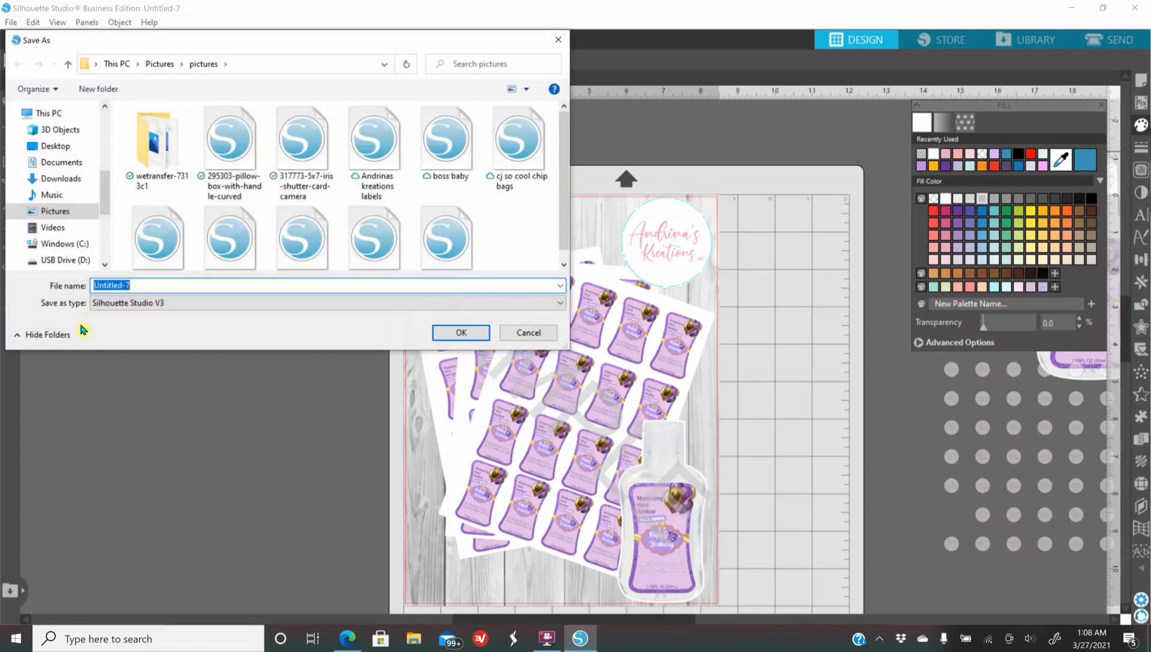
pyautogui.click(326, 303)
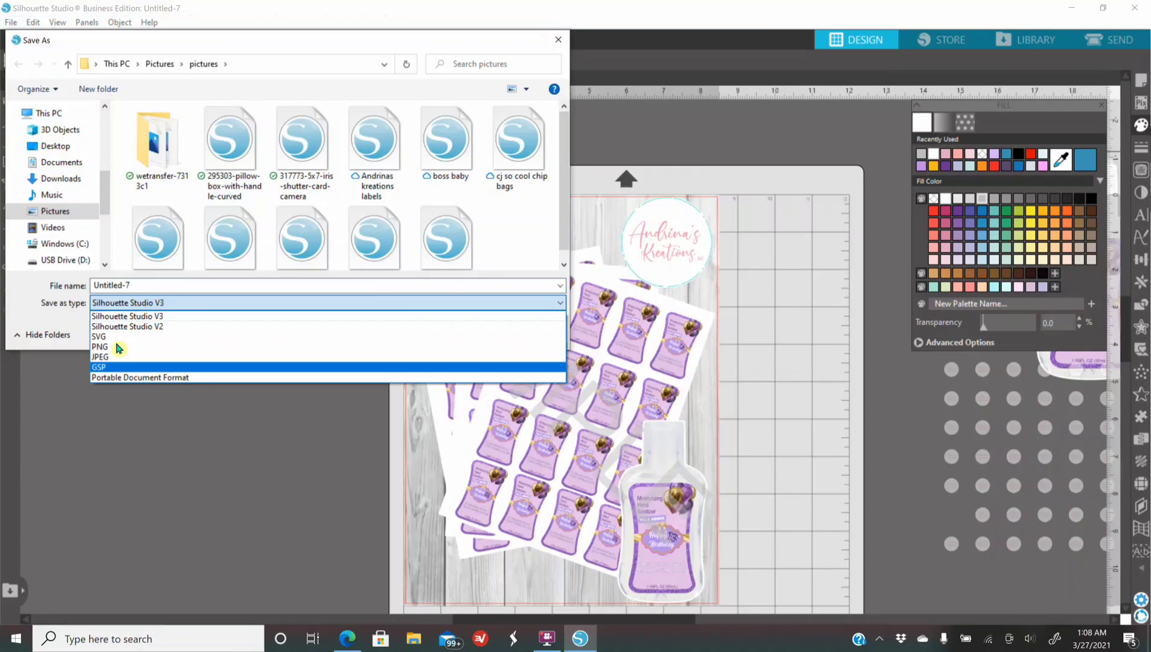
pyautogui.moveTo(114, 346)
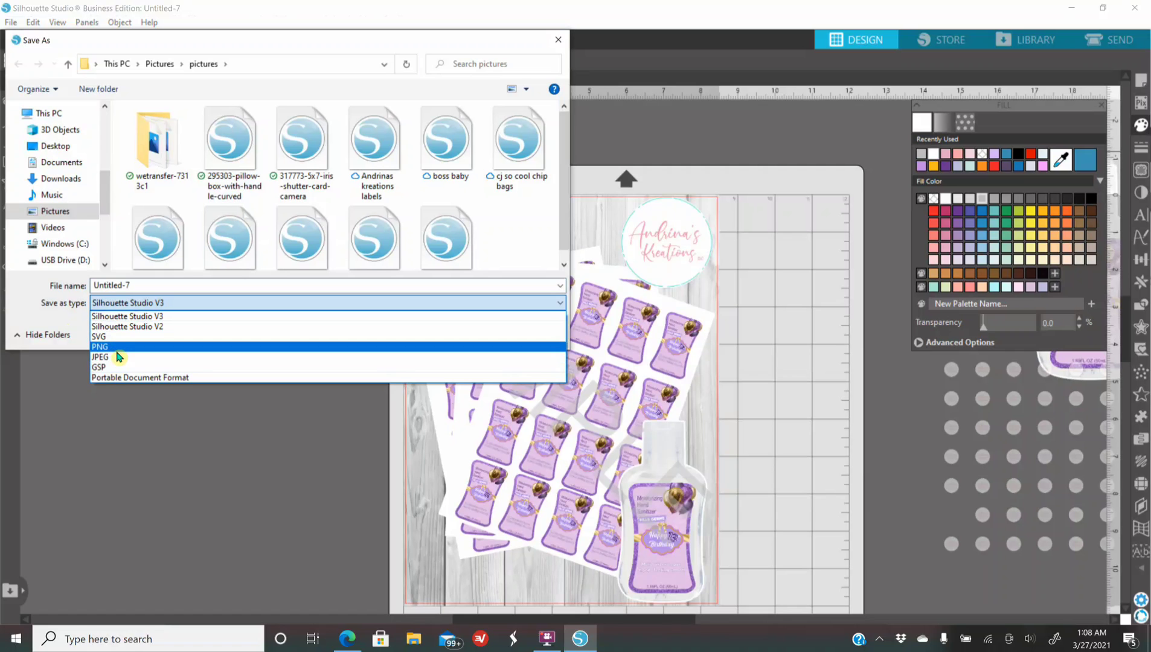
pyautogui.moveTo(122, 362)
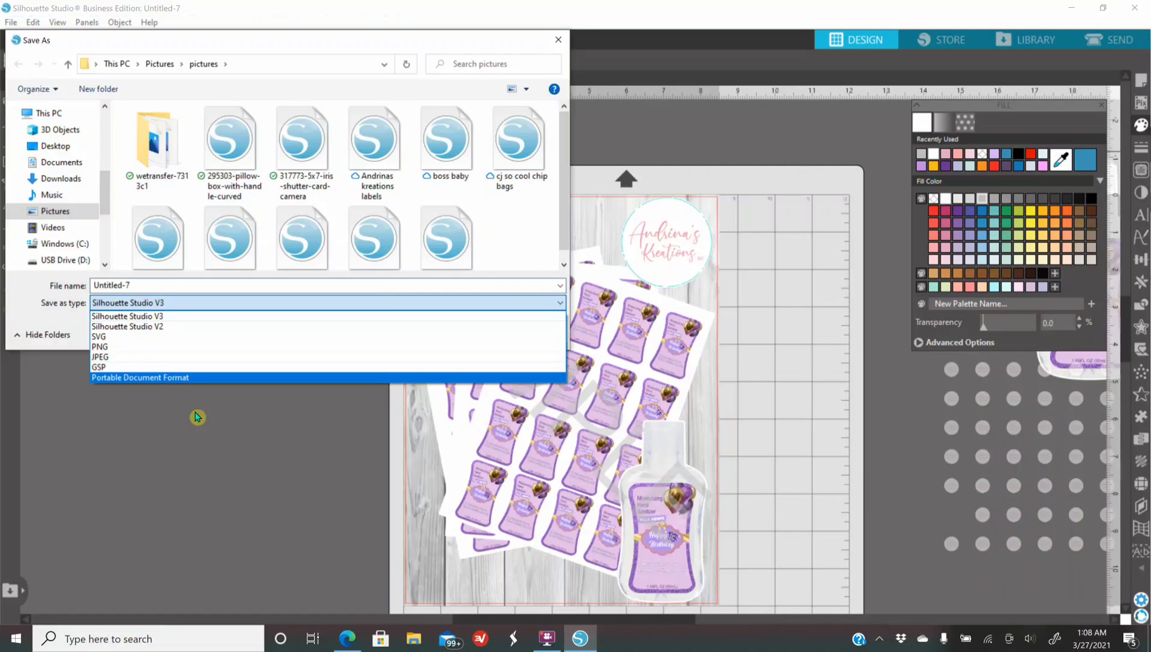
pyautogui.click(127, 316)
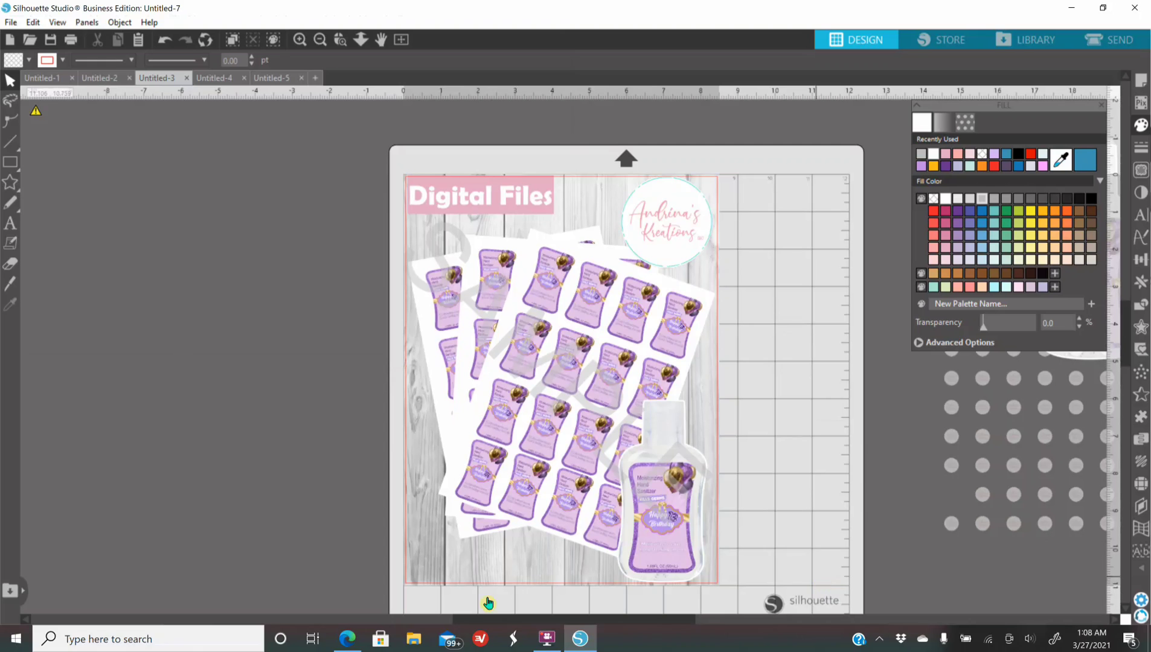
pyautogui.moveTo(332, 616)
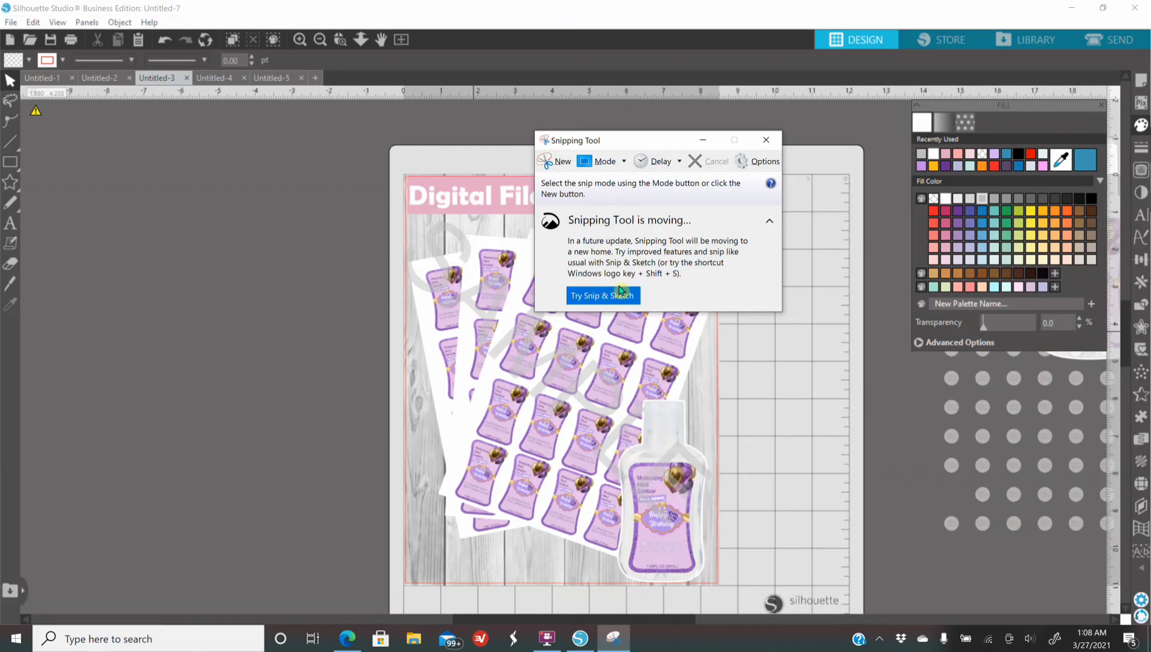
pyautogui.moveTo(622, 284)
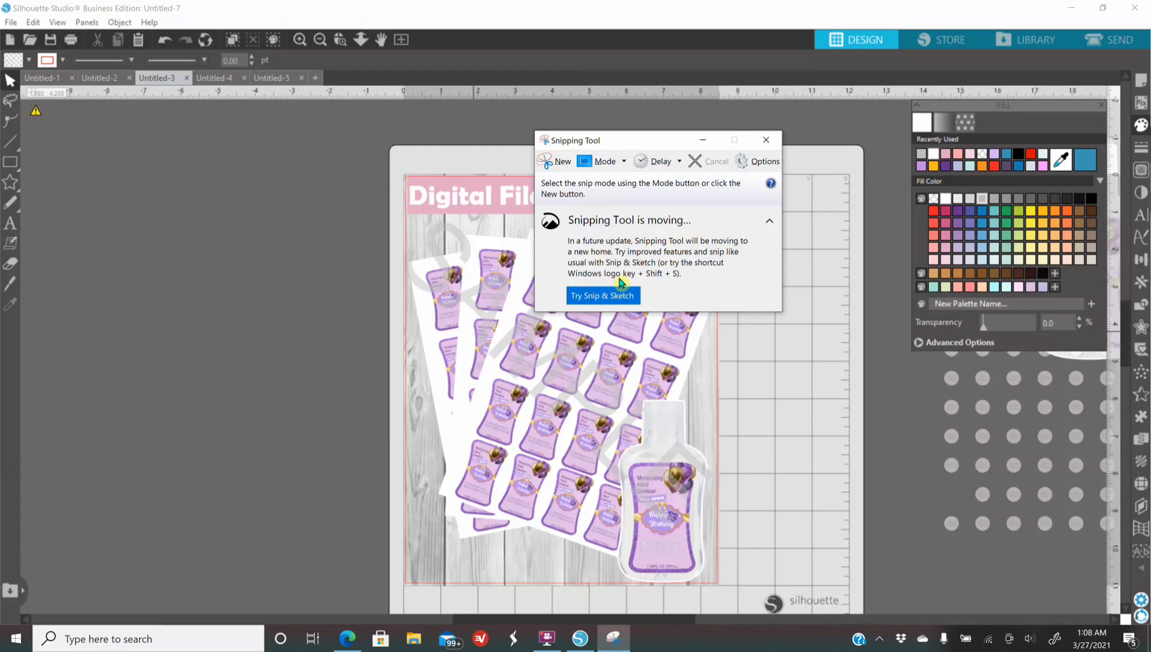
pyautogui.moveTo(619, 278)
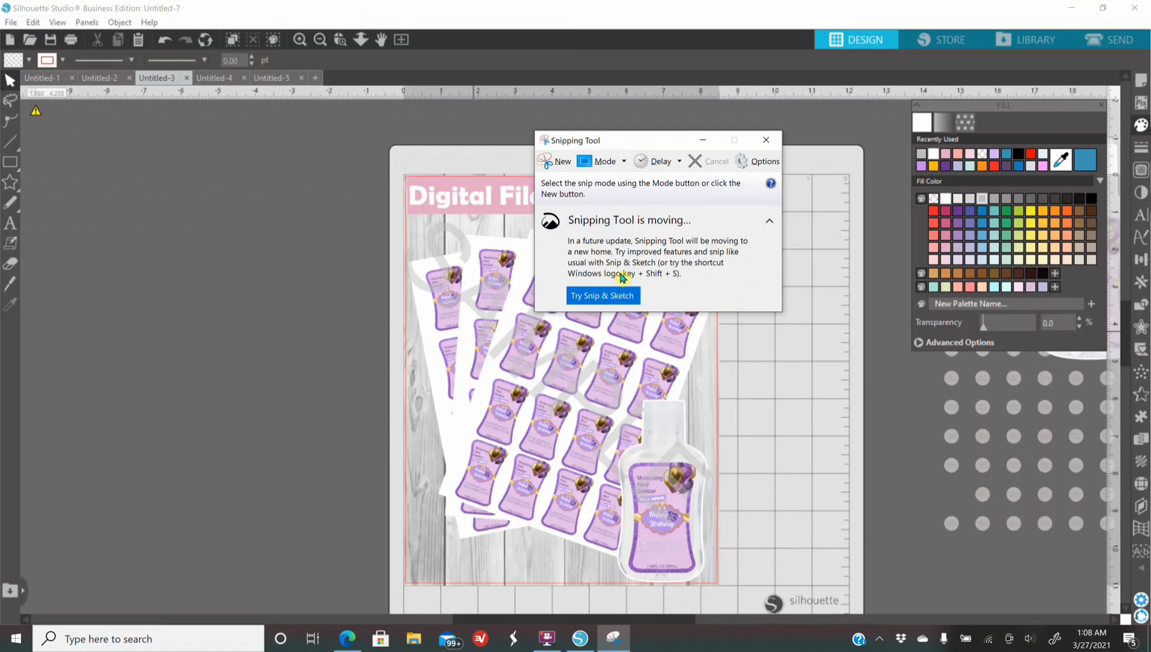
pyautogui.moveTo(723, 298)
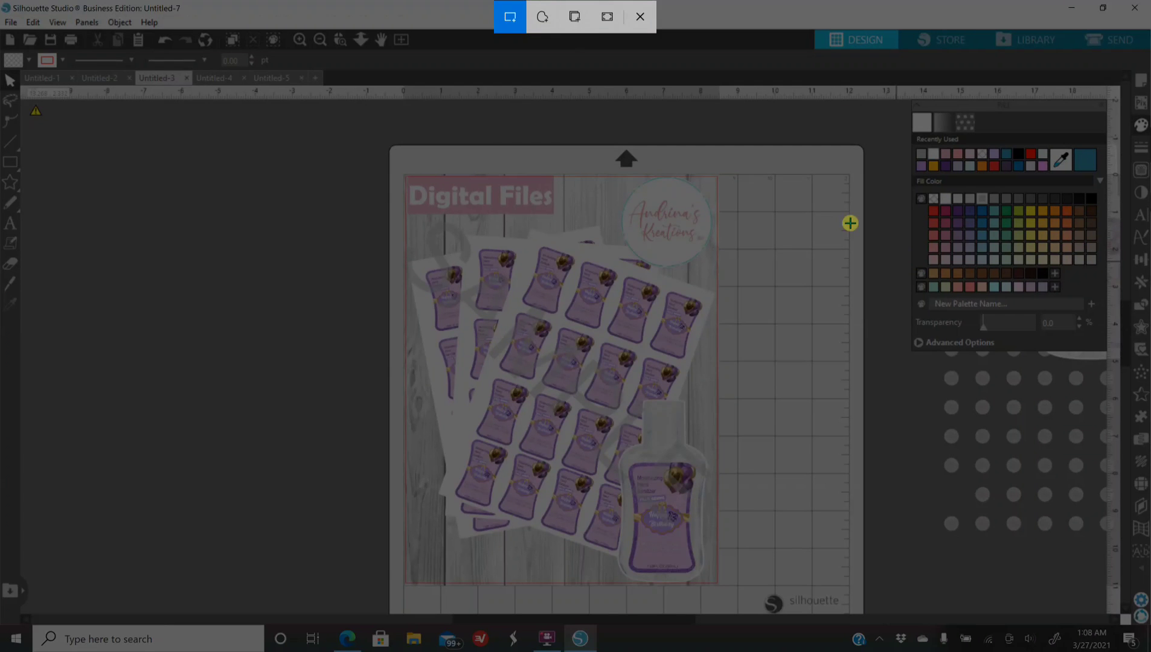
pyautogui.moveTo(404, 182)
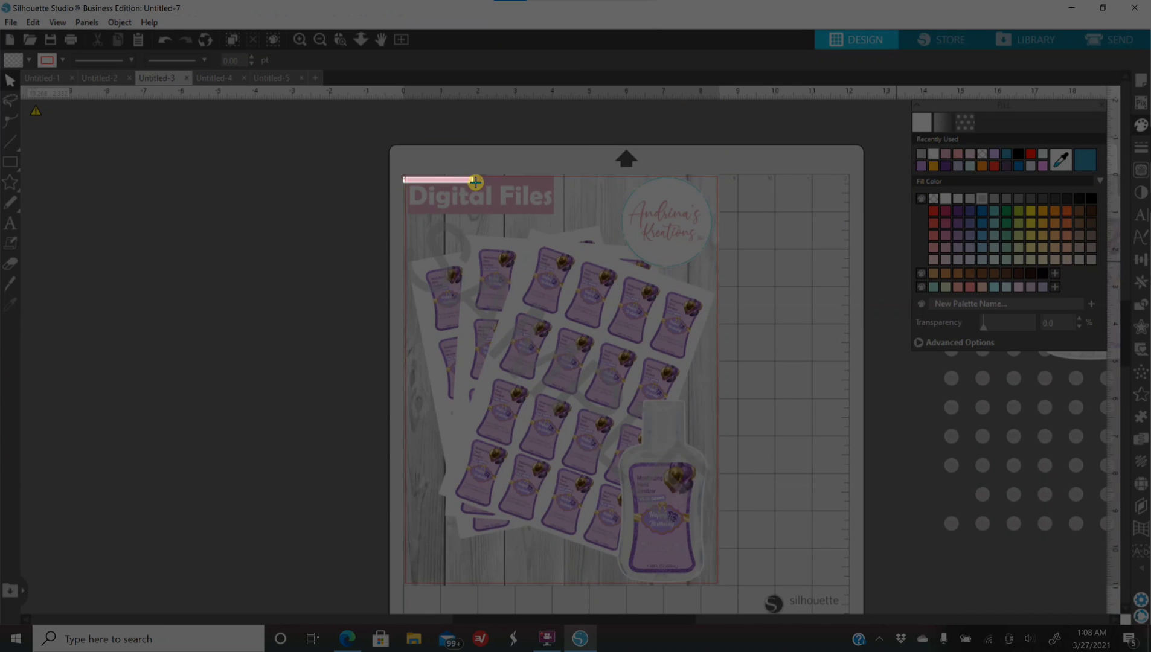
# - Capture the mockup from its top-left to bottom-right corner and bring up the snip
pyautogui.moveTo(476, 181); pyautogui.dragTo(719, 287)
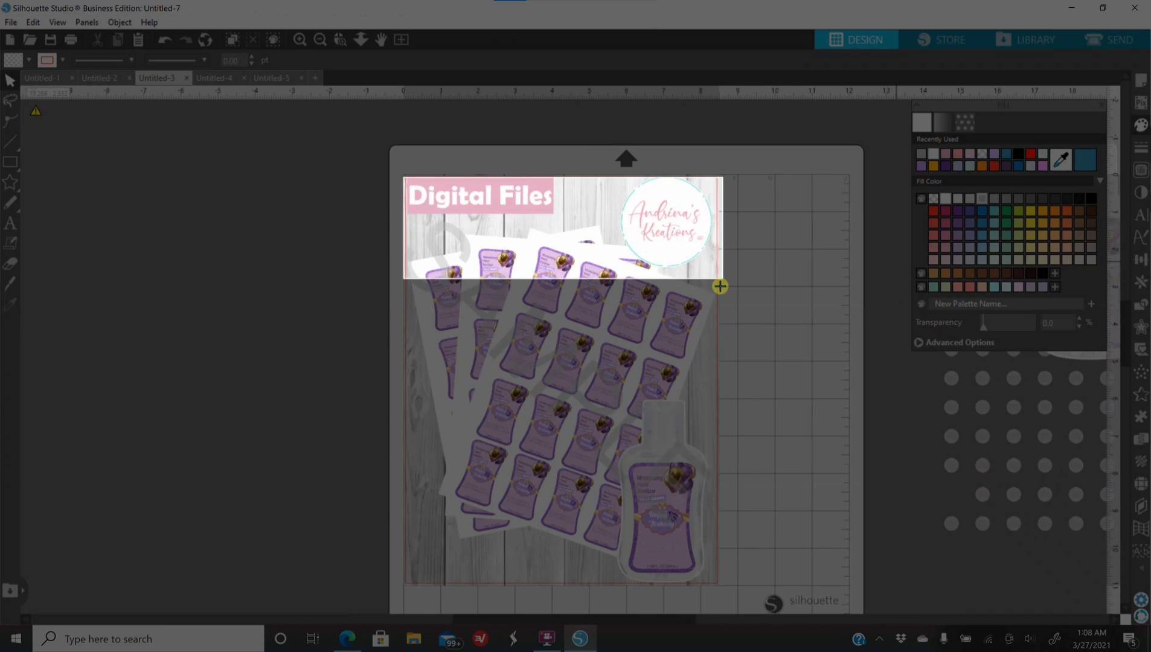
pyautogui.moveTo(720, 287); pyautogui.dragTo(721, 497)
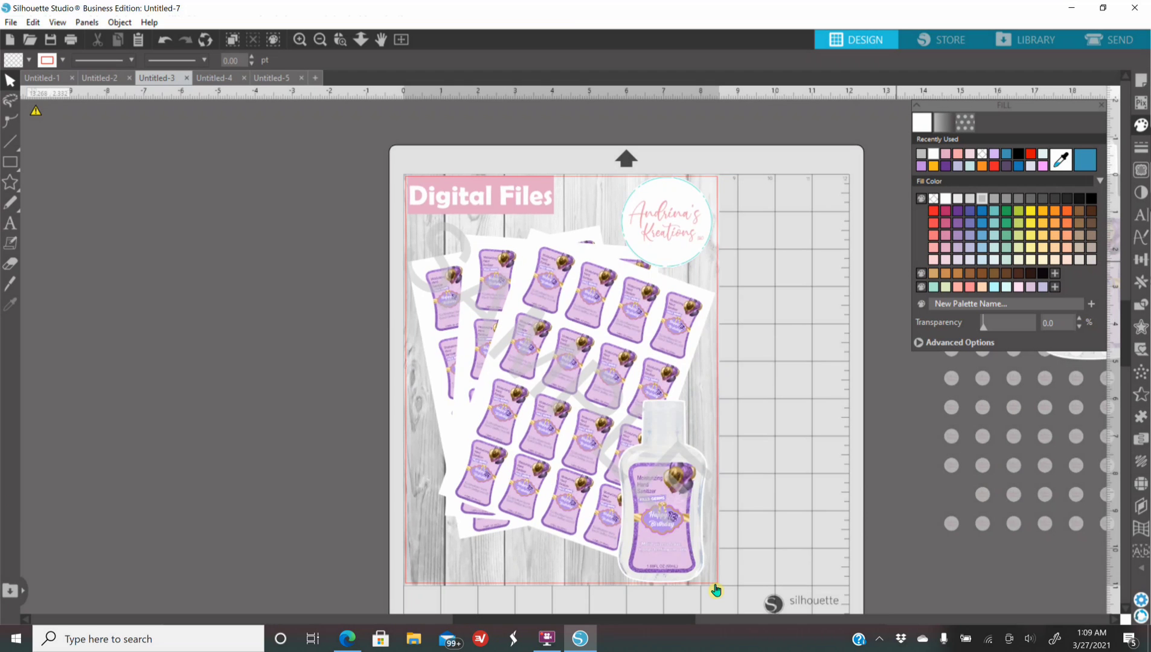
pyautogui.click(614, 637)
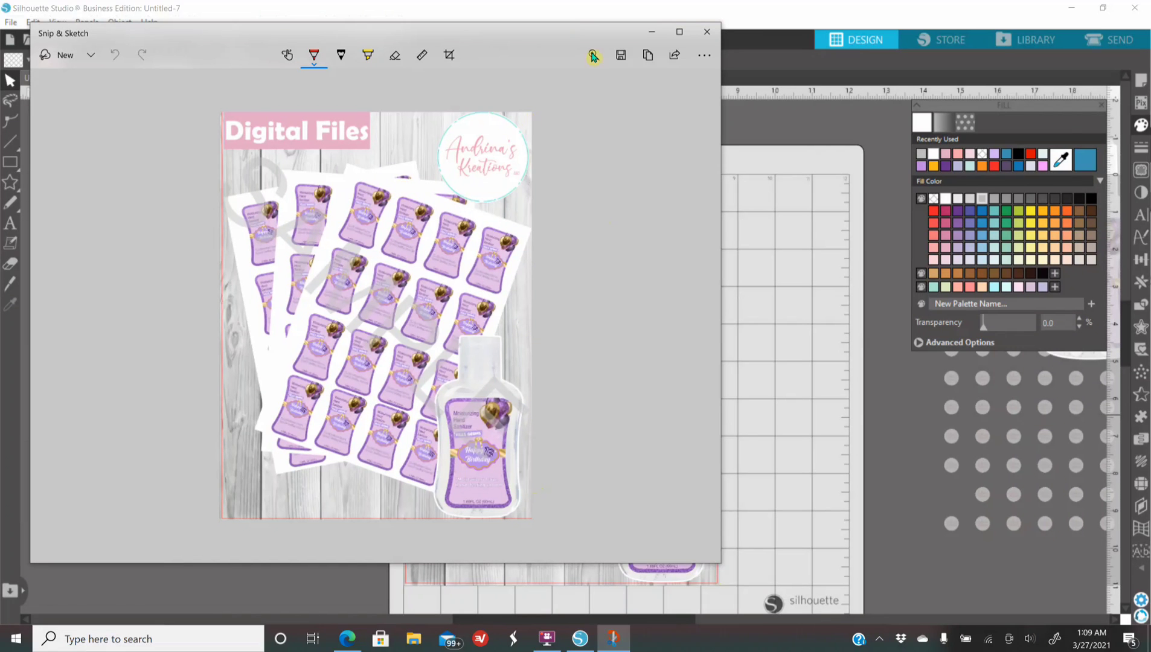
pyautogui.moveTo(624, 80)
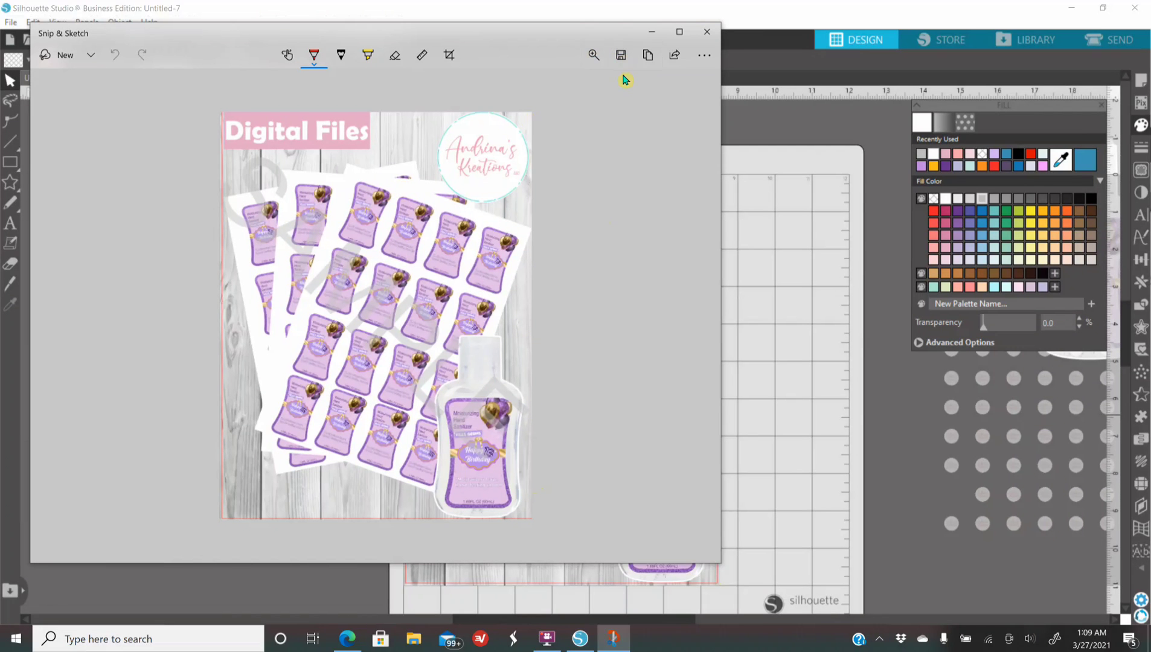
pyautogui.moveTo(599, 126)
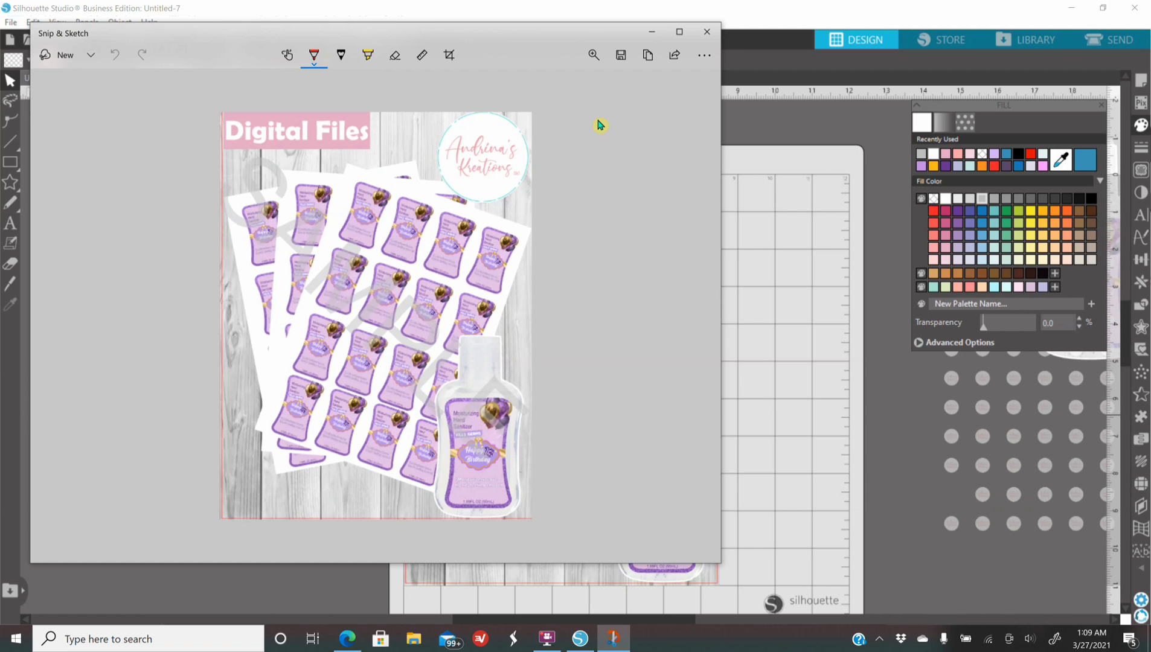
pyautogui.moveTo(781, 6)
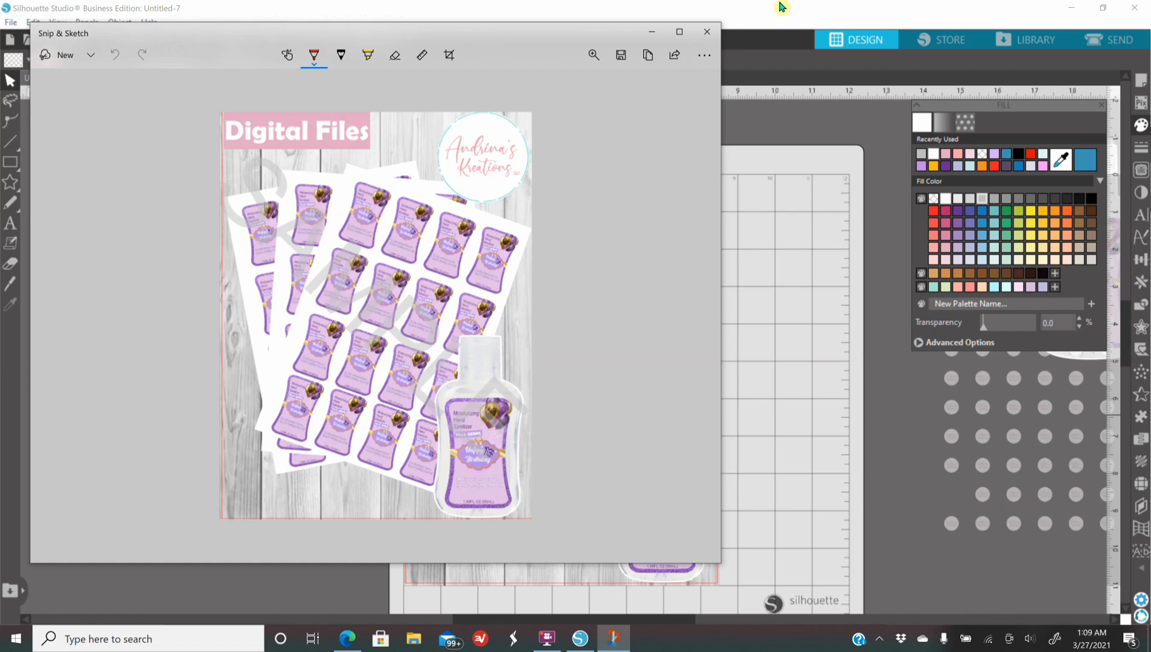
# - Bring the Silhouette Studio mockup window back to the front
pyautogui.click(705, 31)
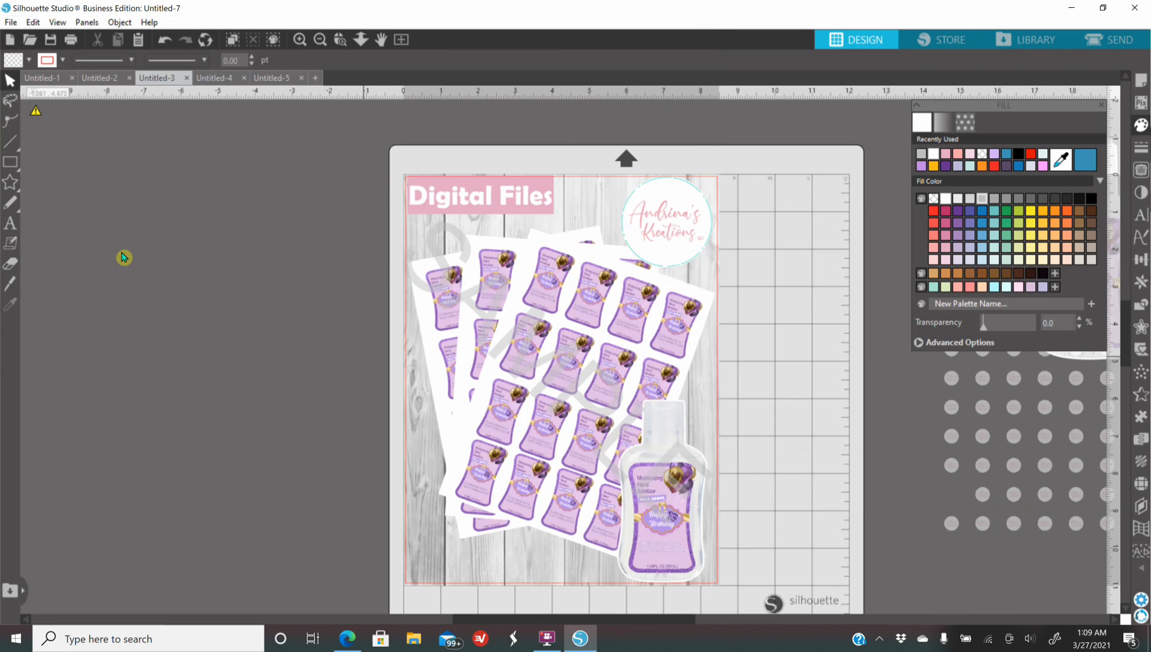
pyautogui.moveTo(301, 322)
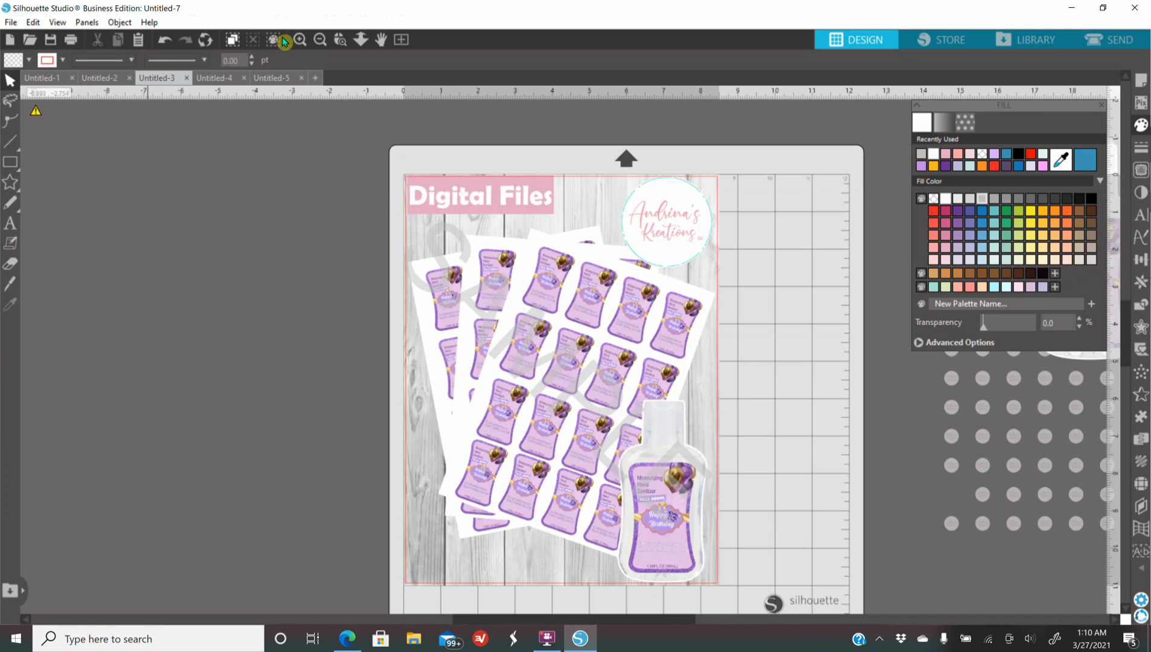
pyautogui.moveTo(297, 164)
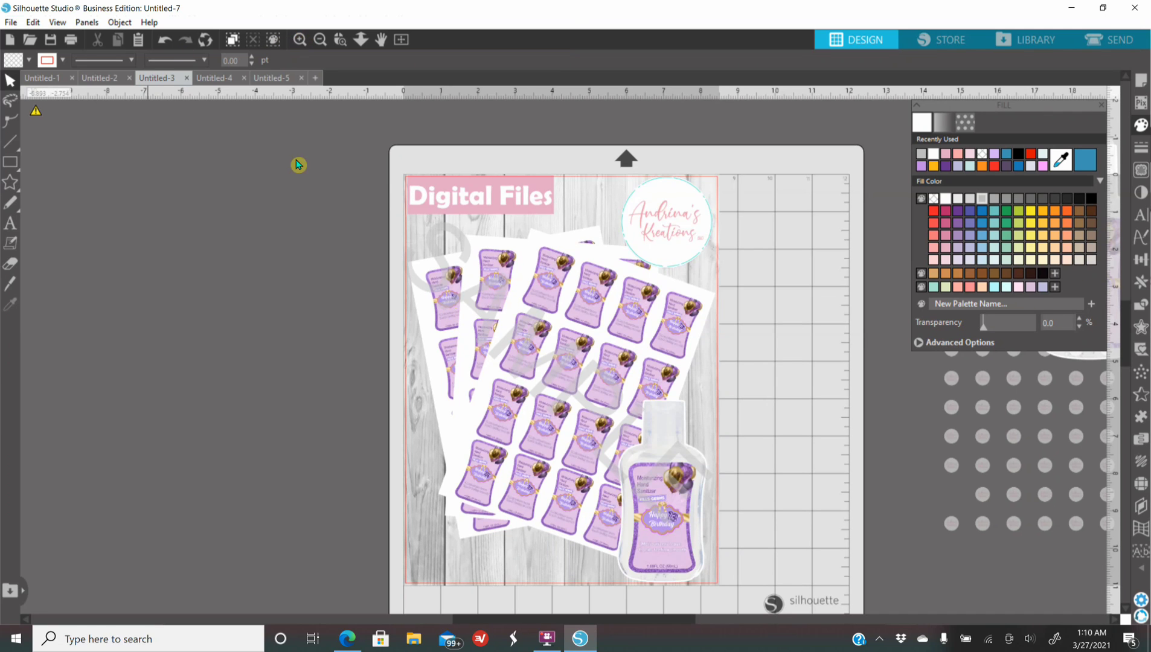
pyautogui.moveTo(298, 170)
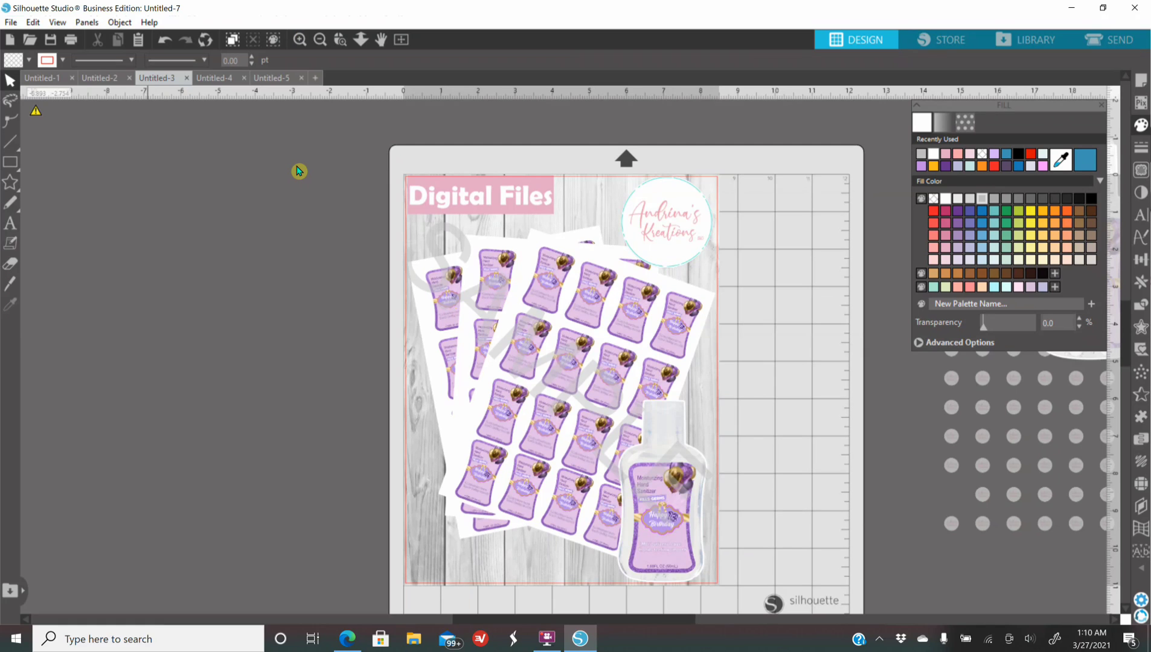